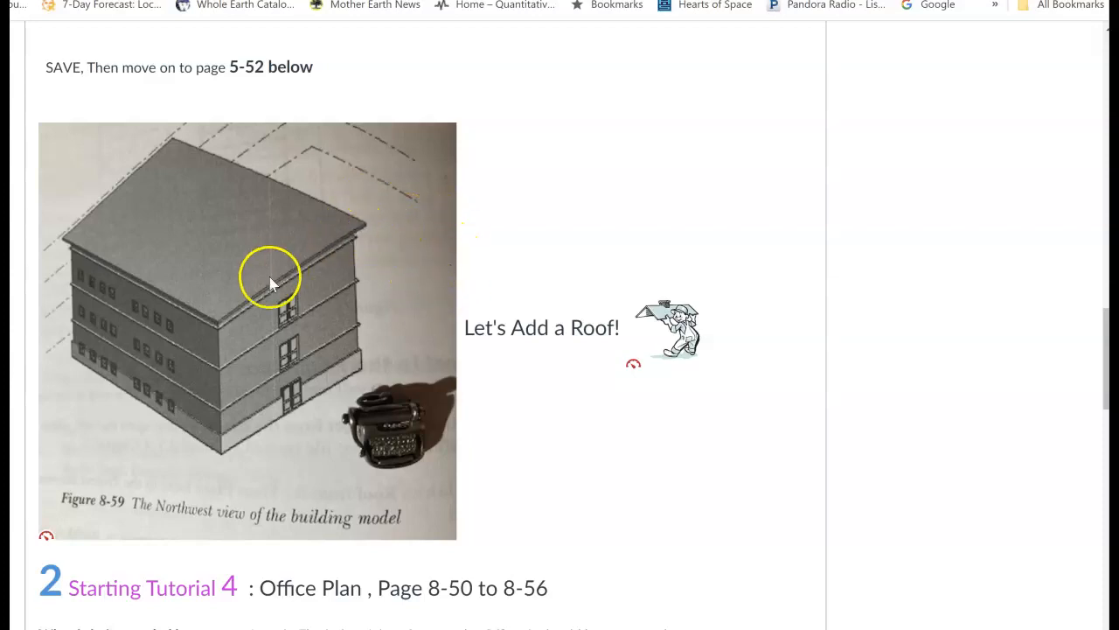
pyautogui.moveTo(558, 392)
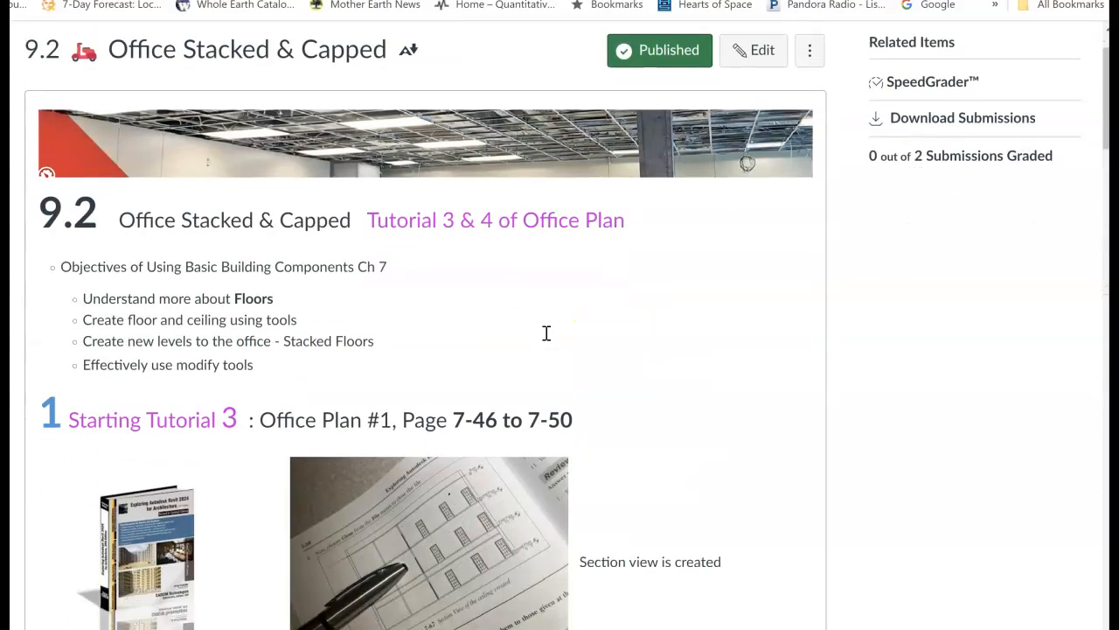
# Start Roof by Footprint and keep the roof on the Ground Floor level when prompted
pyautogui.scroll(-3)
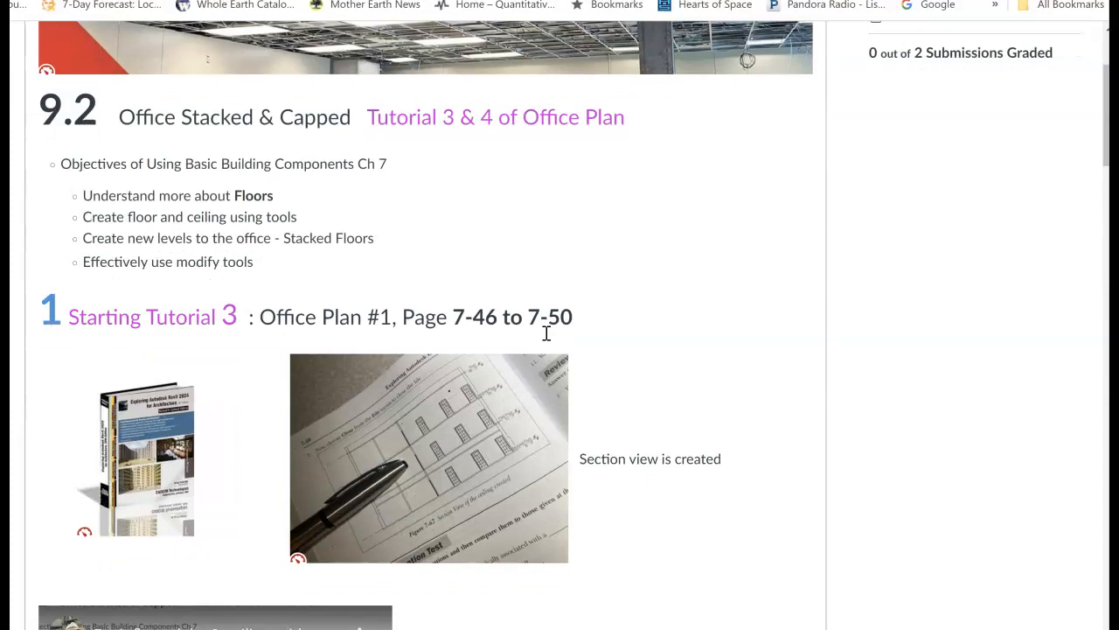
pyautogui.scroll(-3)
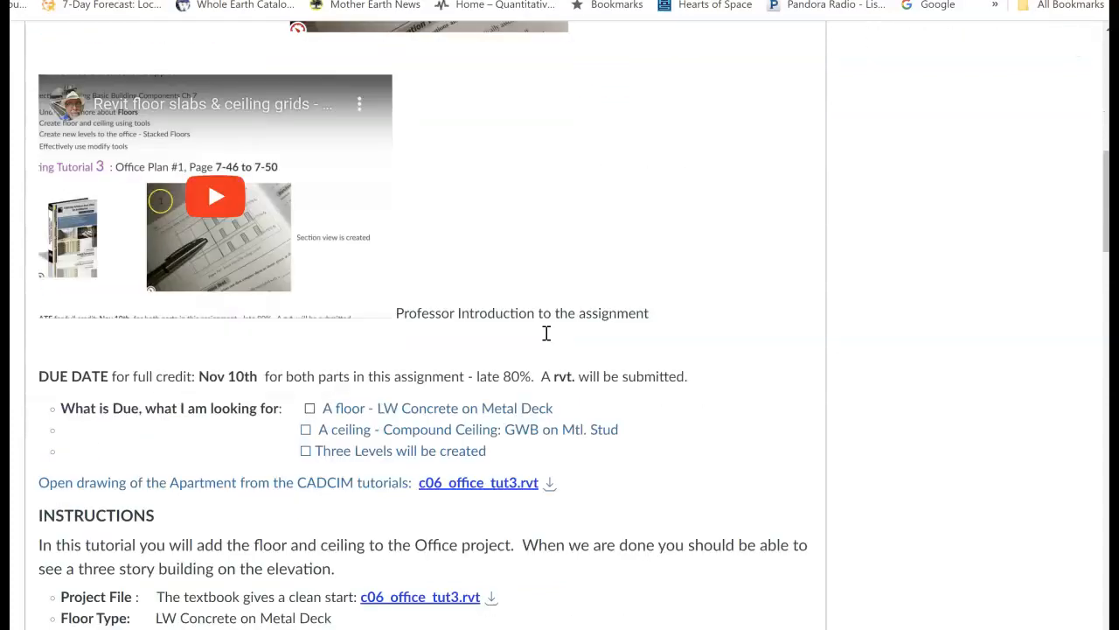
pyautogui.scroll(-3)
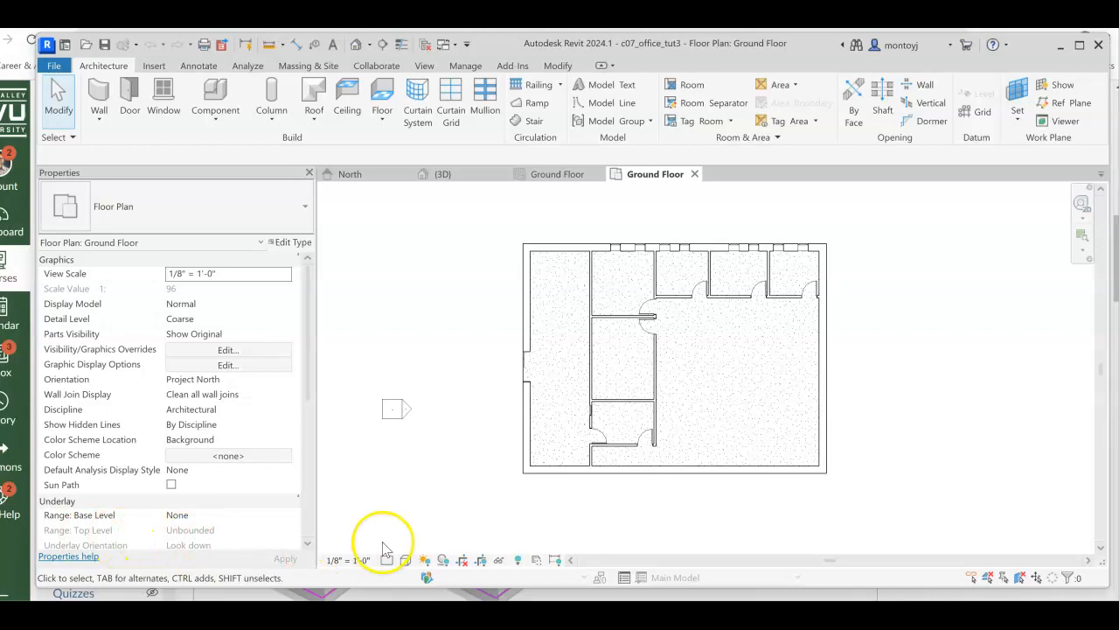
pyautogui.moveTo(380, 524)
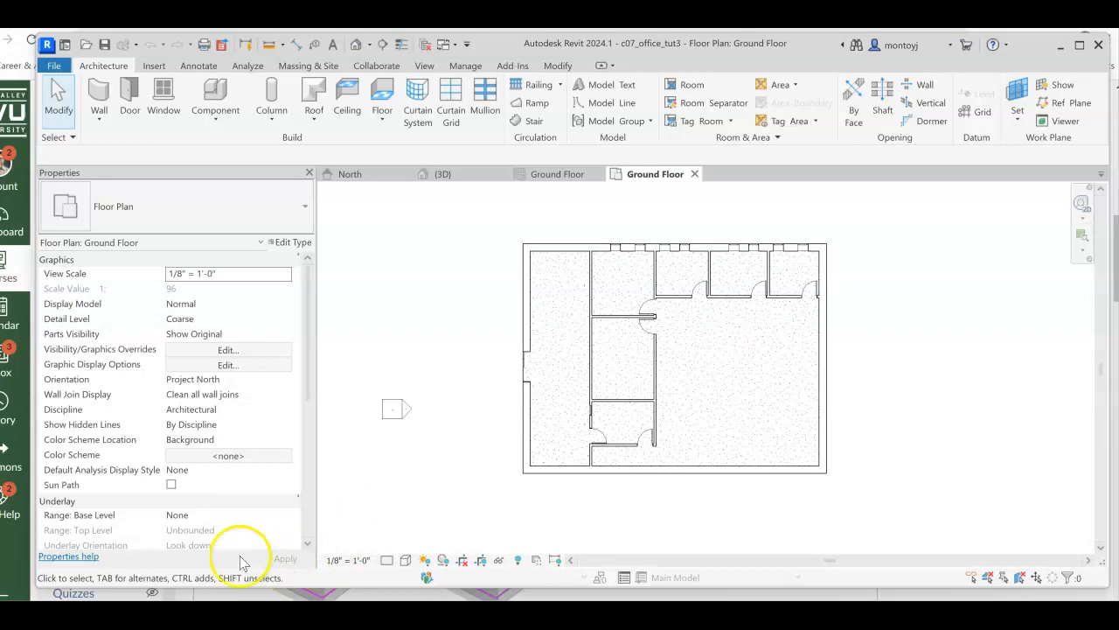
pyautogui.moveTo(240, 206)
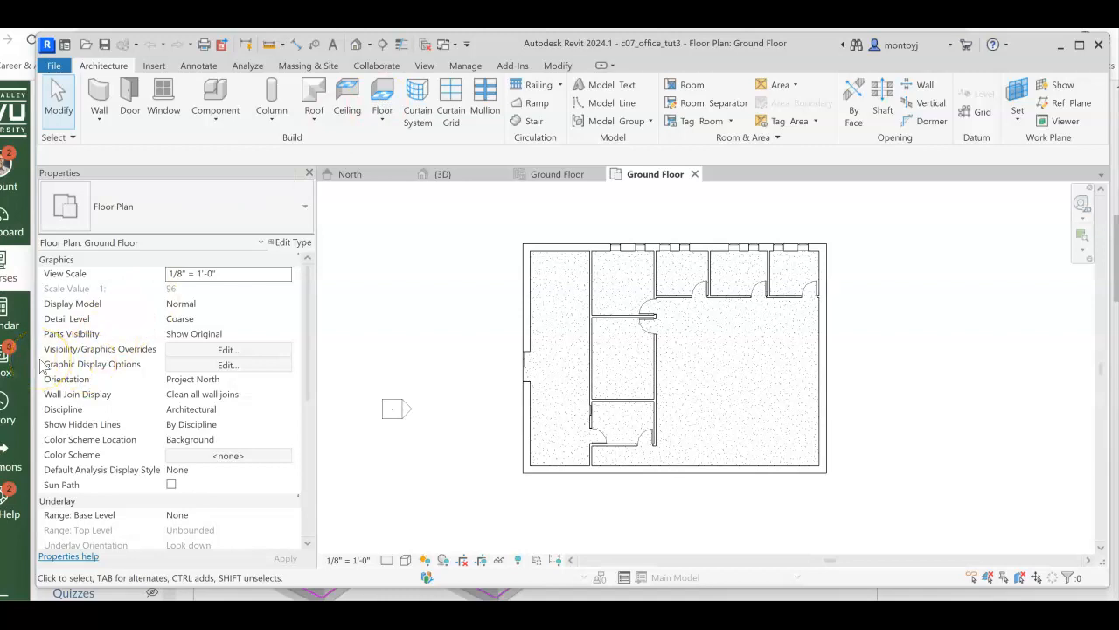
pyautogui.moveTo(923, 446)
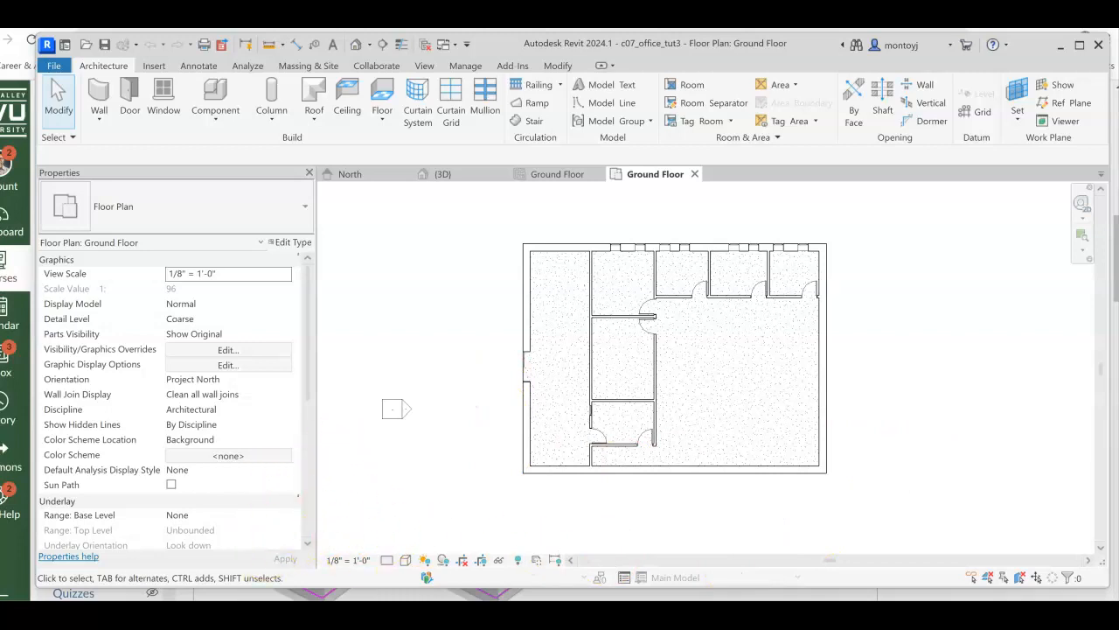
pyautogui.scroll(-3)
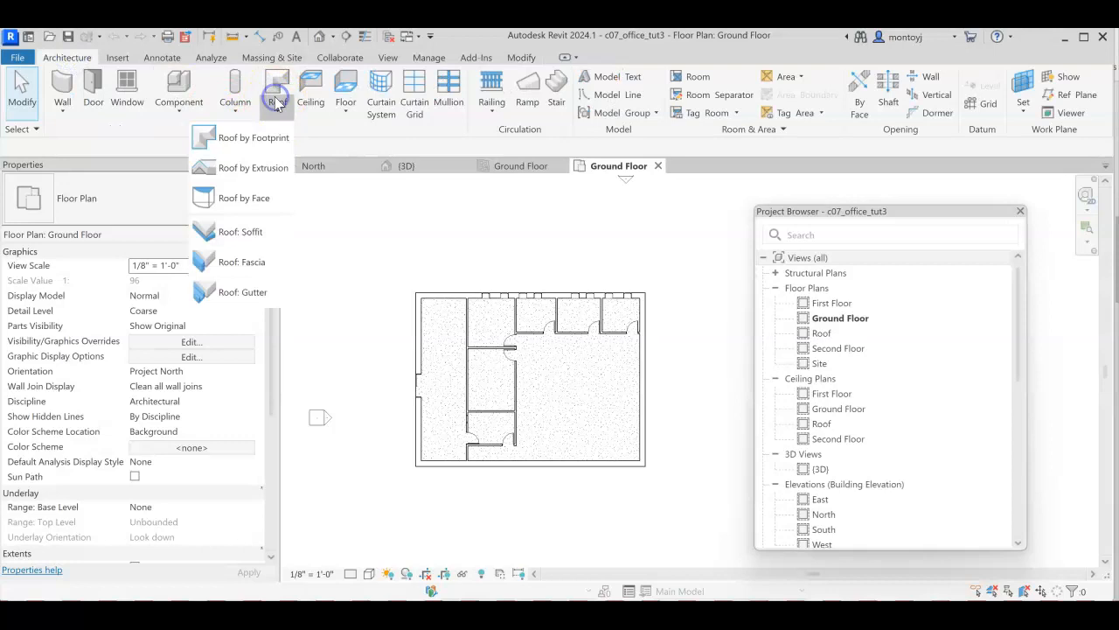
pyautogui.moveTo(276, 87)
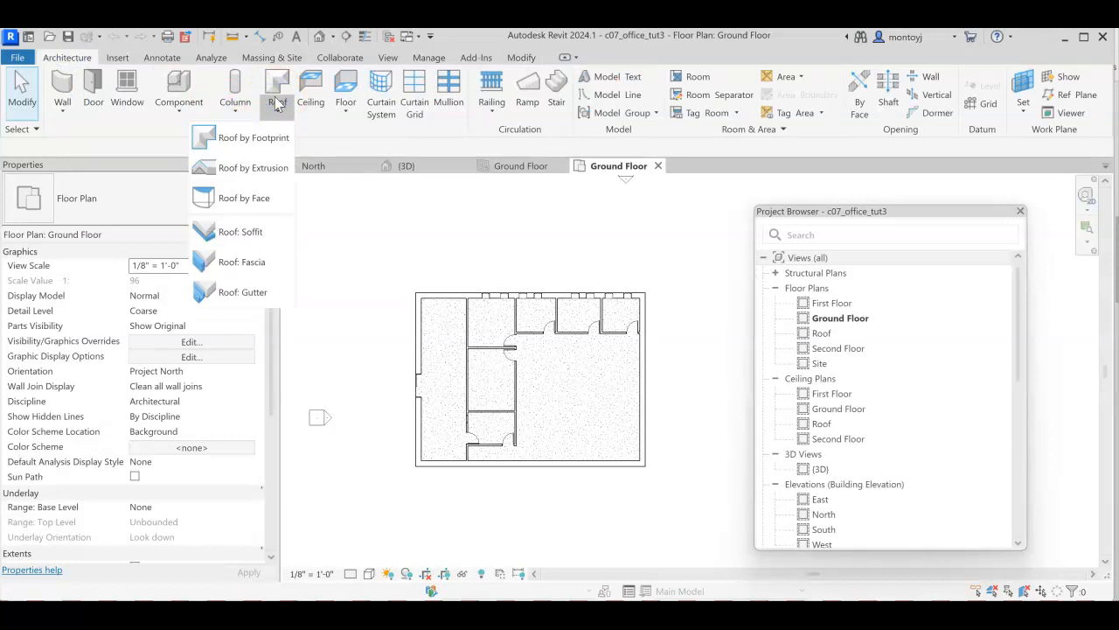
pyautogui.click(253, 137)
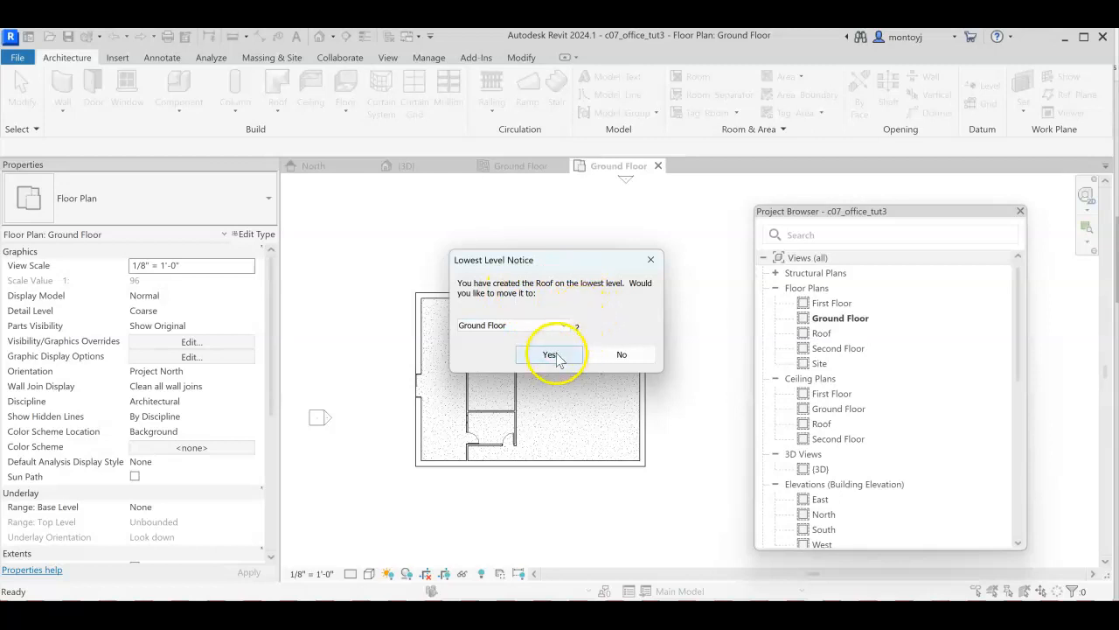
pyautogui.click(551, 355)
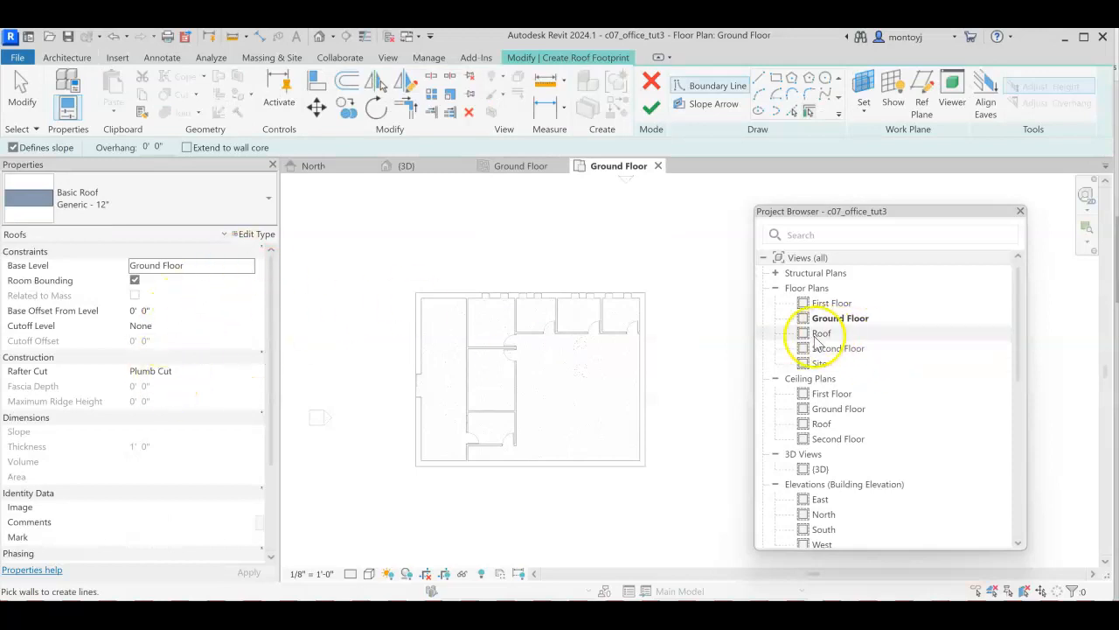
# Switch to the Roof floor plan and change the roof's Base Level from Ground Floor to Roof
pyautogui.doubleClick(821, 333)
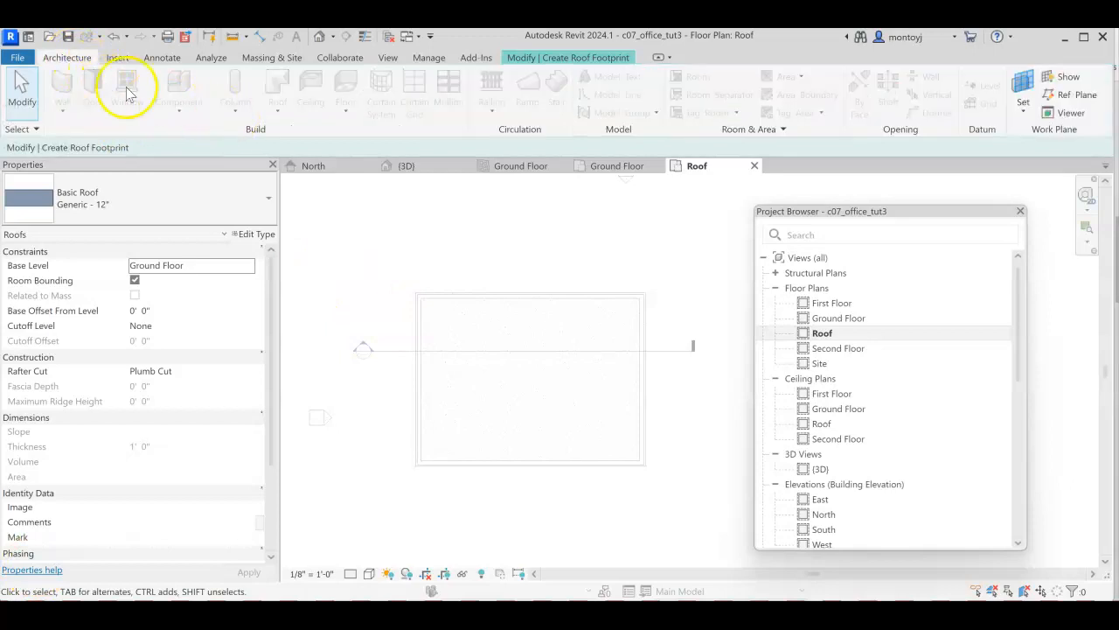
pyautogui.moveTo(604, 112)
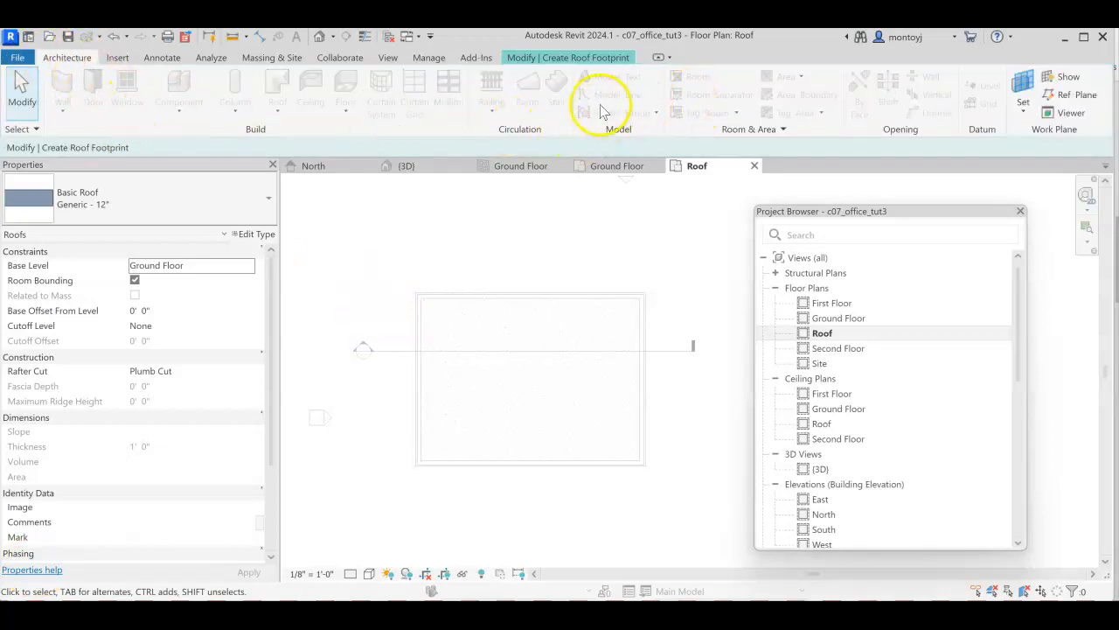
pyautogui.moveTo(339, 87)
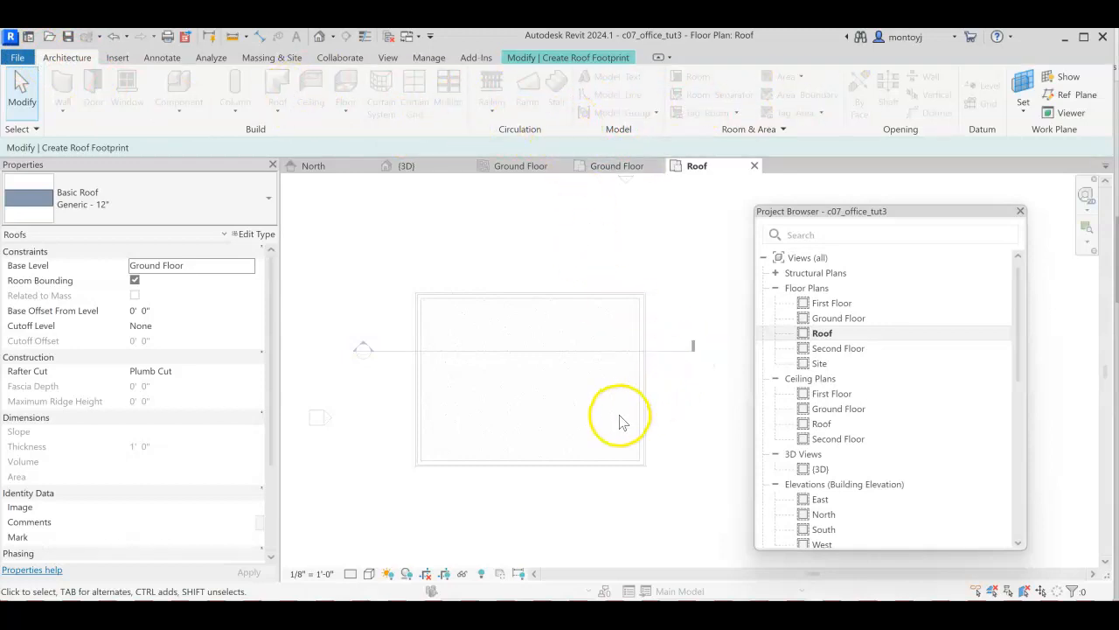
pyautogui.moveTo(638, 331)
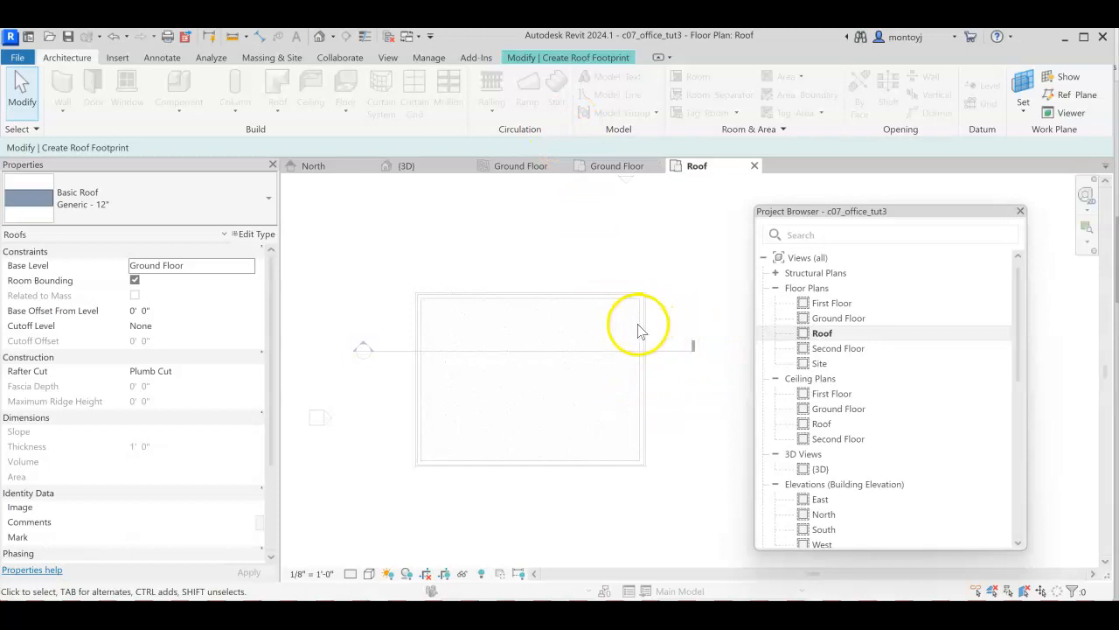
pyautogui.moveTo(62, 96)
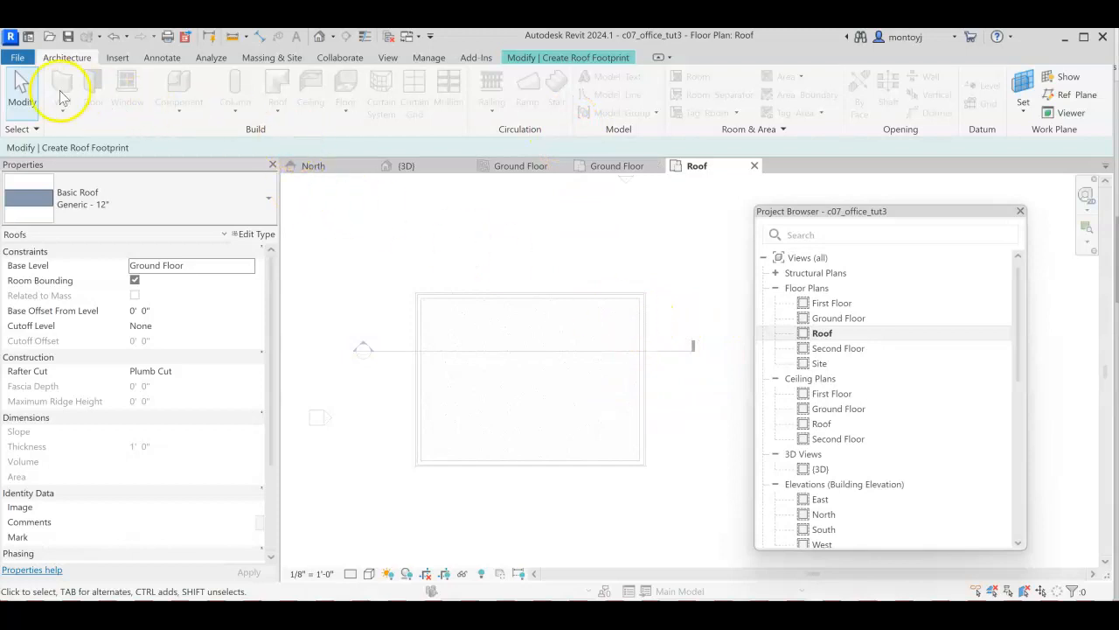
pyautogui.click(578, 58)
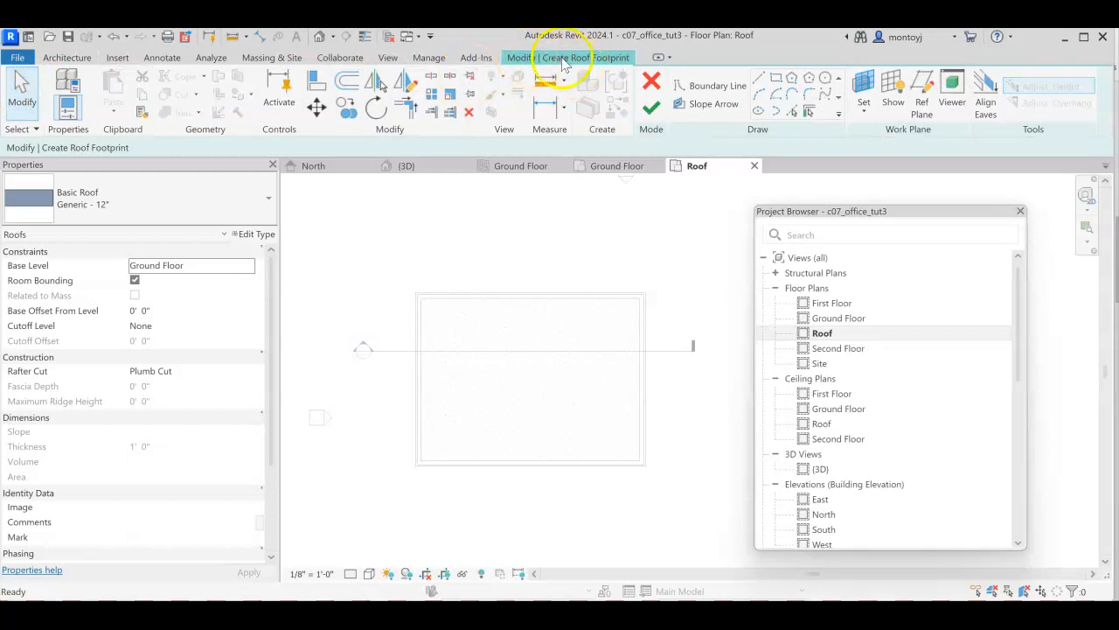
pyautogui.moveTo(586, 62)
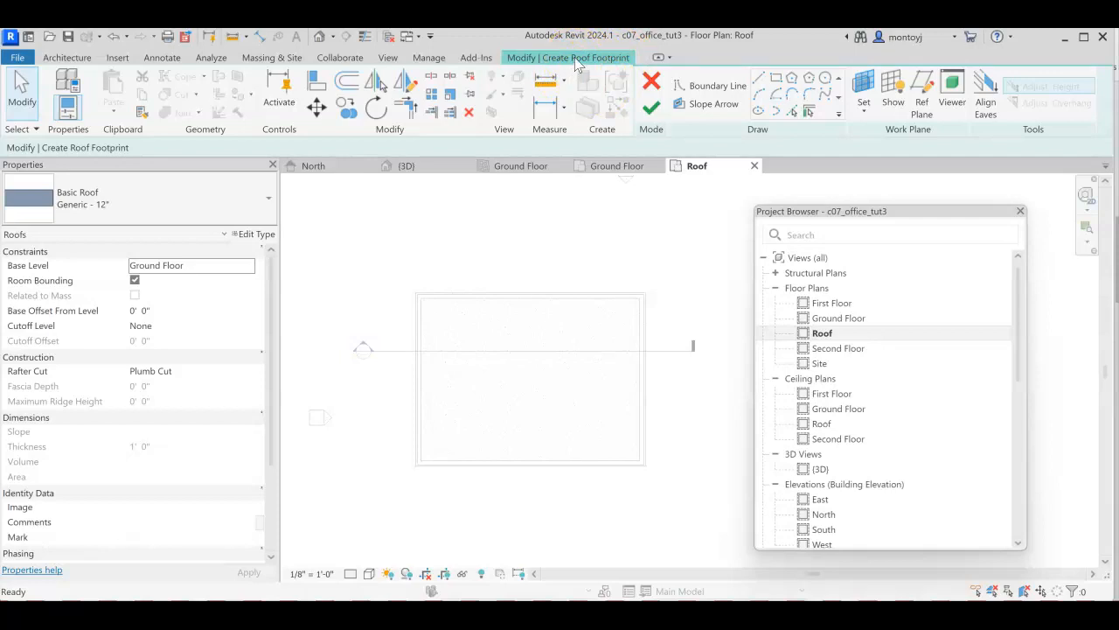
pyautogui.moveTo(656, 153)
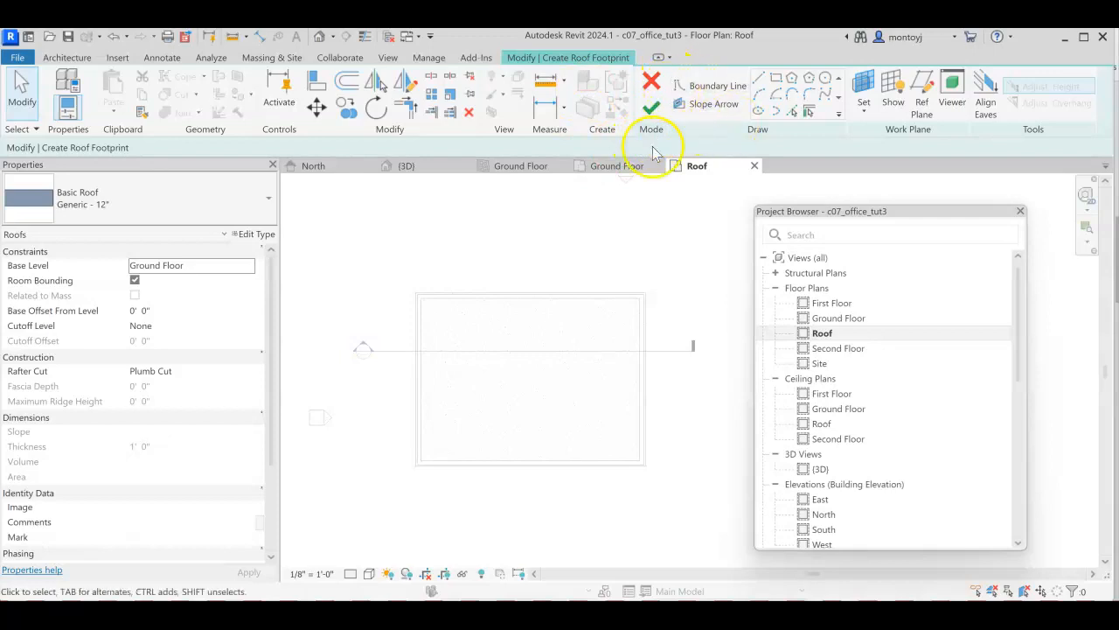
pyautogui.moveTo(652, 85)
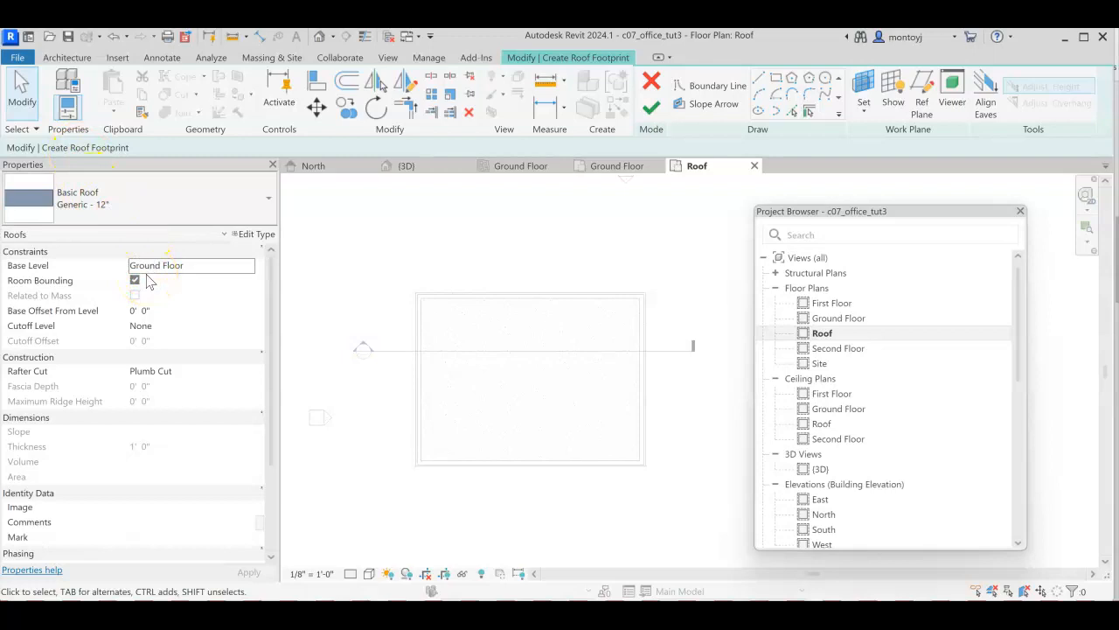
pyautogui.click(155, 265)
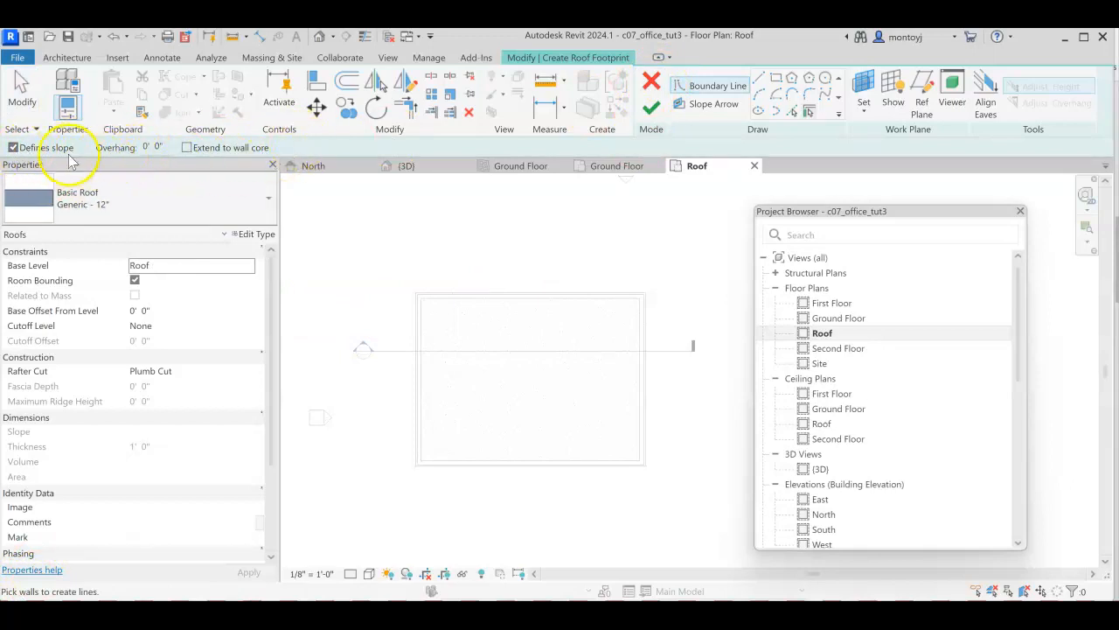
# Turn off Defines slope and switch the roof type to Basic Roof Generic - 9"
pyautogui.click(13, 147)
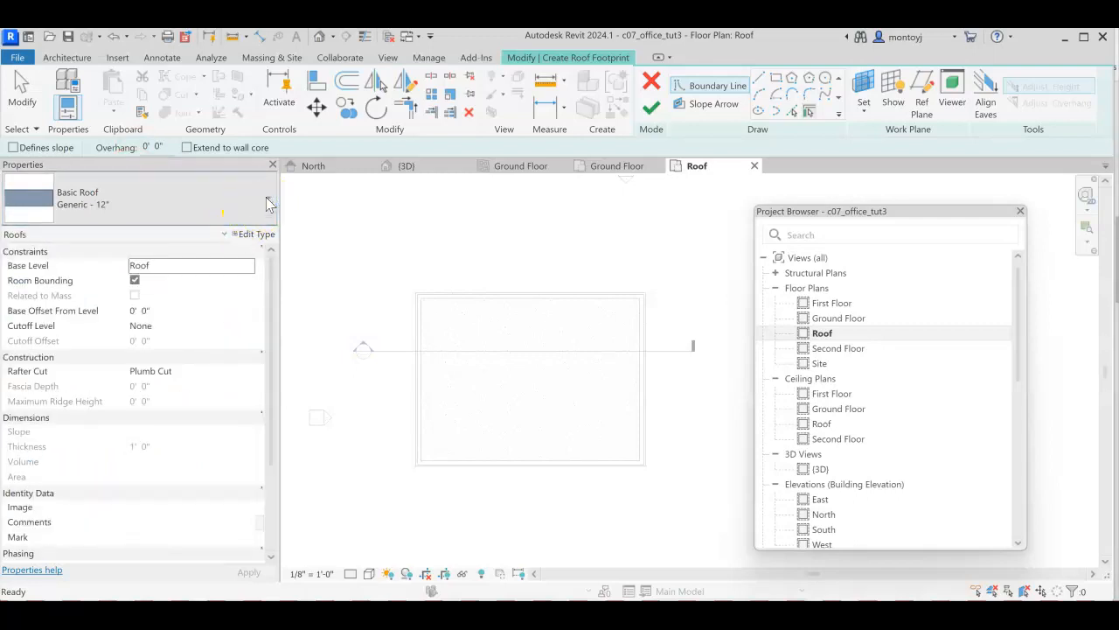
pyautogui.click(267, 199)
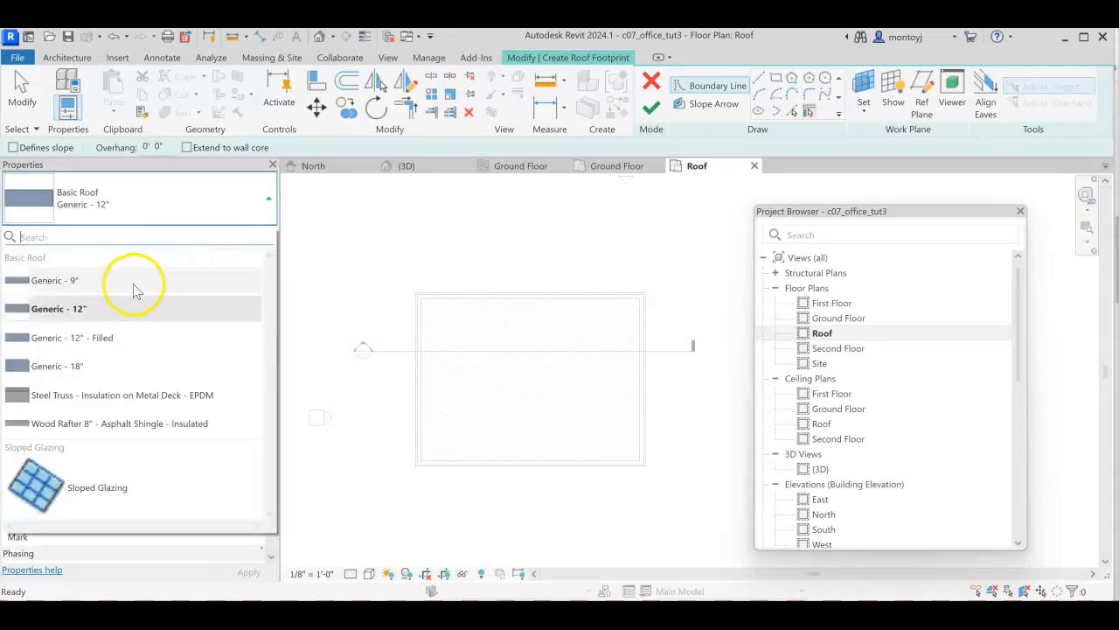
pyautogui.click(54, 280)
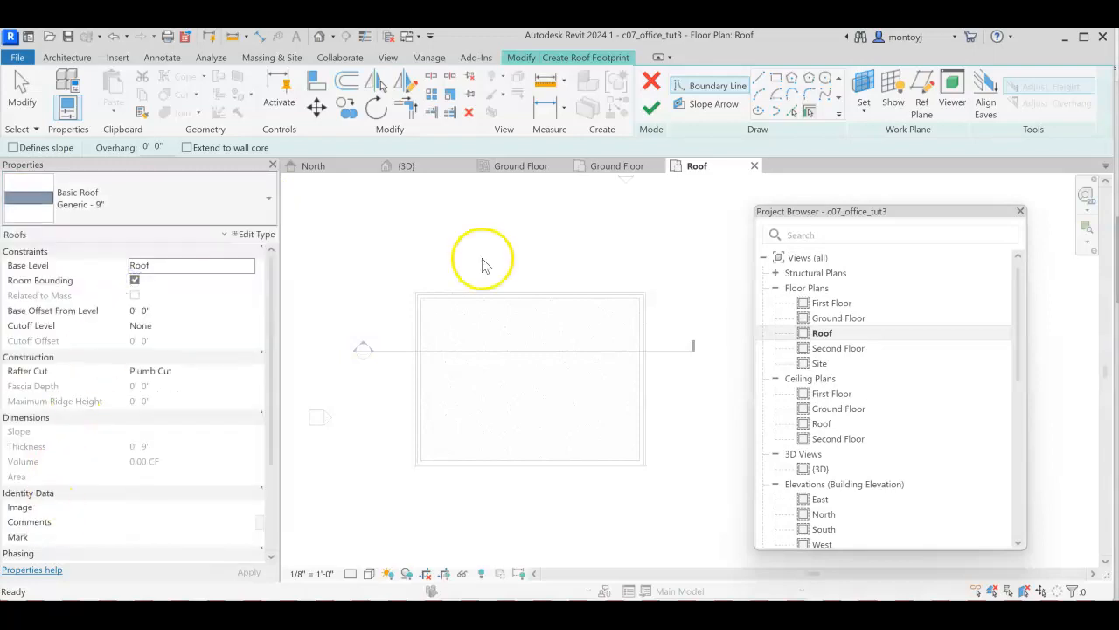
pyautogui.moveTo(774, 78)
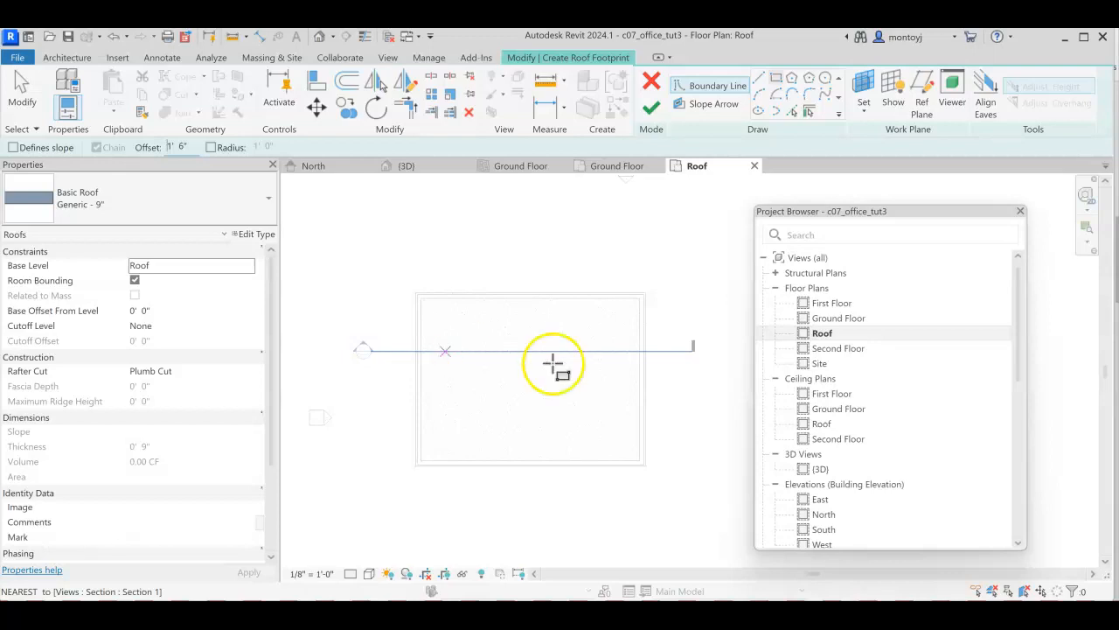
pyautogui.moveTo(417, 295)
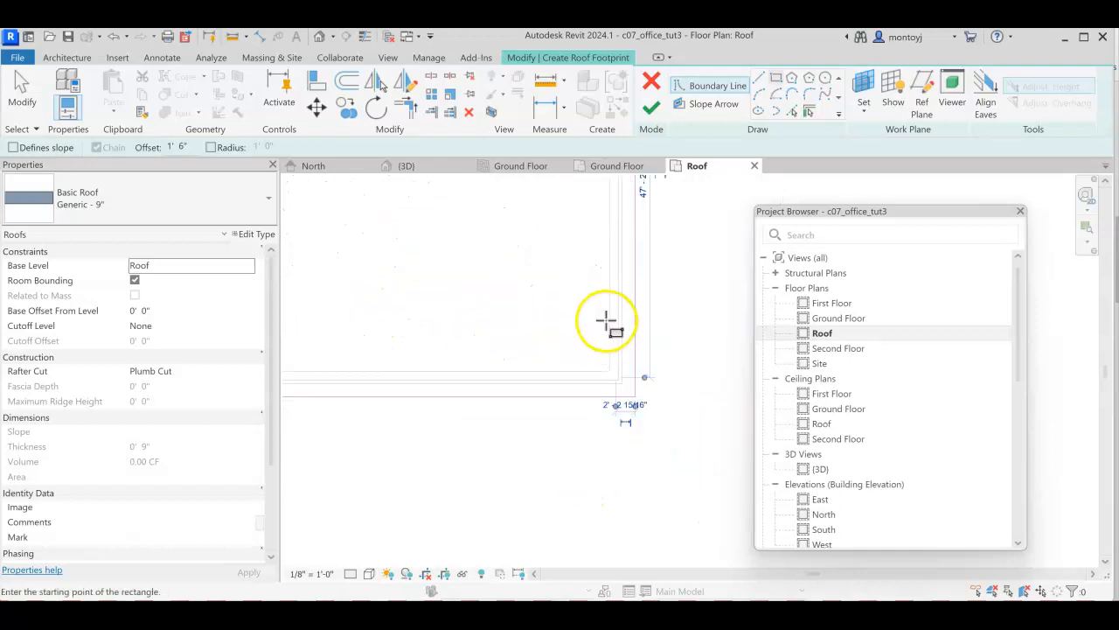
# Drag a rectangular roof boundary around the exterior walls with a 1'6" offset
pyautogui.moveTo(606, 322); pyautogui.dragTo(592, 500)
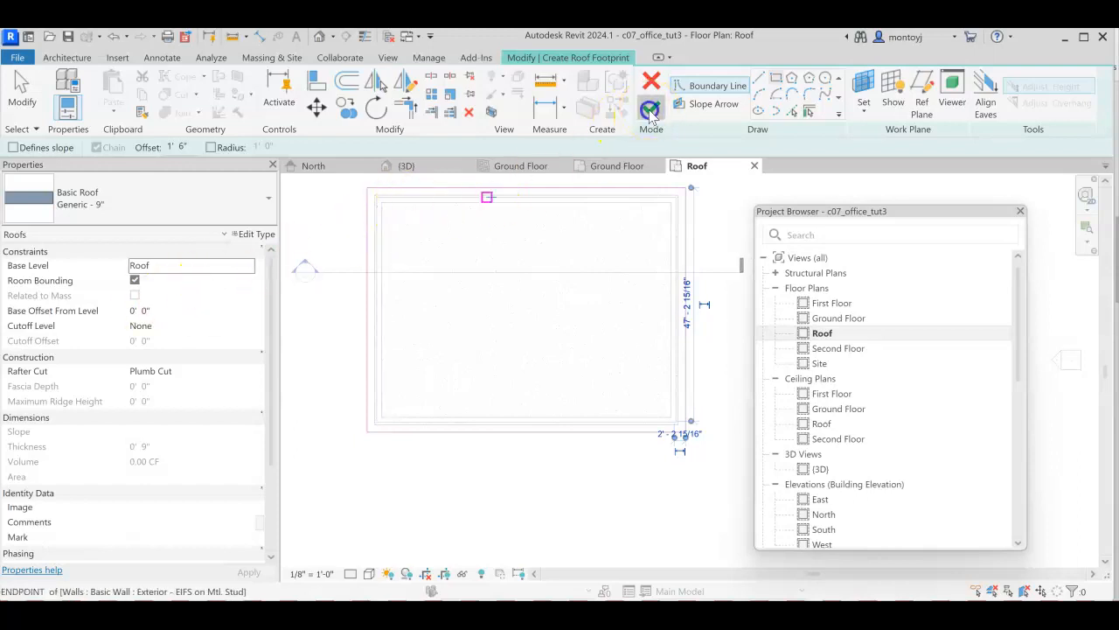
# Finish the roof sketch and attach the highlighted walls to the Generic 9" roof
pyautogui.click(651, 107)
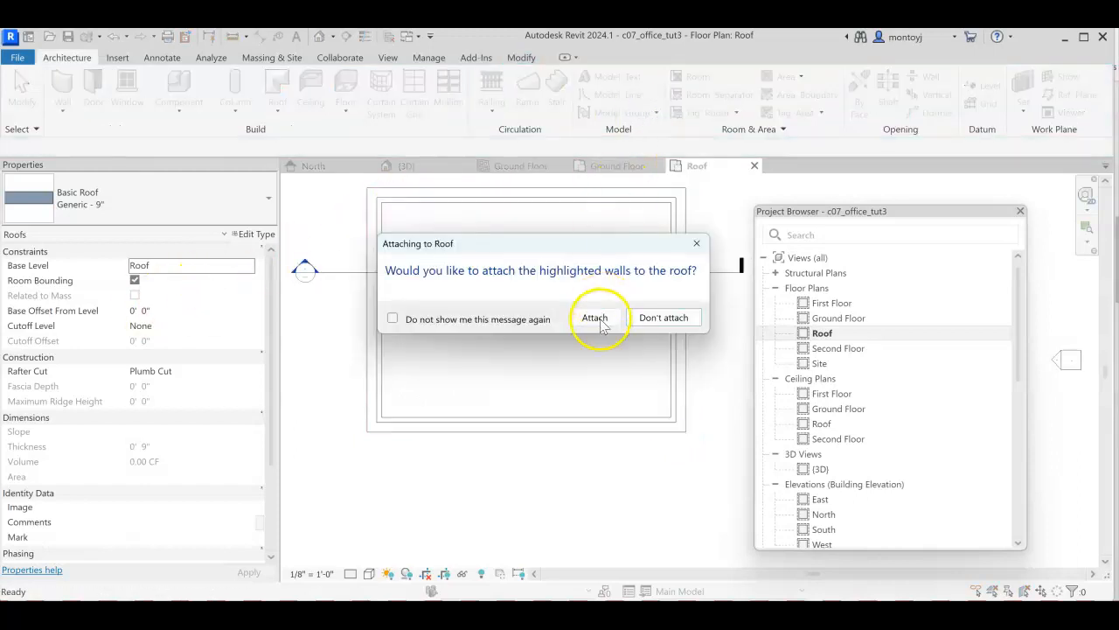
pyautogui.click(594, 317)
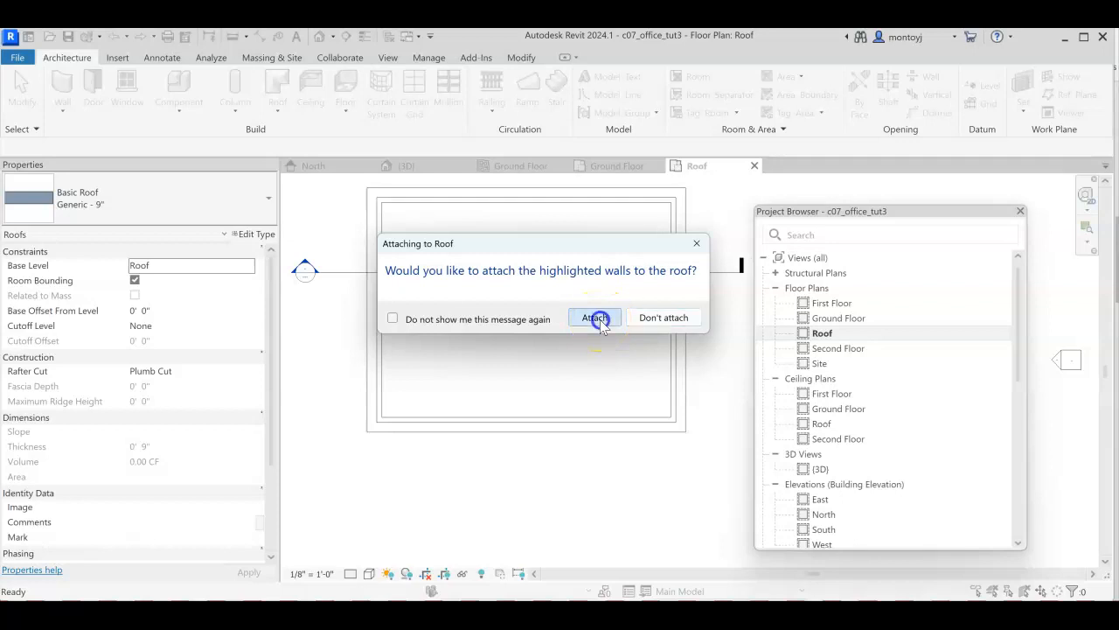
pyautogui.click(595, 317)
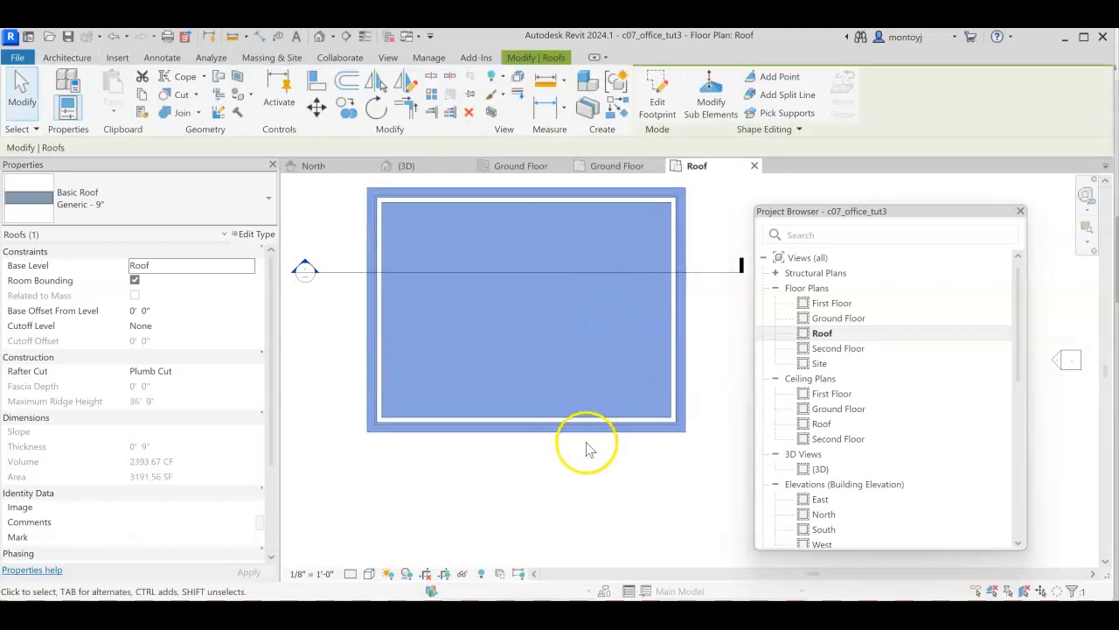
pyautogui.moveTo(560, 249)
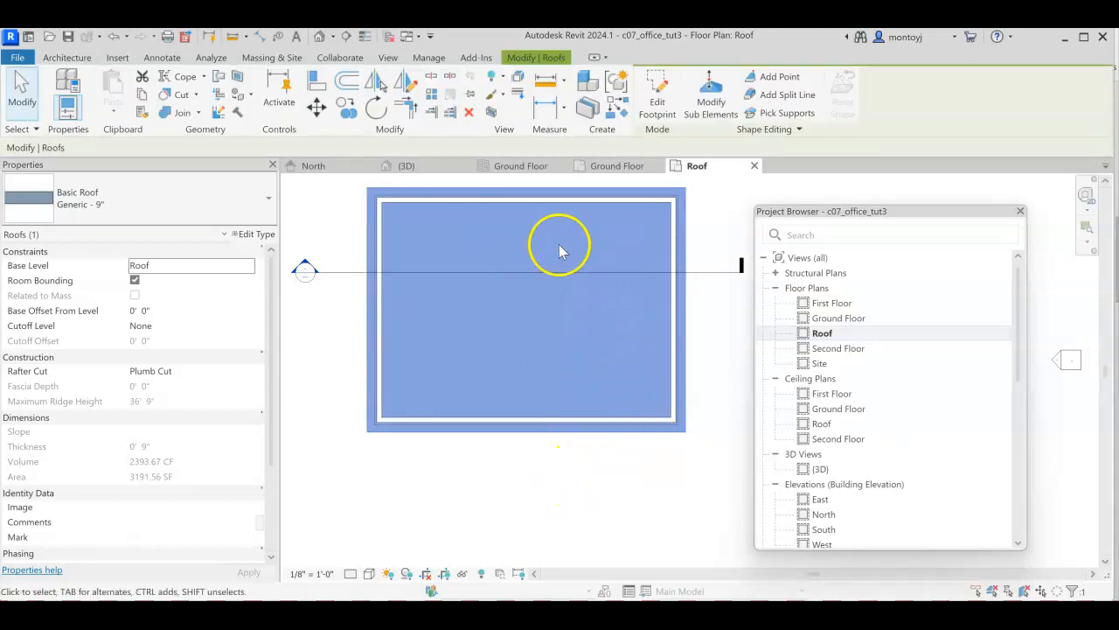
pyautogui.moveTo(509, 476)
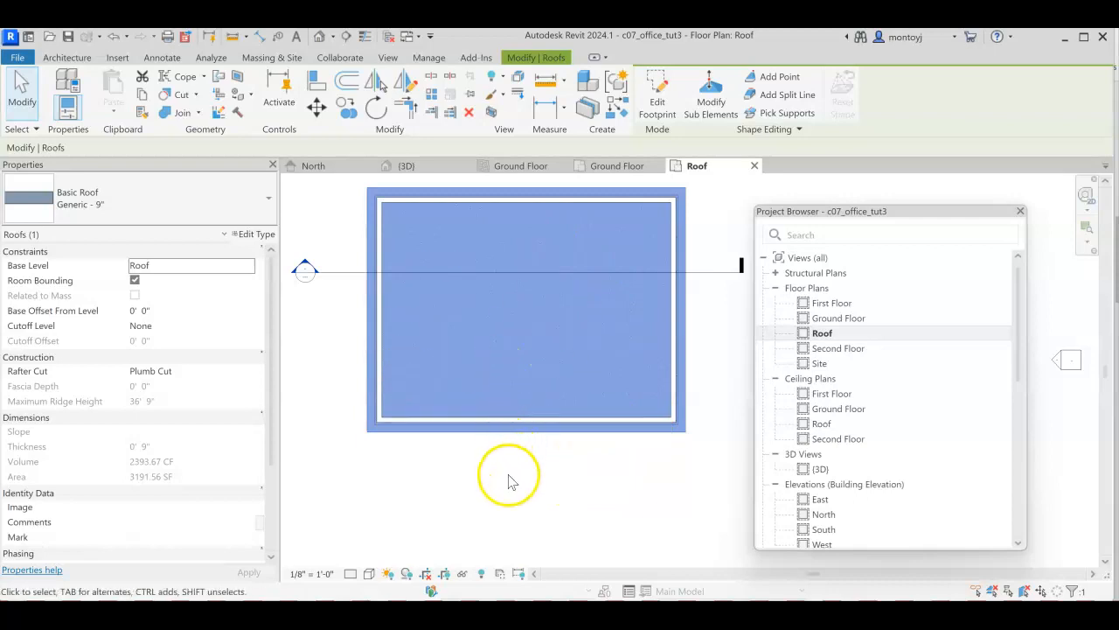
pyautogui.moveTo(795, 516)
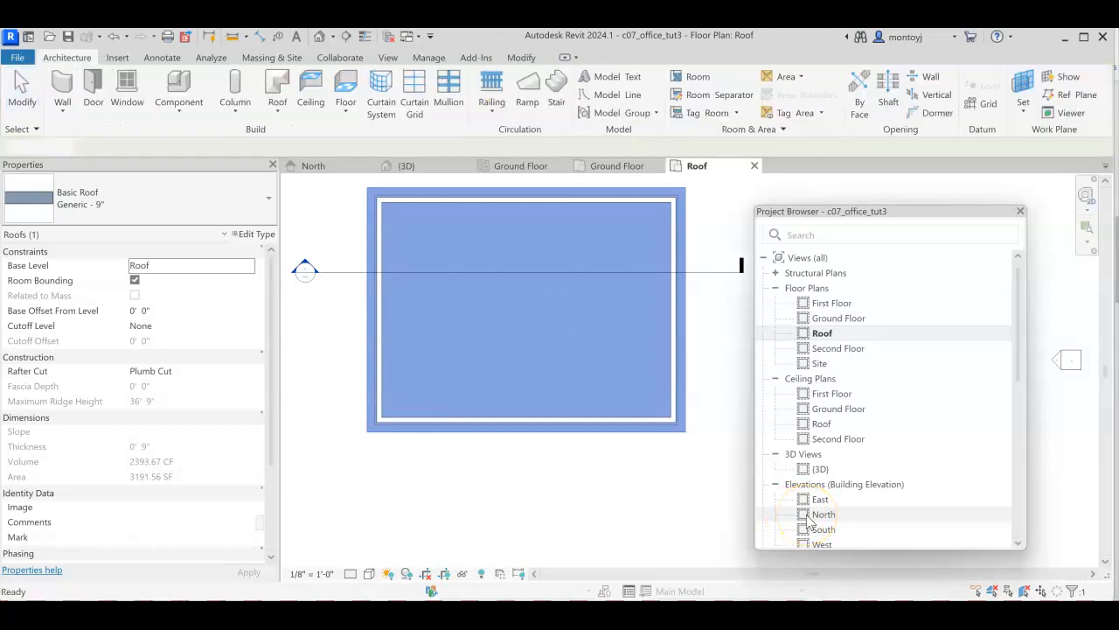
# In the North elevation, give the roof a 3' 0" base offset and accept the warning
pyautogui.click(822, 514)
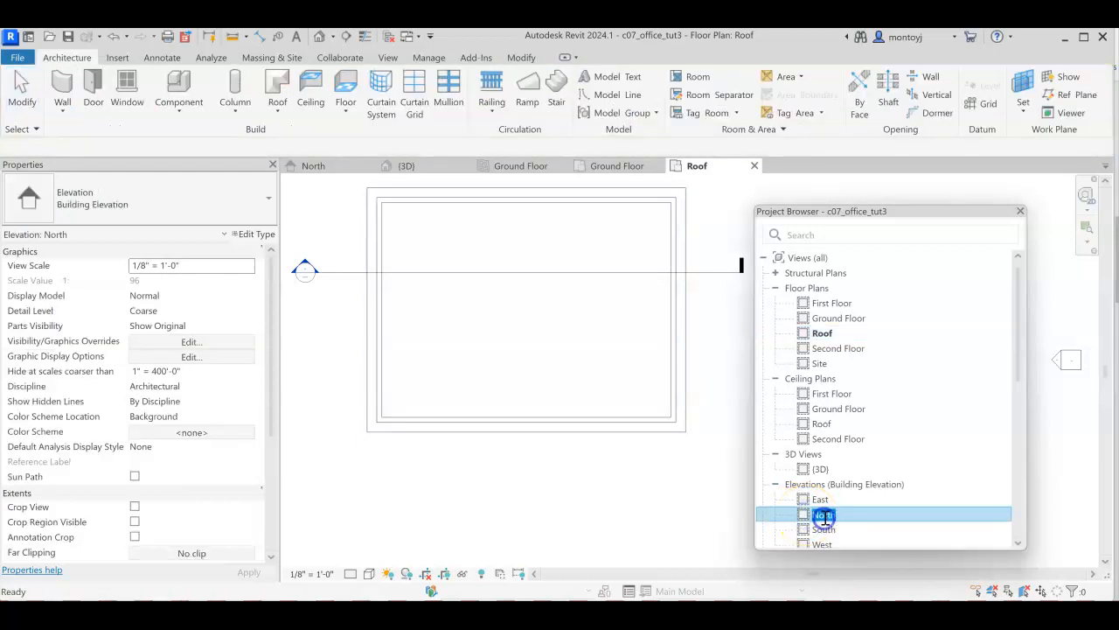
pyautogui.doubleClick(825, 514)
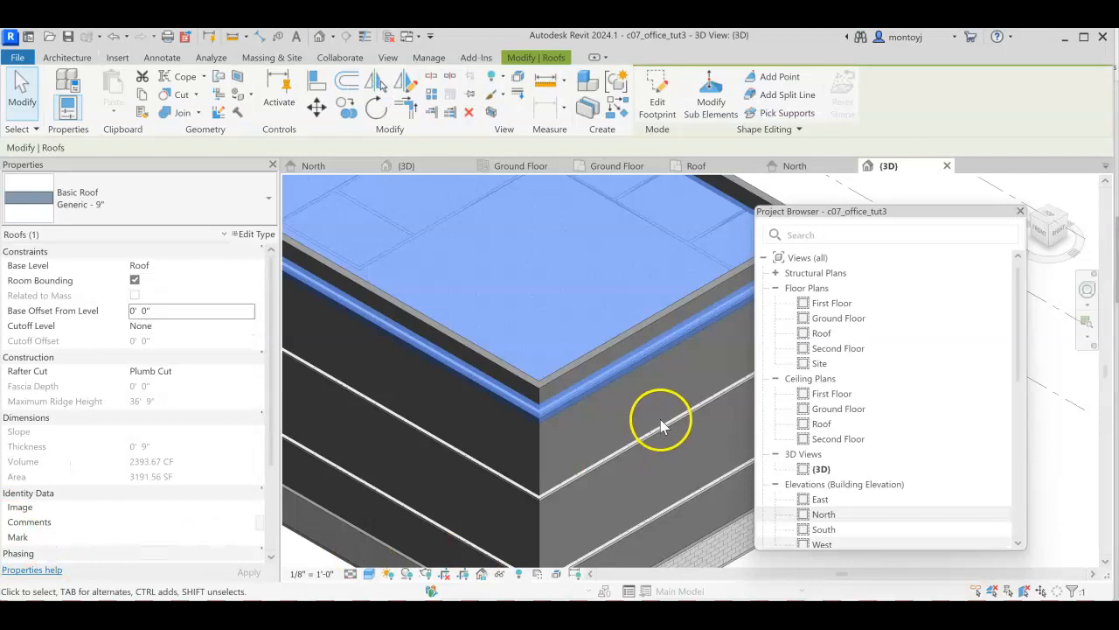
pyautogui.doubleClick(824, 513)
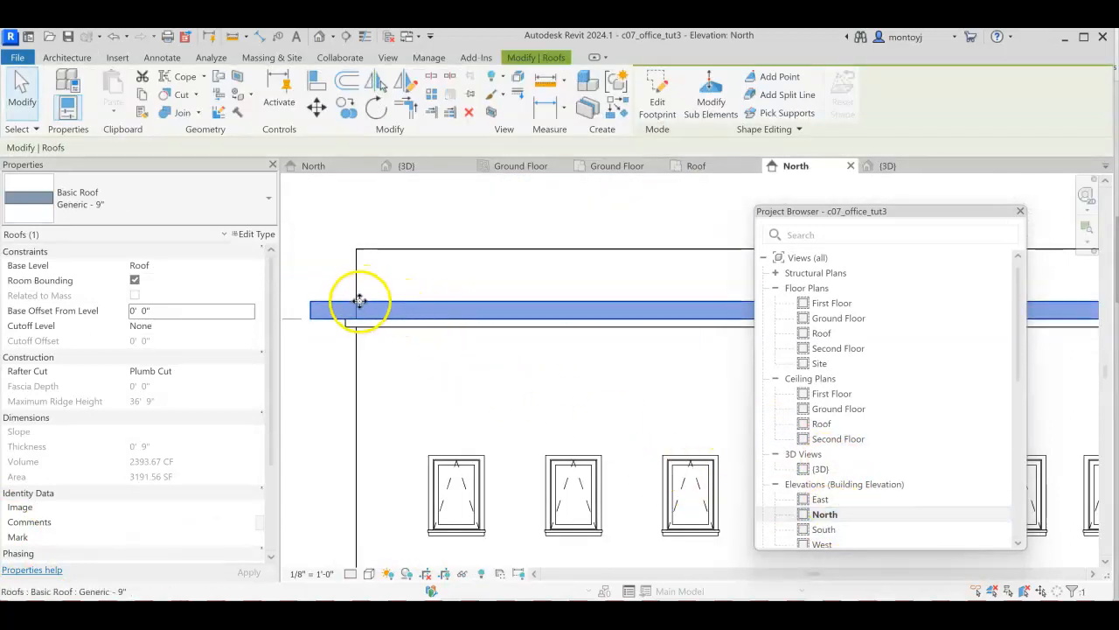
pyautogui.moveTo(418, 266)
pyautogui.write('3')
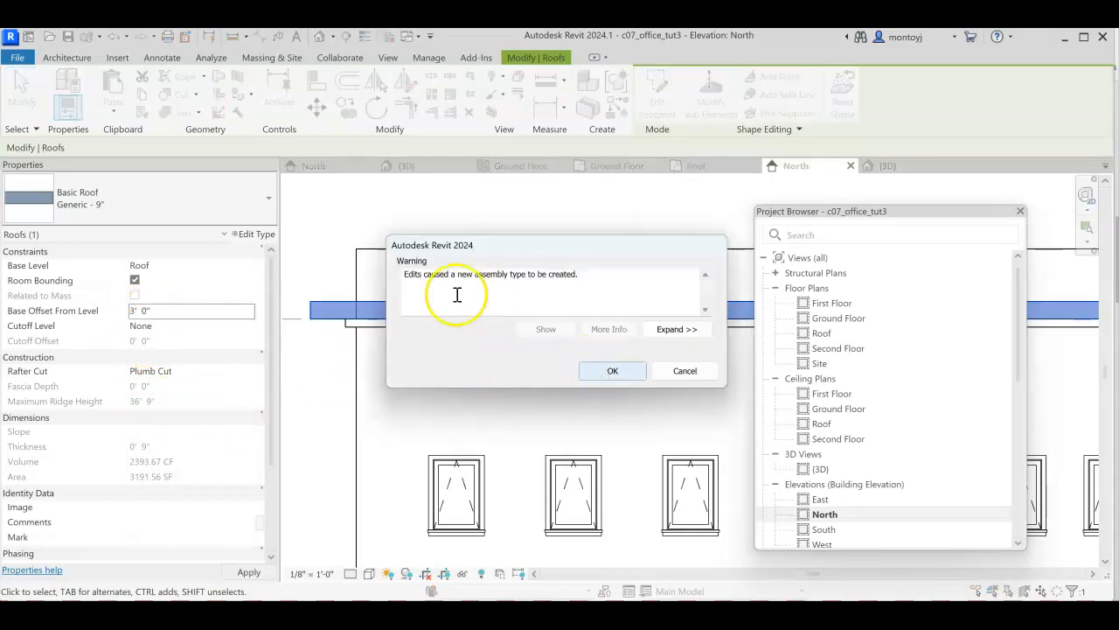
pyautogui.click(612, 369)
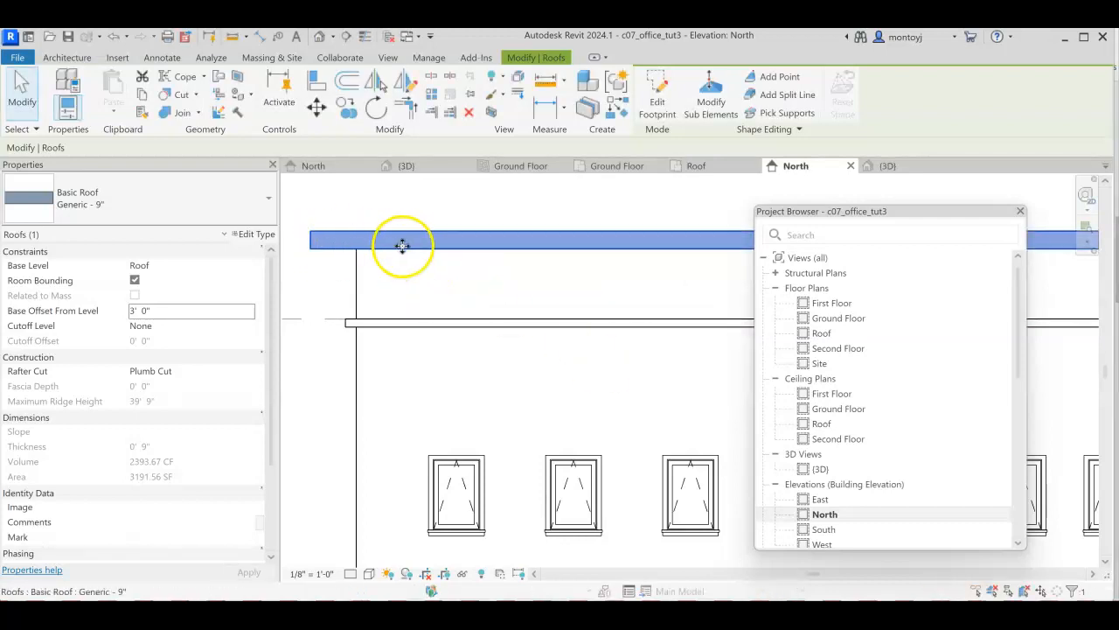
pyautogui.moveTo(536, 245)
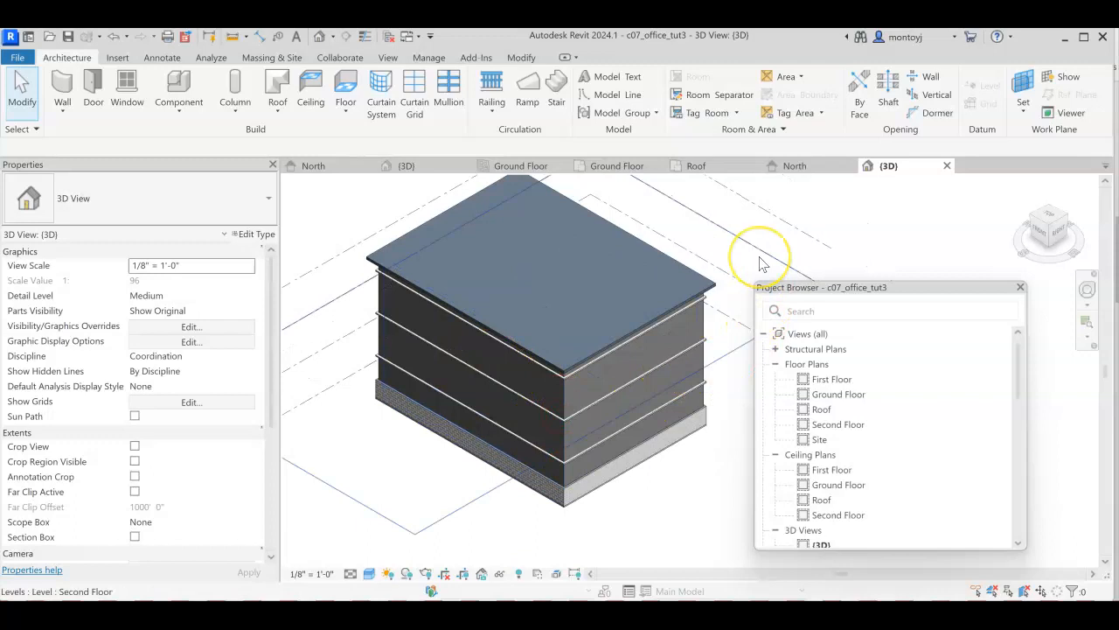
pyautogui.moveTo(739, 231)
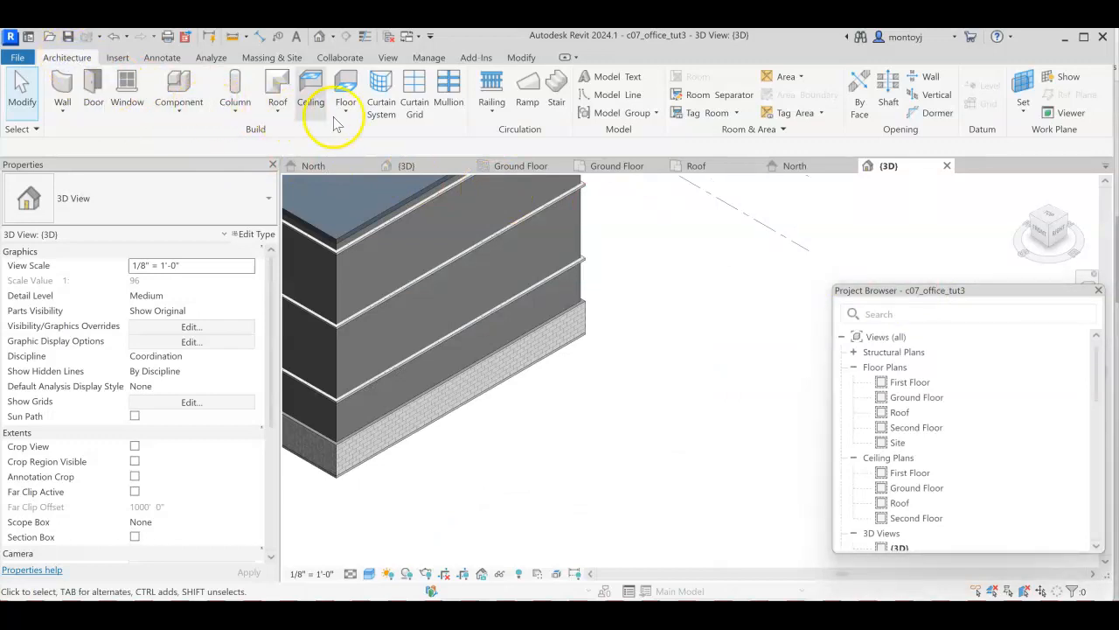
pyautogui.moveTo(345, 87)
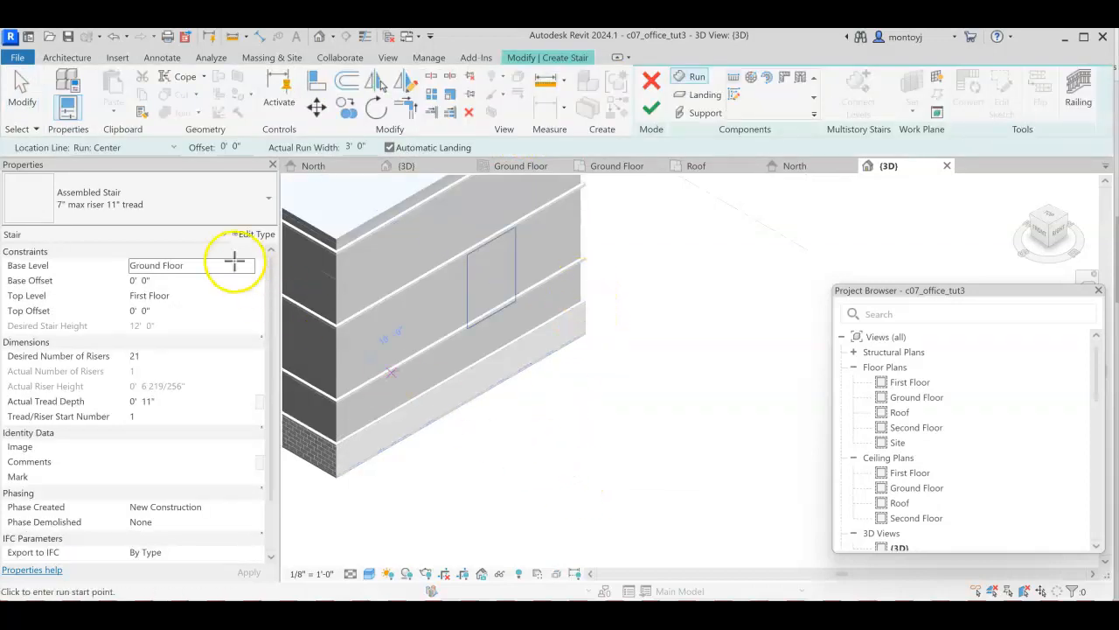
# Place a 21-riser stair run from Ground Floor to First Floor beside the building
pyautogui.click(268, 199)
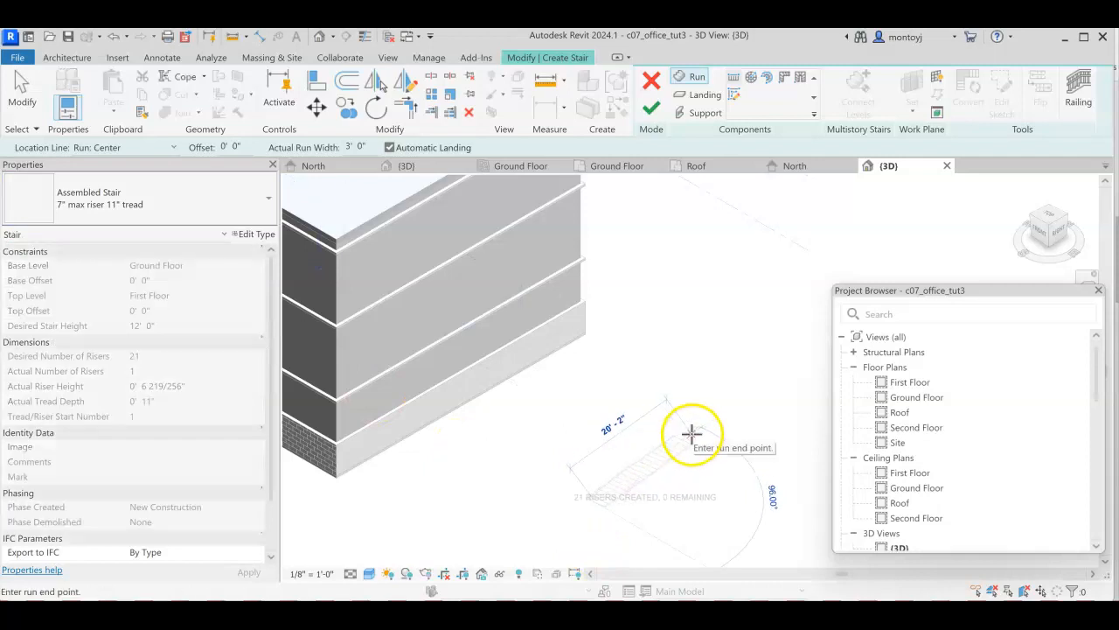
pyautogui.click(691, 433)
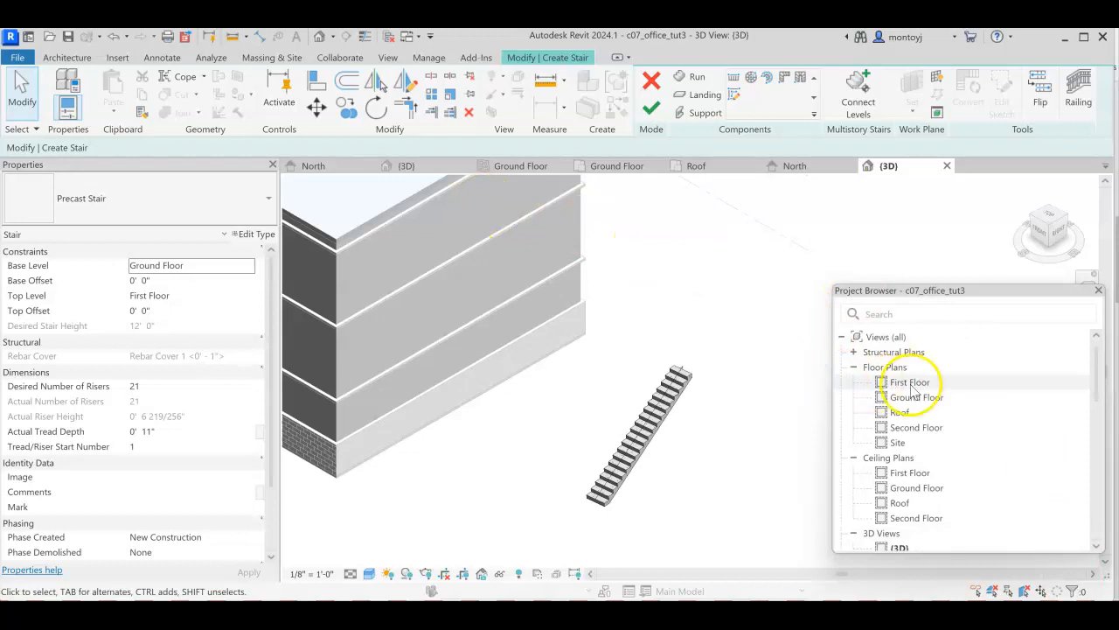
# On the Ground Floor plan, use the Cast-In-Place Monolithic Stair type with 24 risers
pyautogui.doubleClick(916, 397)
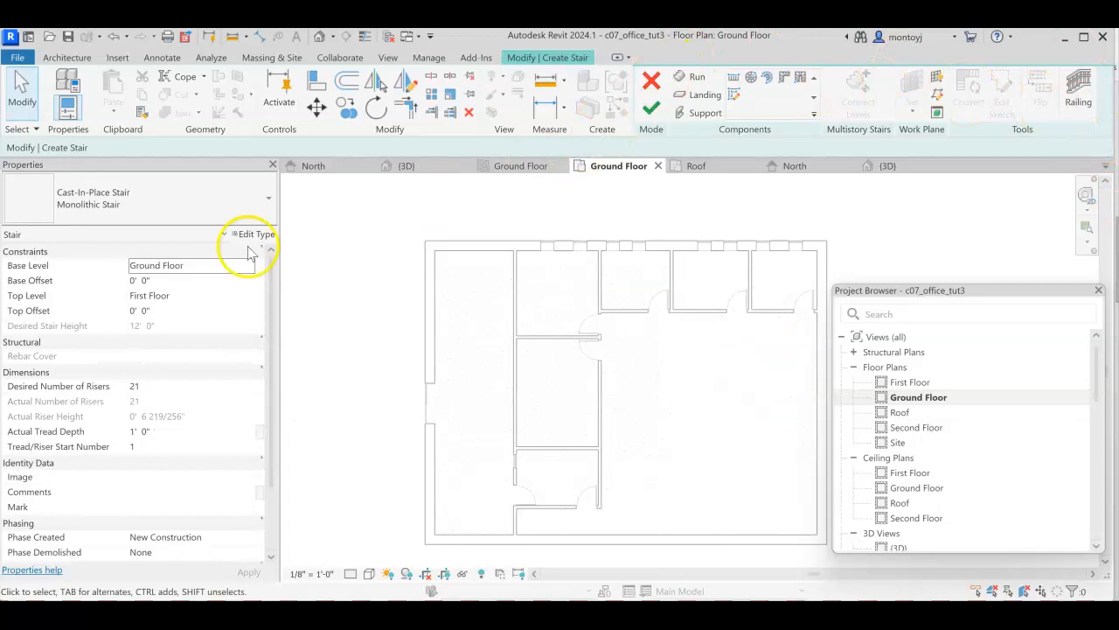
pyautogui.click(267, 204)
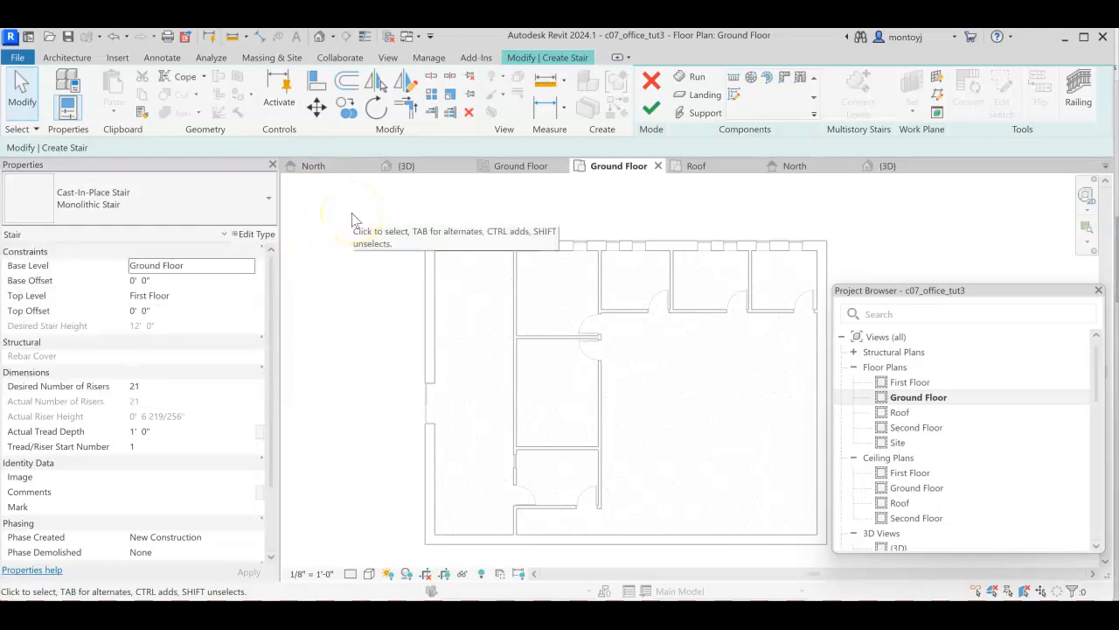
pyautogui.moveTo(350, 221)
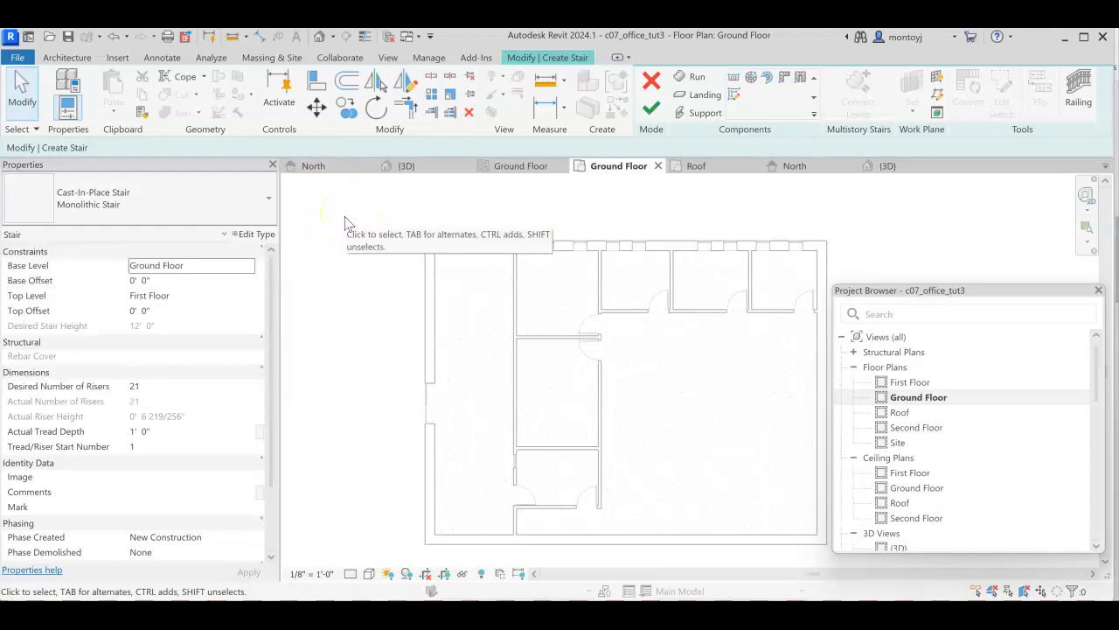
pyautogui.moveTo(317, 225)
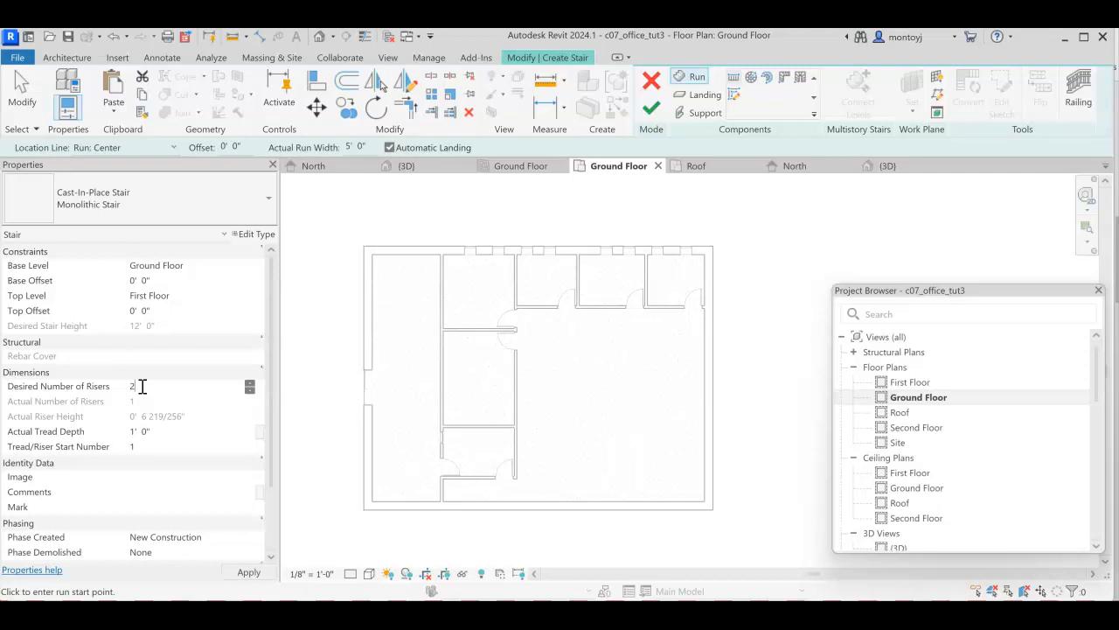
pyautogui.write('4')
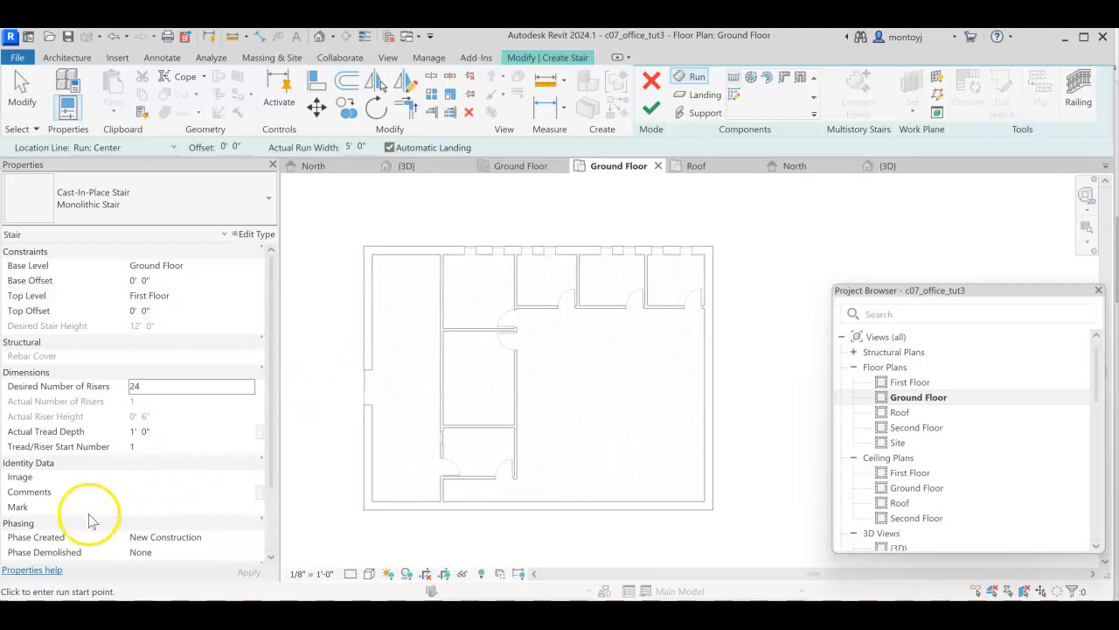
pyautogui.moveTo(65, 501)
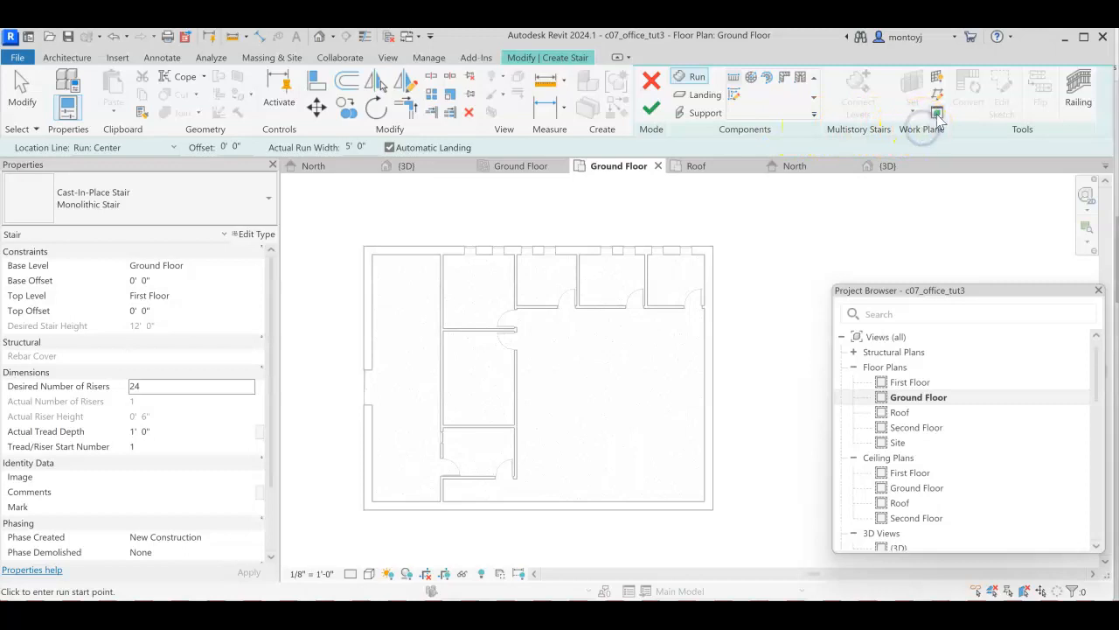
pyautogui.moveTo(937, 113)
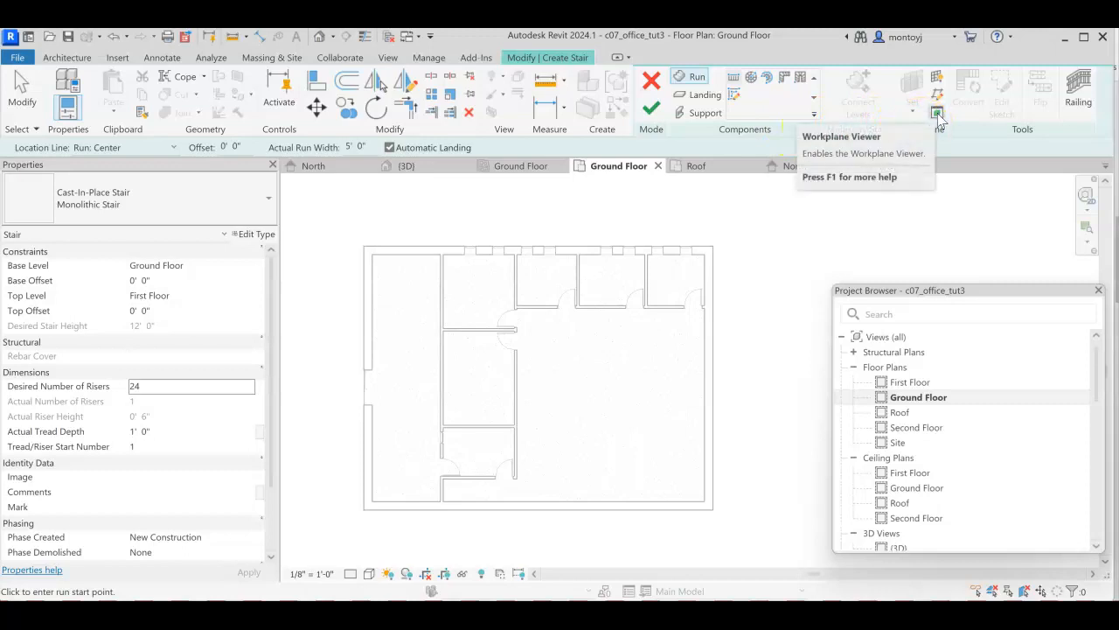
pyautogui.moveTo(937, 93)
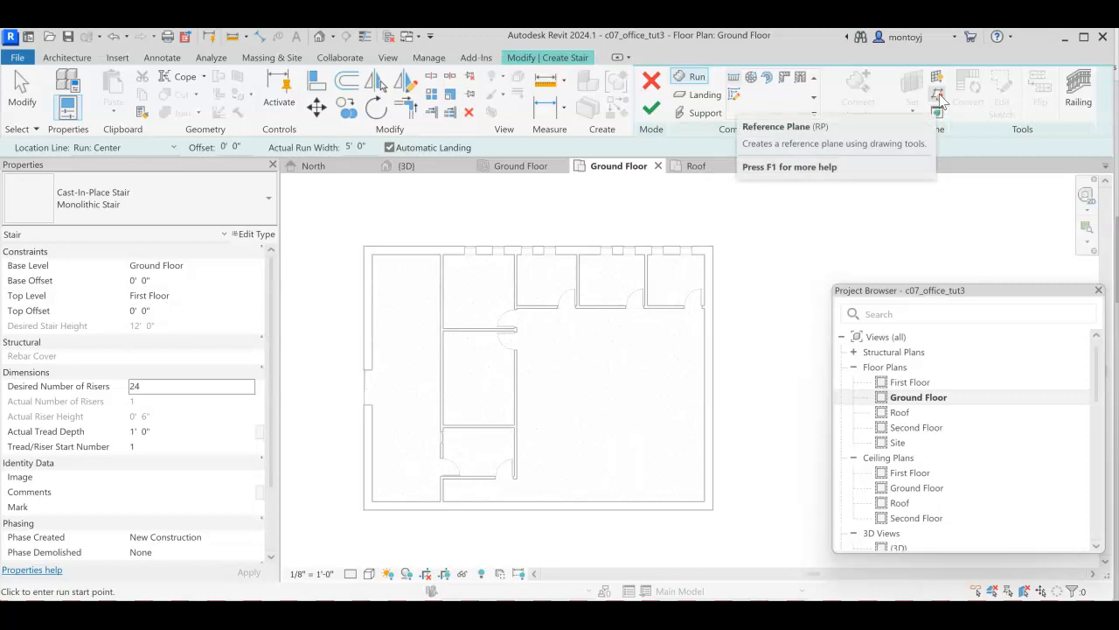
pyautogui.moveTo(940, 94)
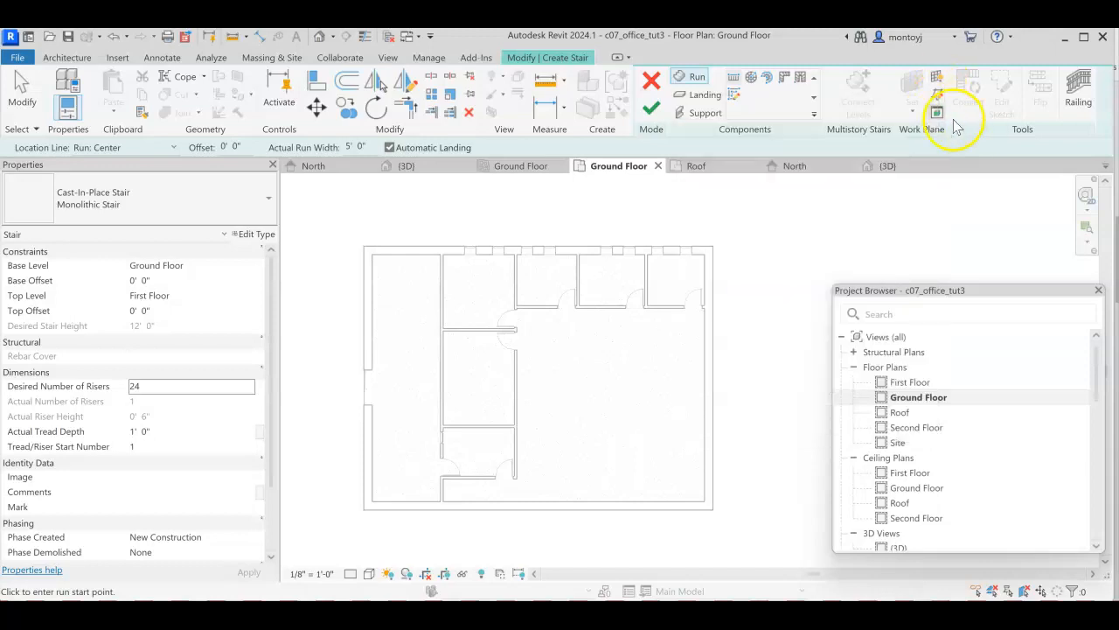
pyautogui.moveTo(937, 112)
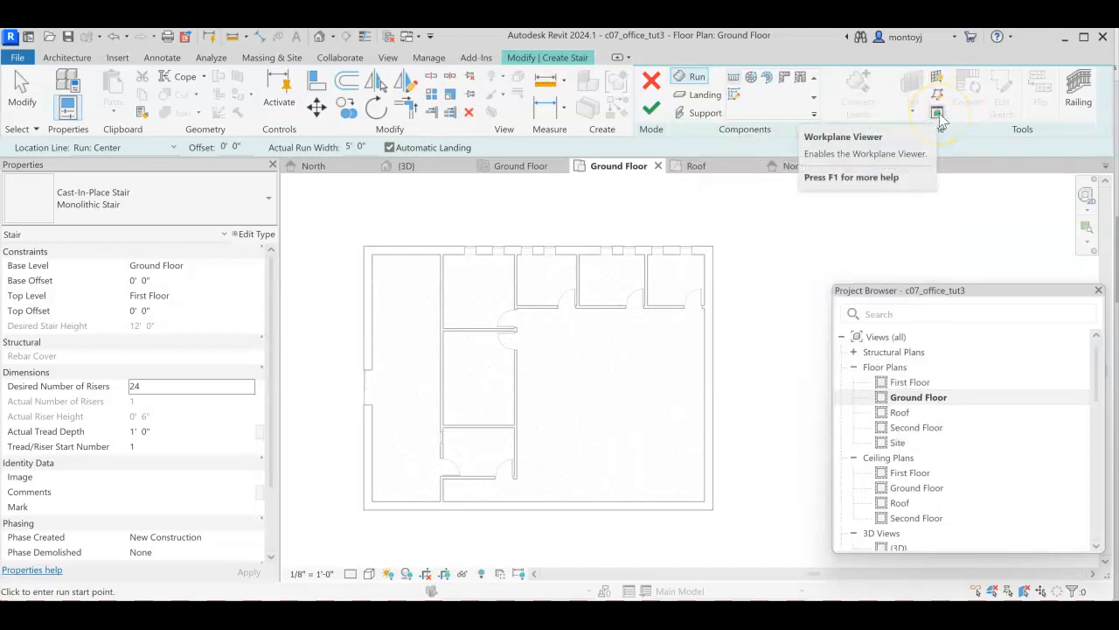
pyautogui.moveTo(937, 94)
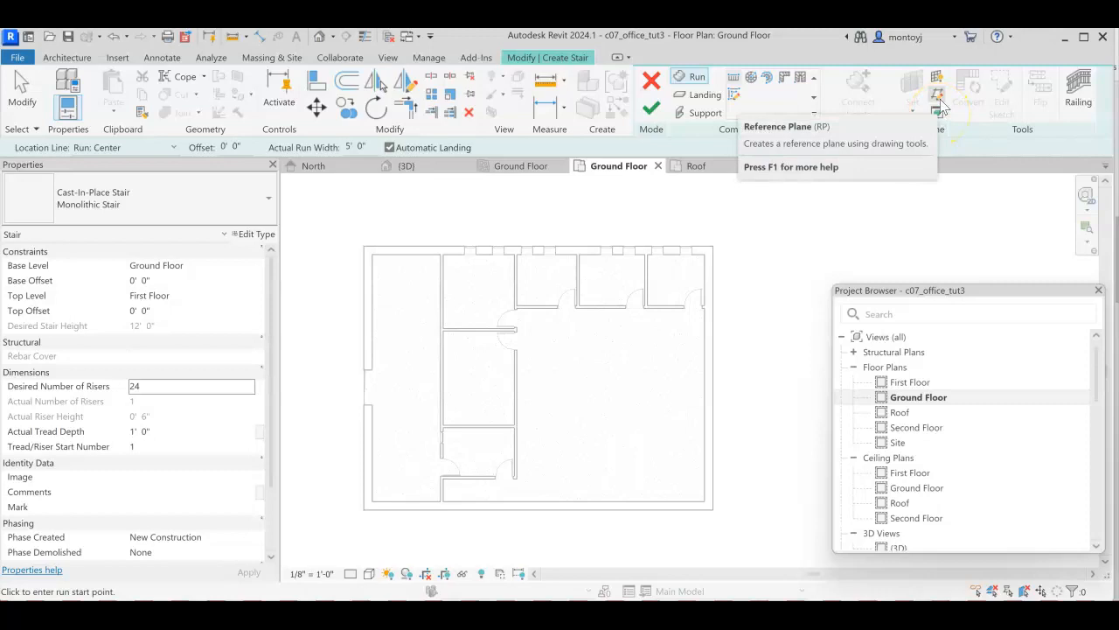
# Launch the Reference Plane tool from the Work Plane panel while still sketching the stair
pyautogui.click(939, 94)
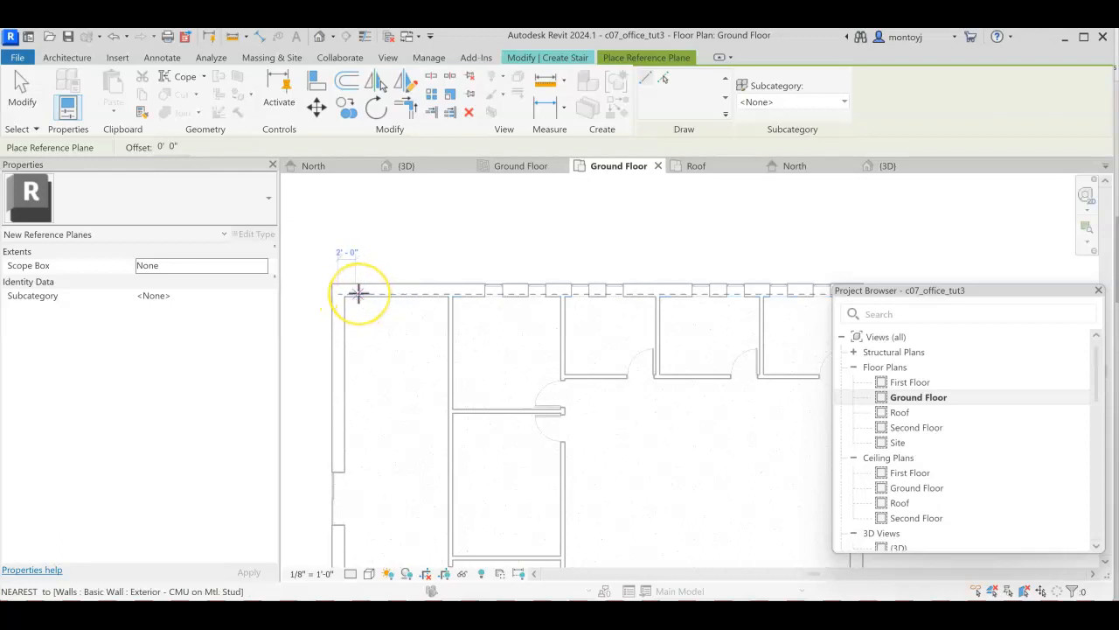
# Place a vertical reference plane with a 2' offset inside the north-west stairwell room
pyautogui.write('2')
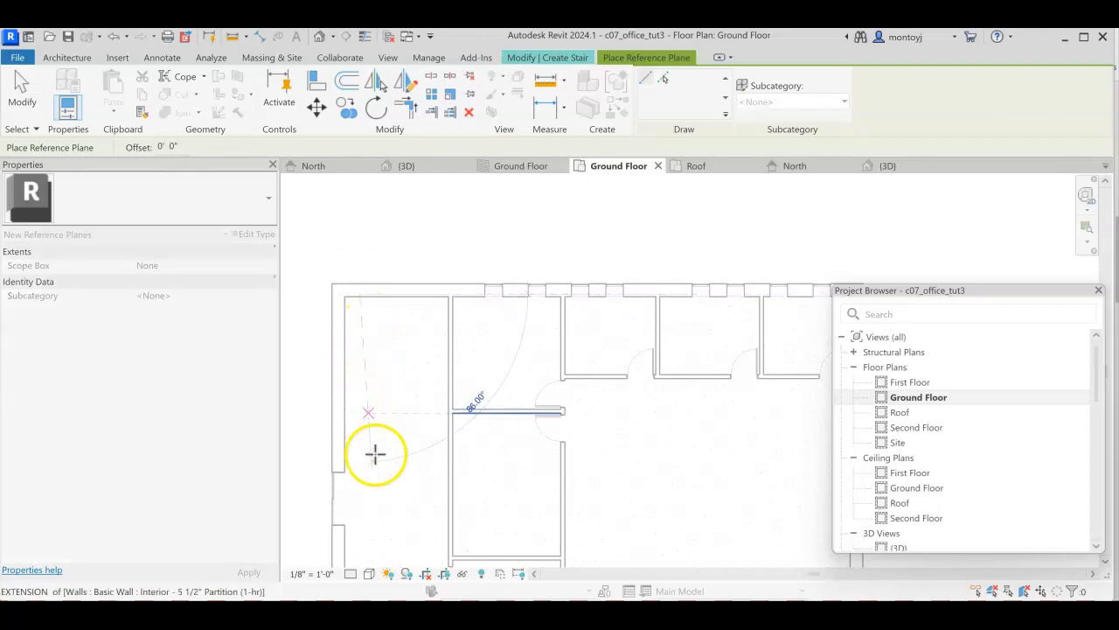
pyautogui.moveTo(361, 534)
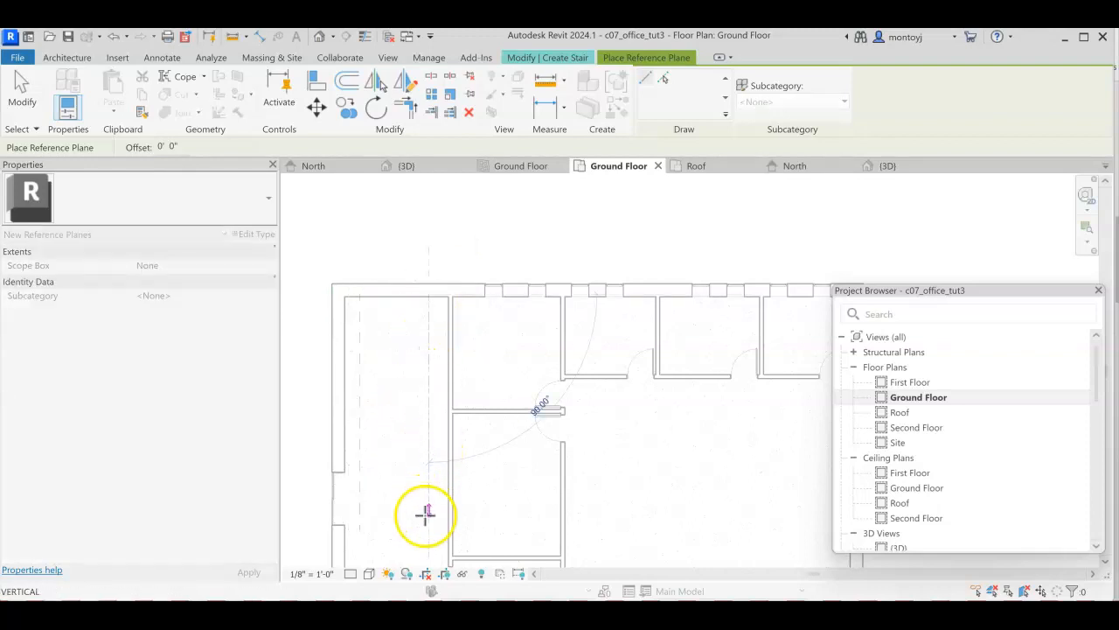
pyautogui.click(429, 514)
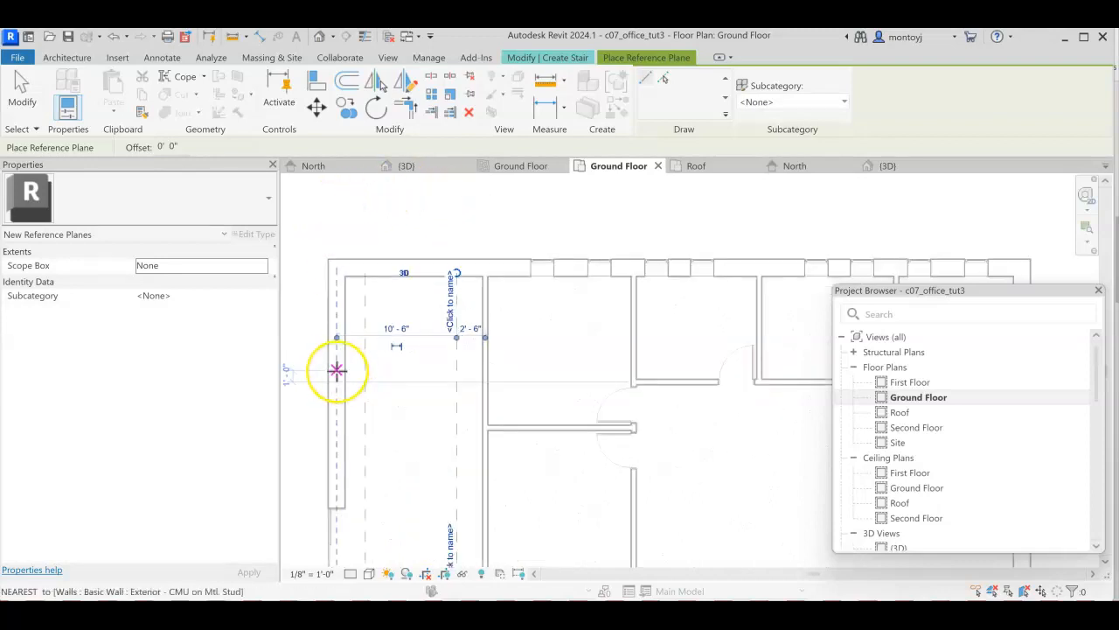
pyautogui.moveTo(336, 370)
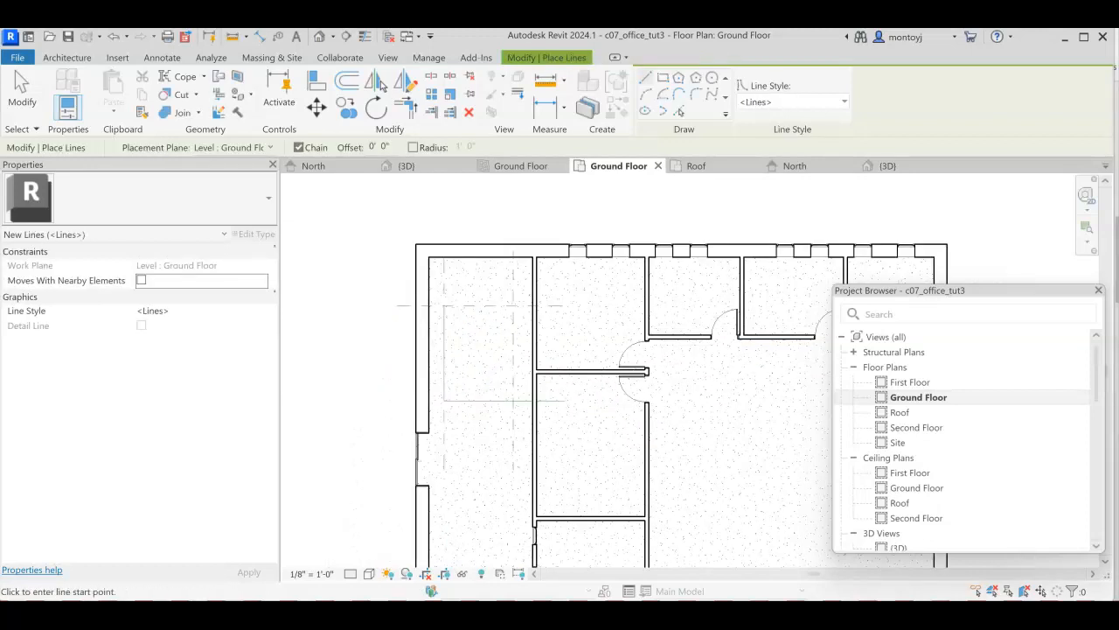
pyautogui.moveTo(444, 394)
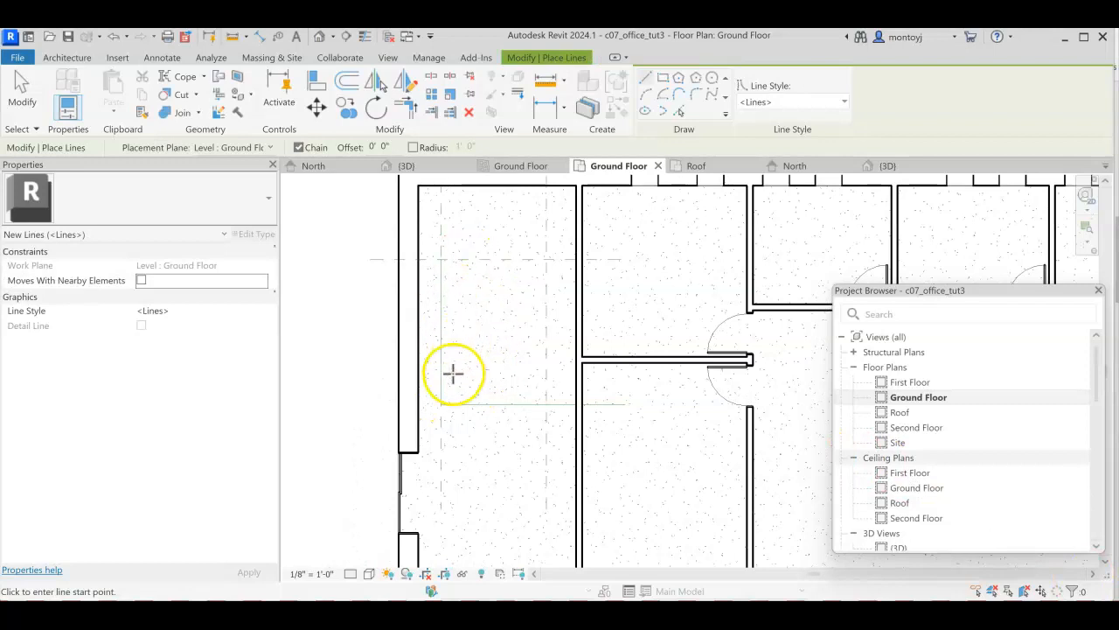
pyautogui.moveTo(441, 411)
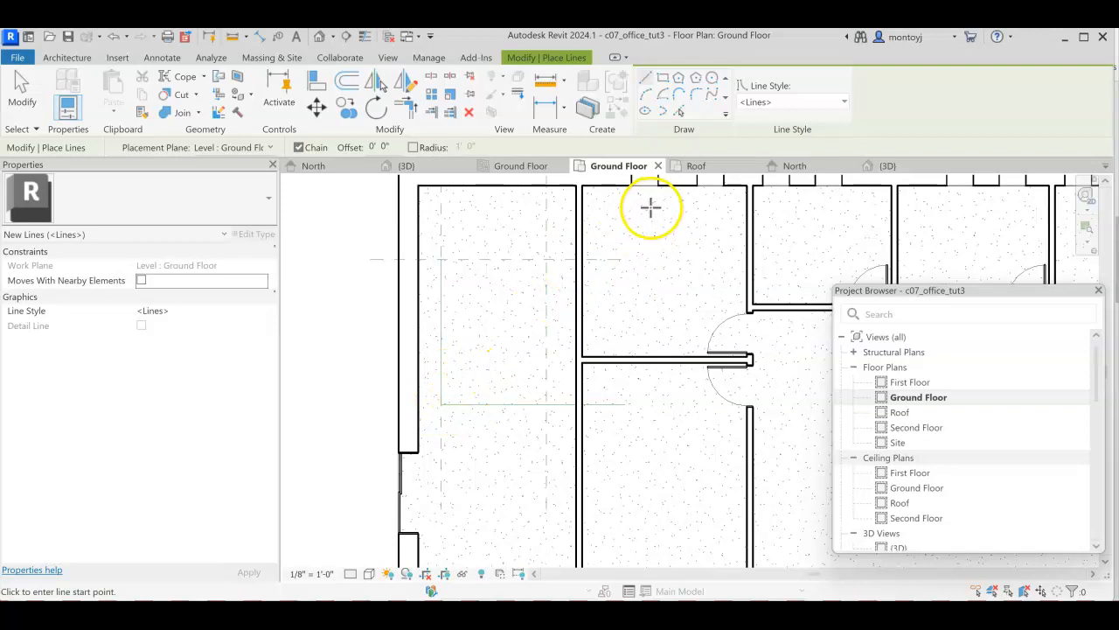
pyautogui.moveTo(684, 129)
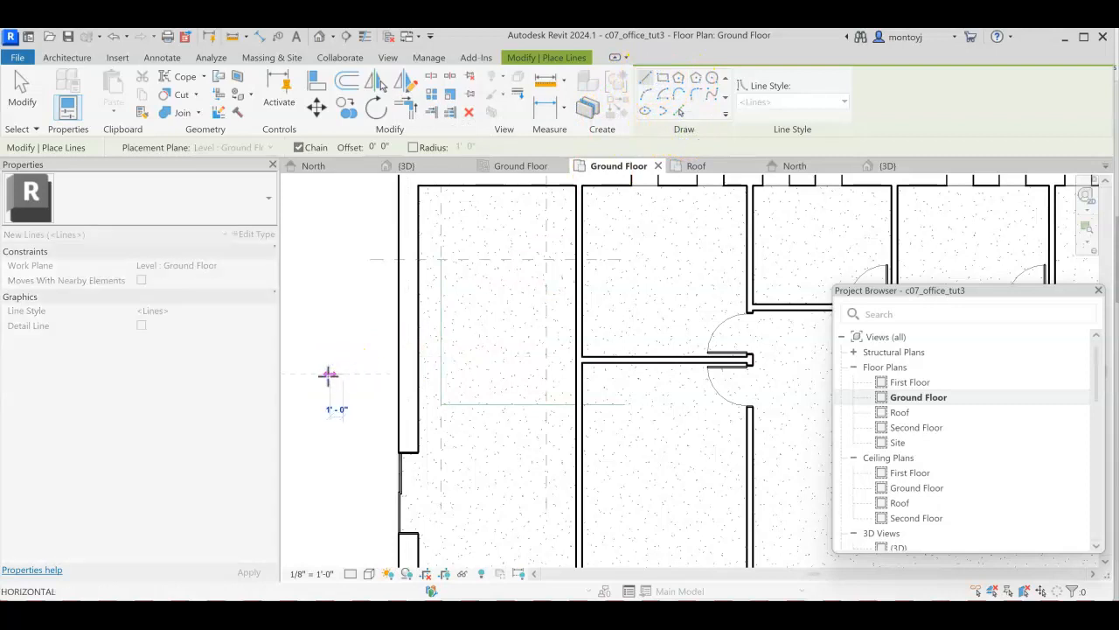
pyautogui.moveTo(329, 332)
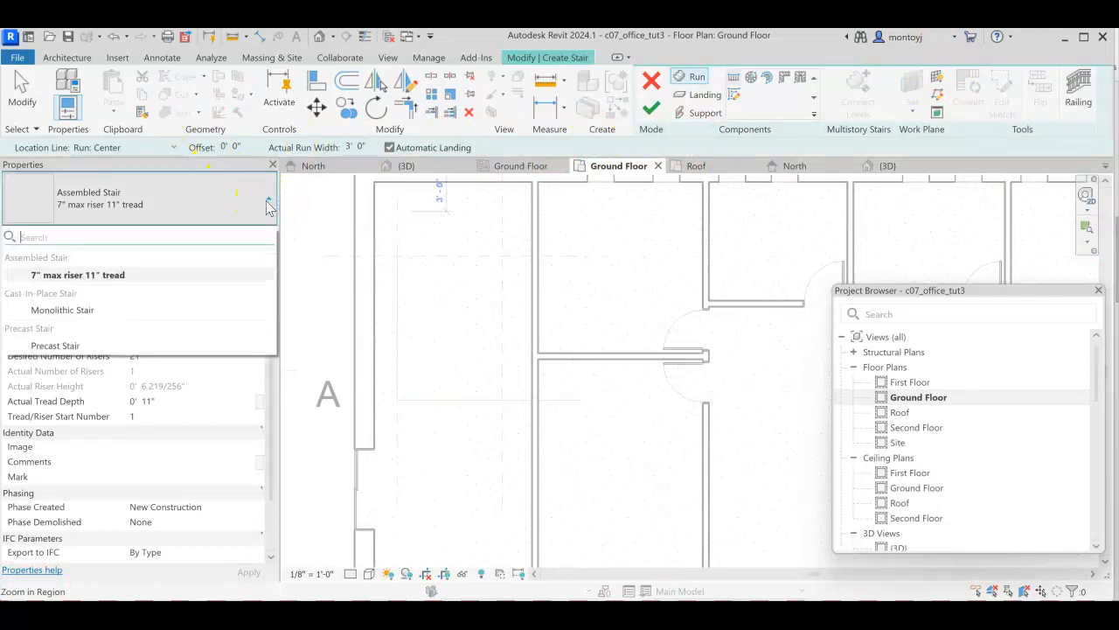
# Switch the stair type to Cast-In-Place Stair: Monolithic Stair in the Type Selector
pyautogui.click(63, 310)
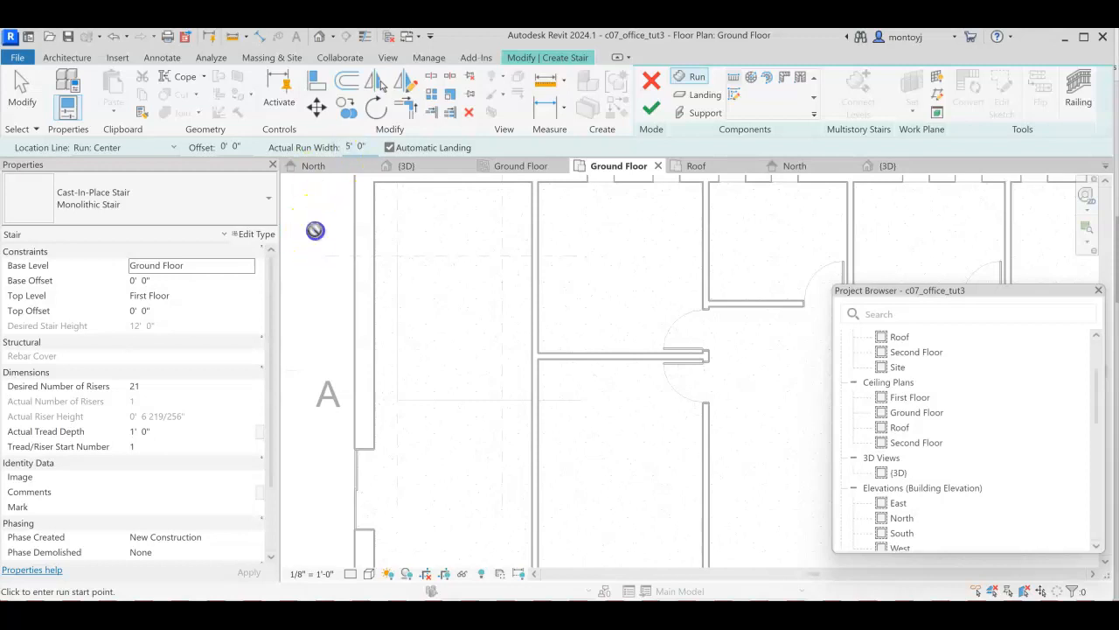
pyautogui.click(315, 230)
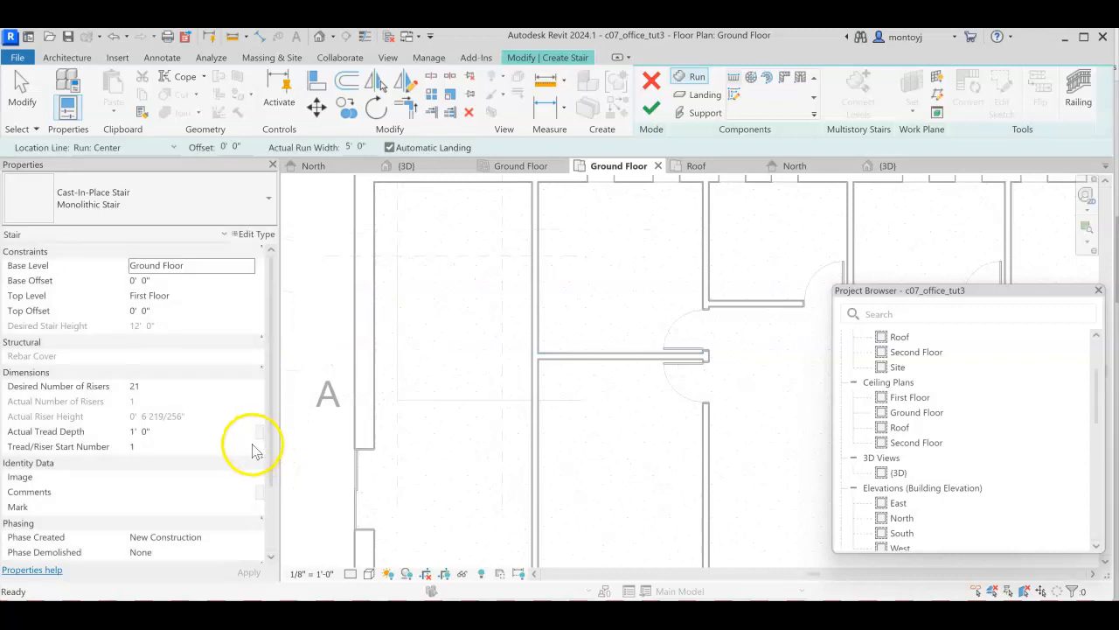
# Change Desired Number of Risers from 21 to 24
pyautogui.click(153, 386)
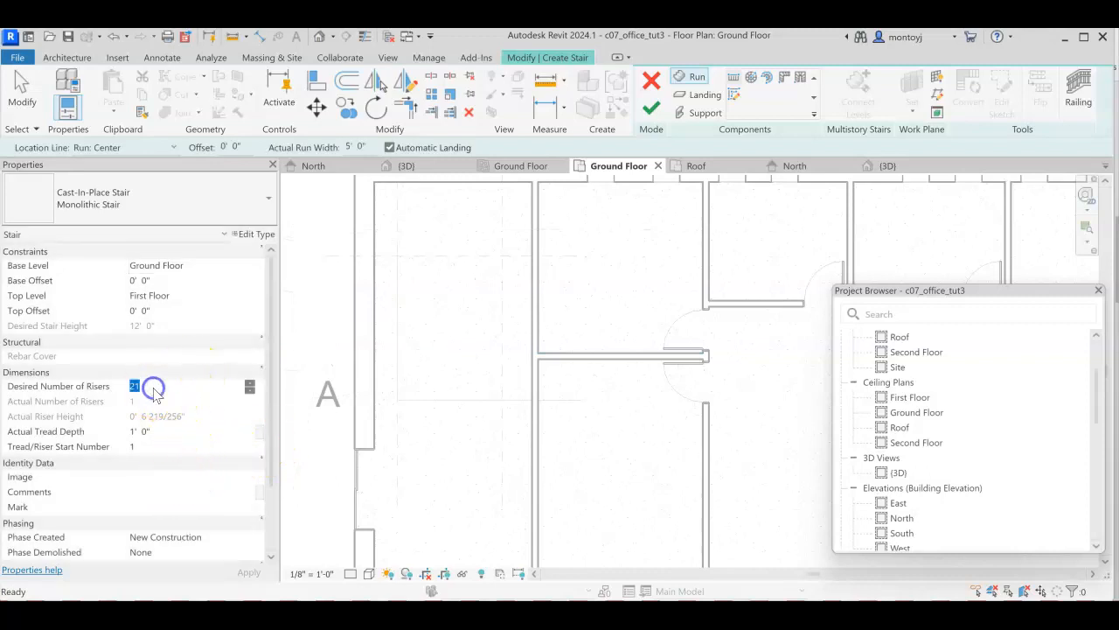
pyautogui.write('24')
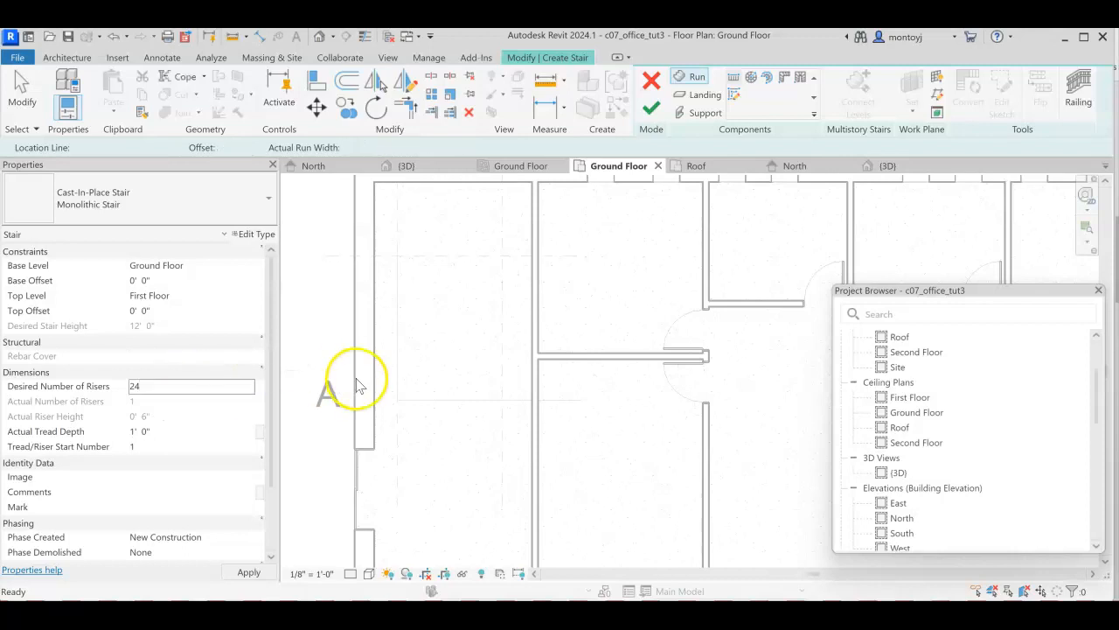
# Apply the 24-riser, 6" riser height setting to the monolithic stair
pyautogui.click(697, 77)
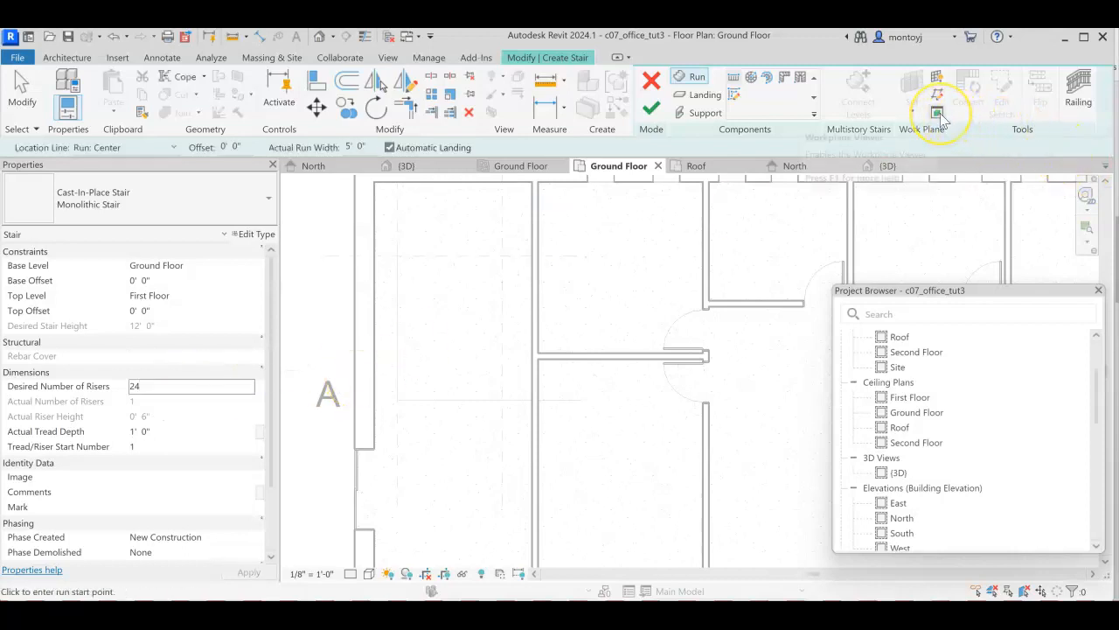
pyautogui.moveTo(937, 88)
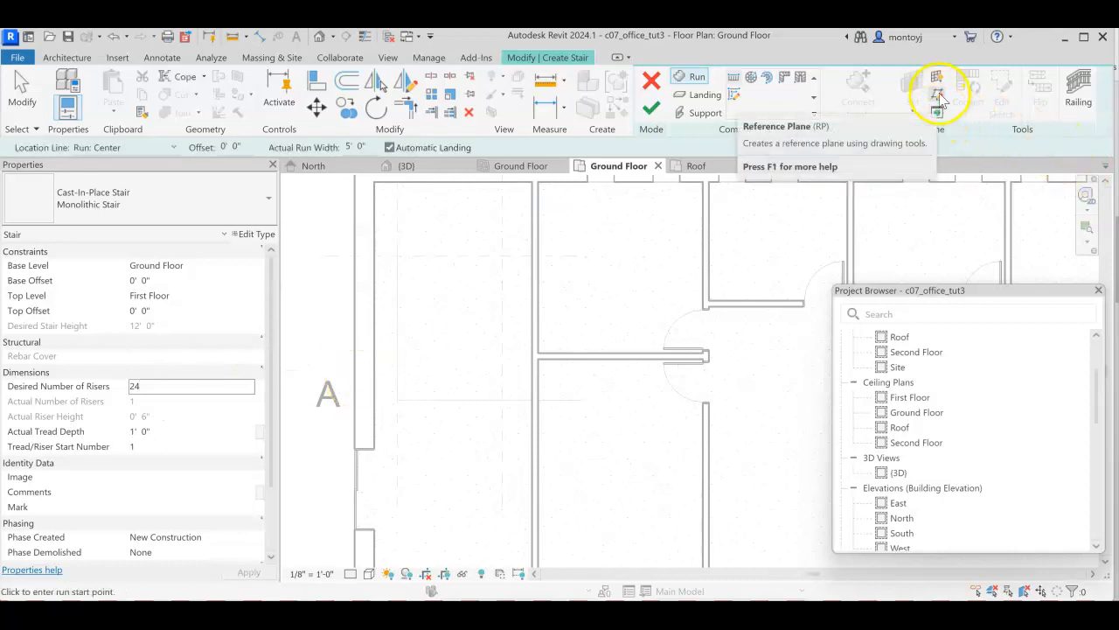
pyautogui.moveTo(936, 83)
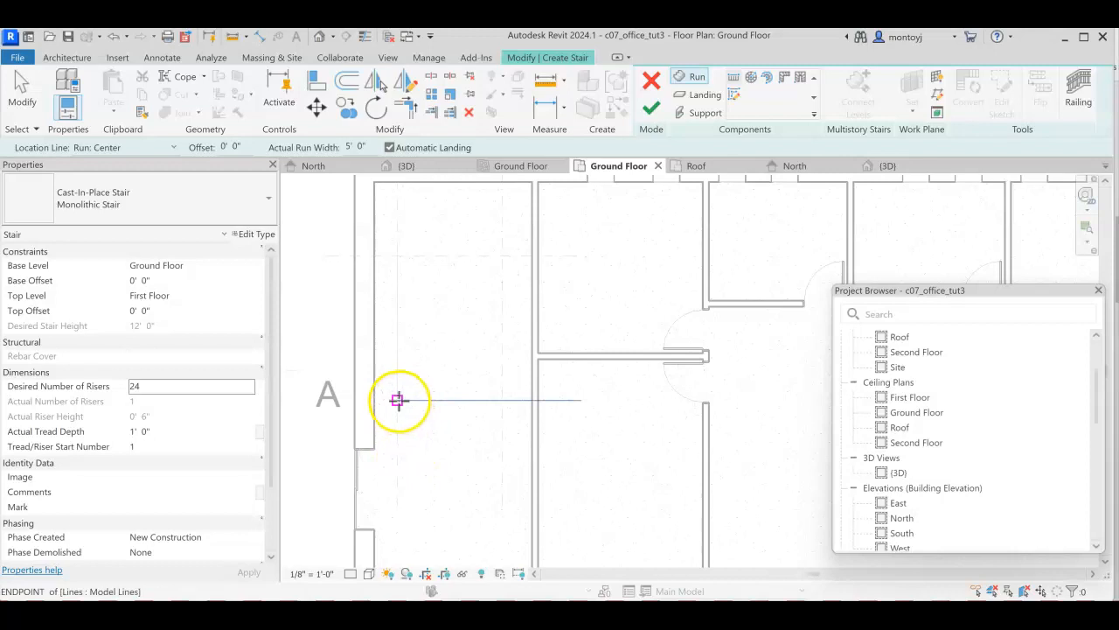
pyautogui.moveTo(398, 401)
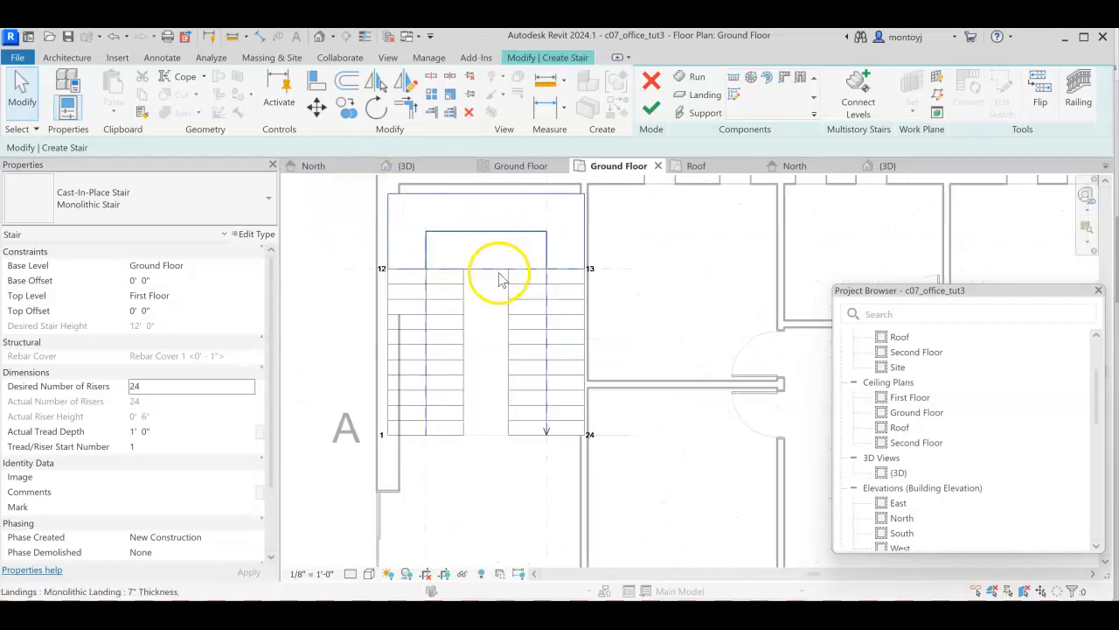
# Drag the left and right runs' side handles to resize them, leaving one run about 4' 7" wide
pyautogui.click(498, 271)
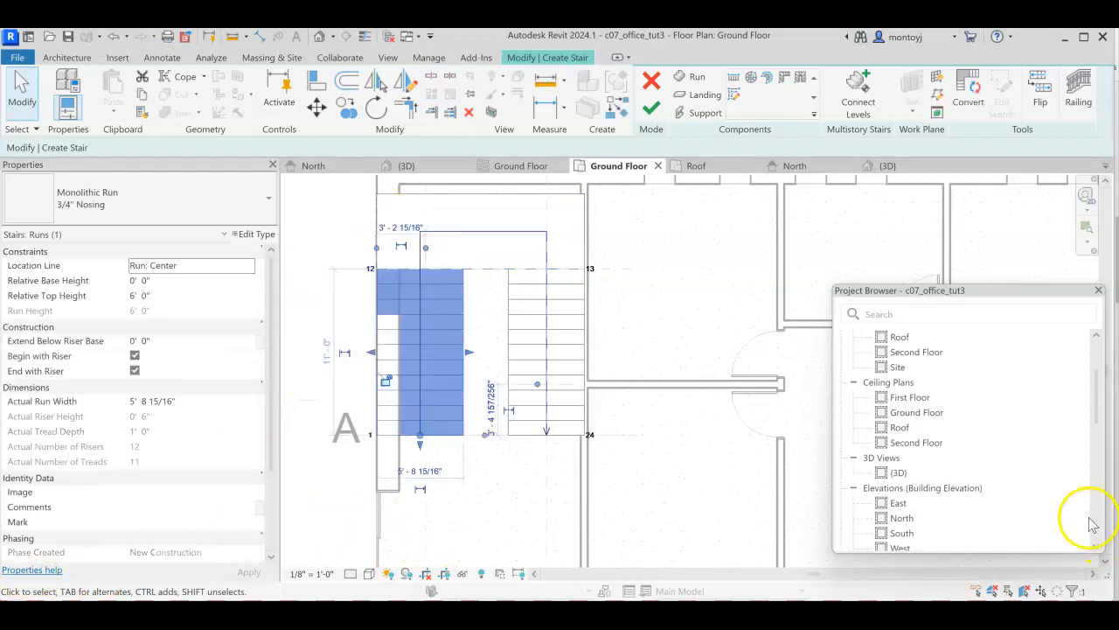
pyautogui.moveTo(389, 355)
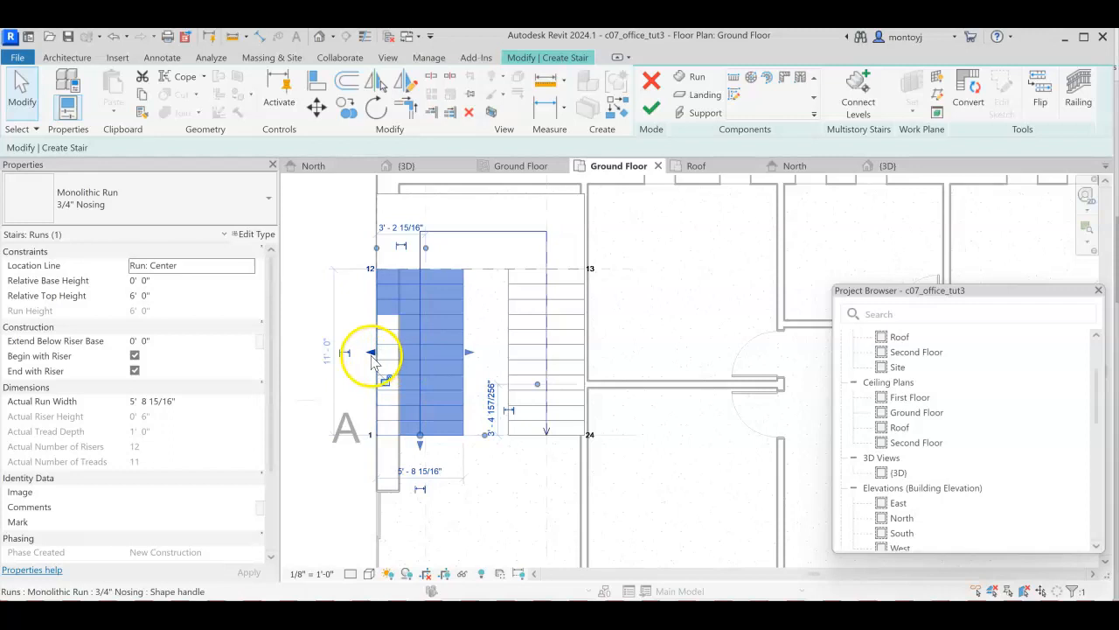
pyautogui.moveTo(372, 353); pyautogui.dragTo(400, 353)
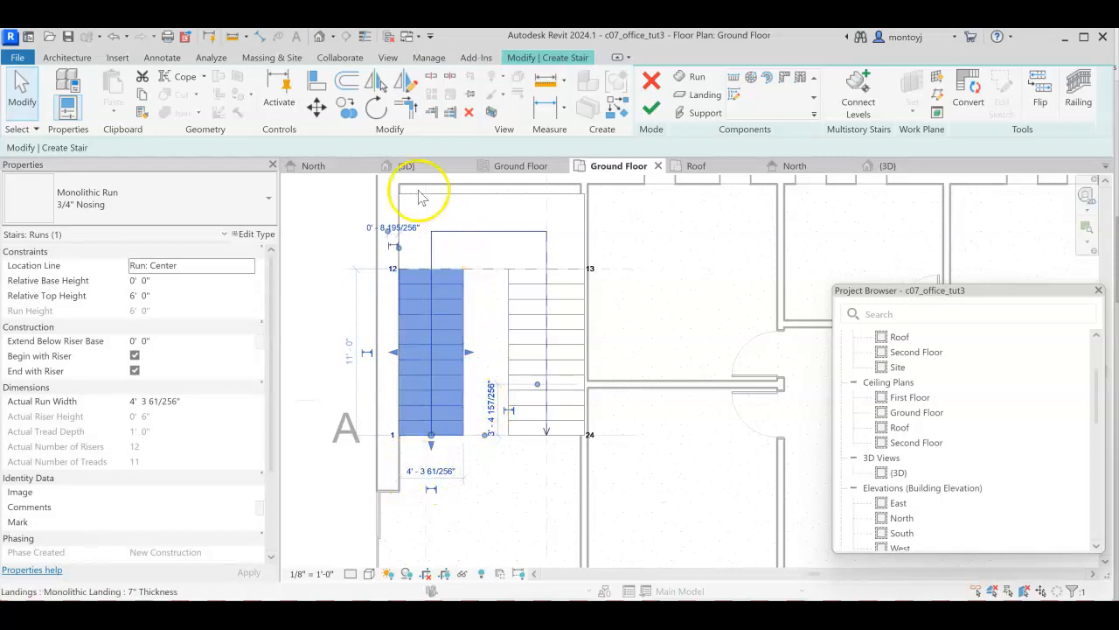
pyautogui.click(486, 201)
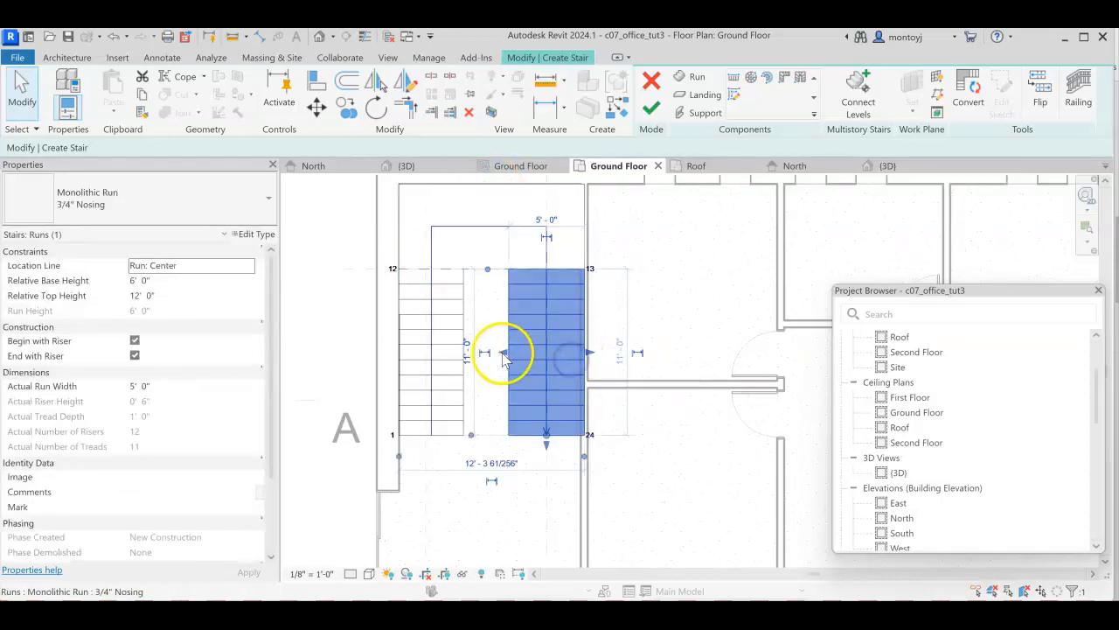
pyautogui.moveTo(502, 352); pyautogui.dragTo(577, 353)
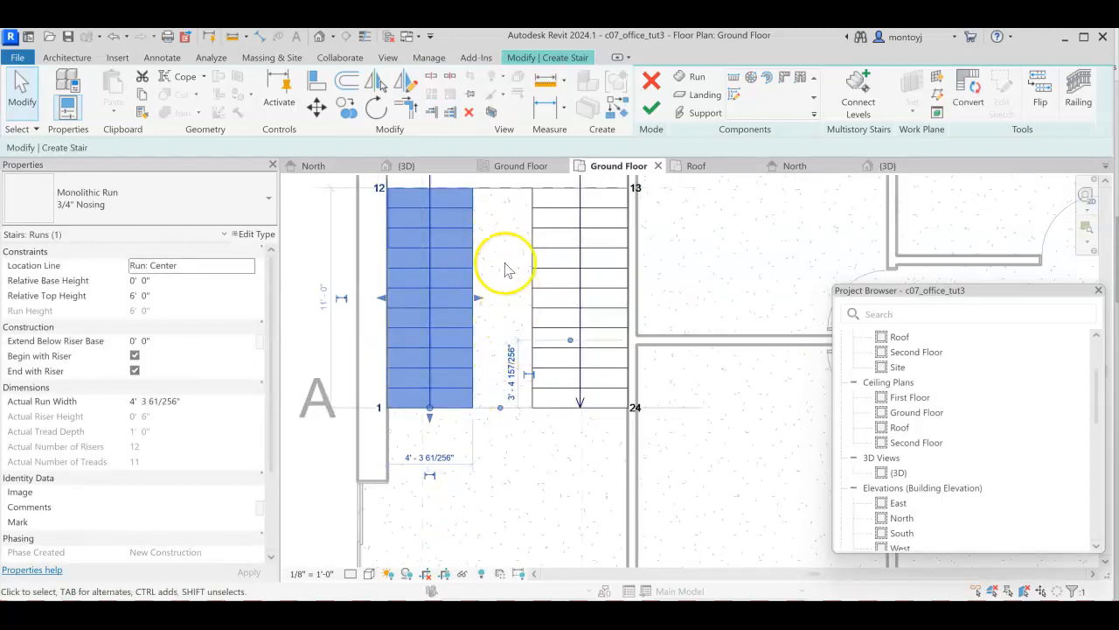
pyautogui.moveTo(503, 339)
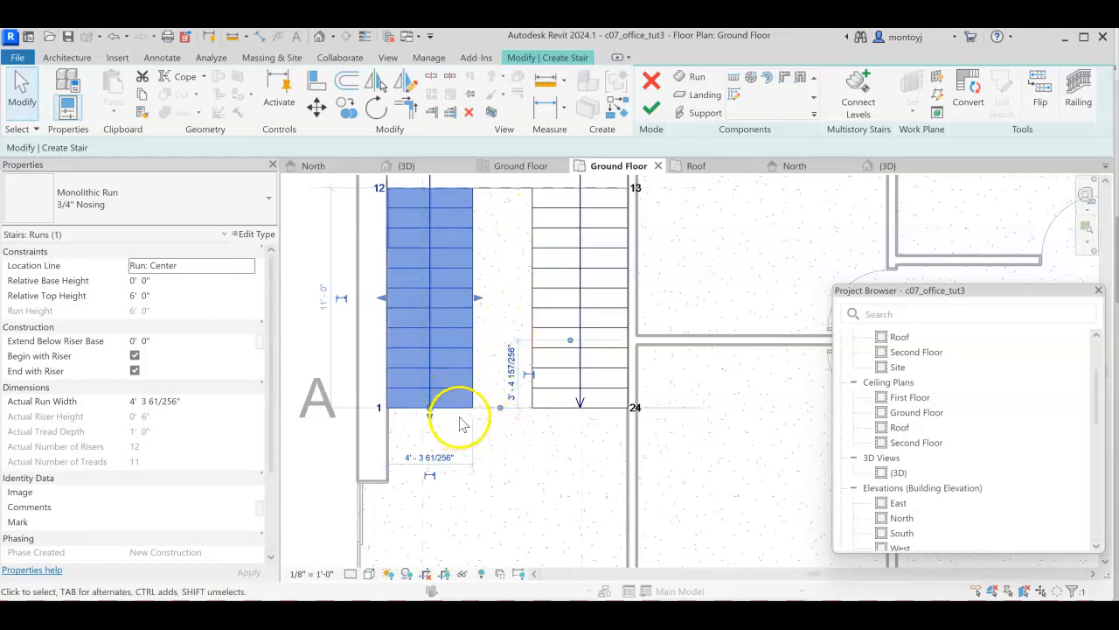
pyautogui.click(430, 458)
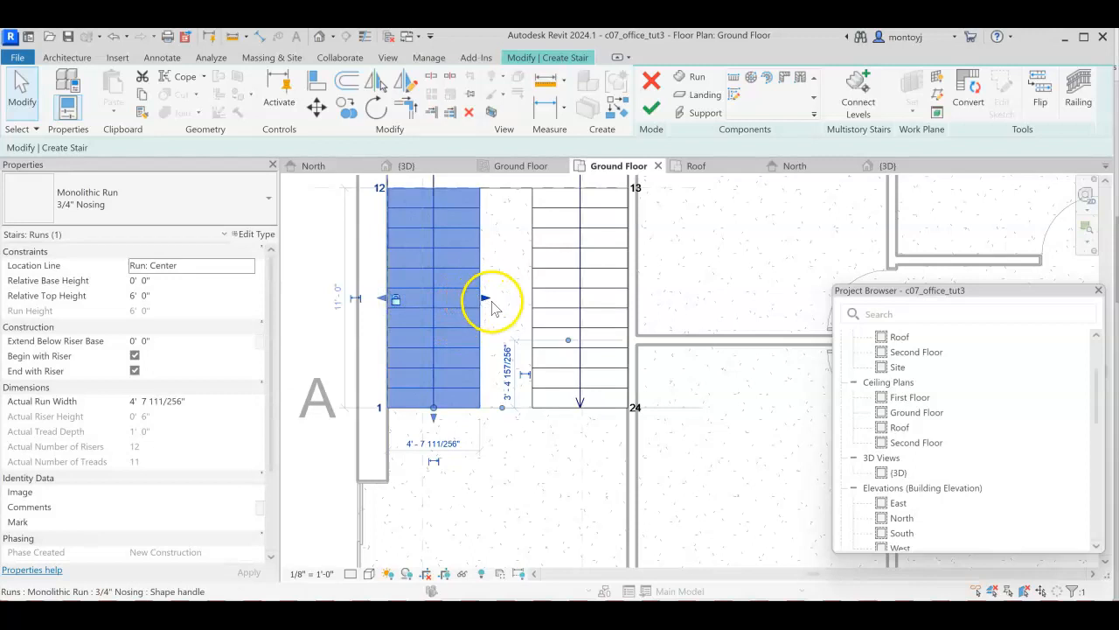
pyautogui.moveTo(485, 297); pyautogui.dragTo(493, 300)
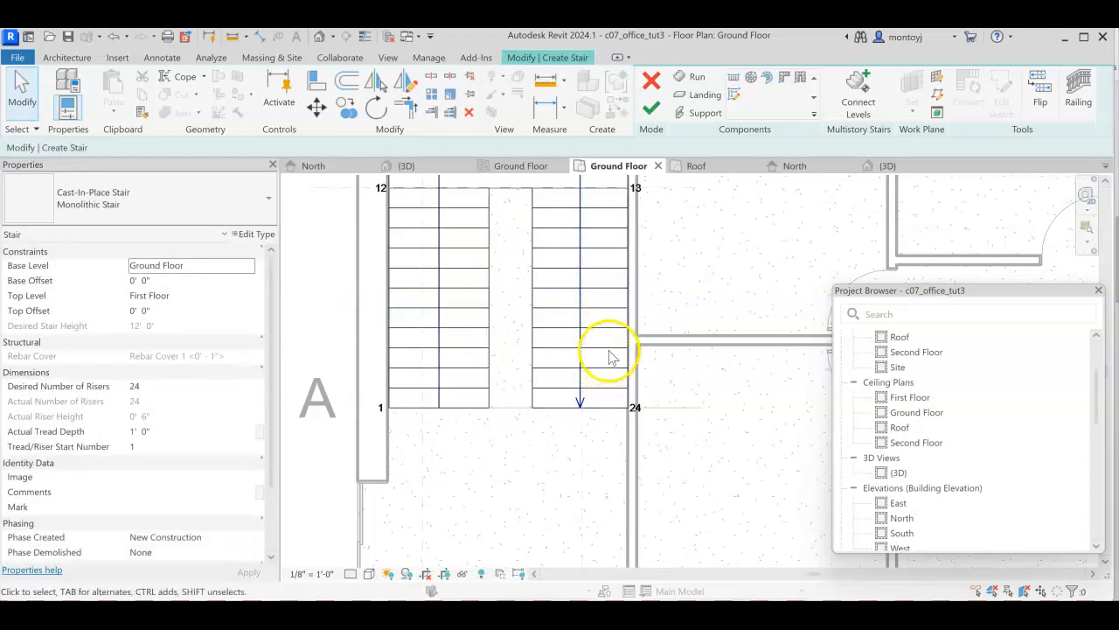
# Widen the second run to about 4' 10", then try a 5'-0" width, triggering a constraint error
pyautogui.click(580, 358)
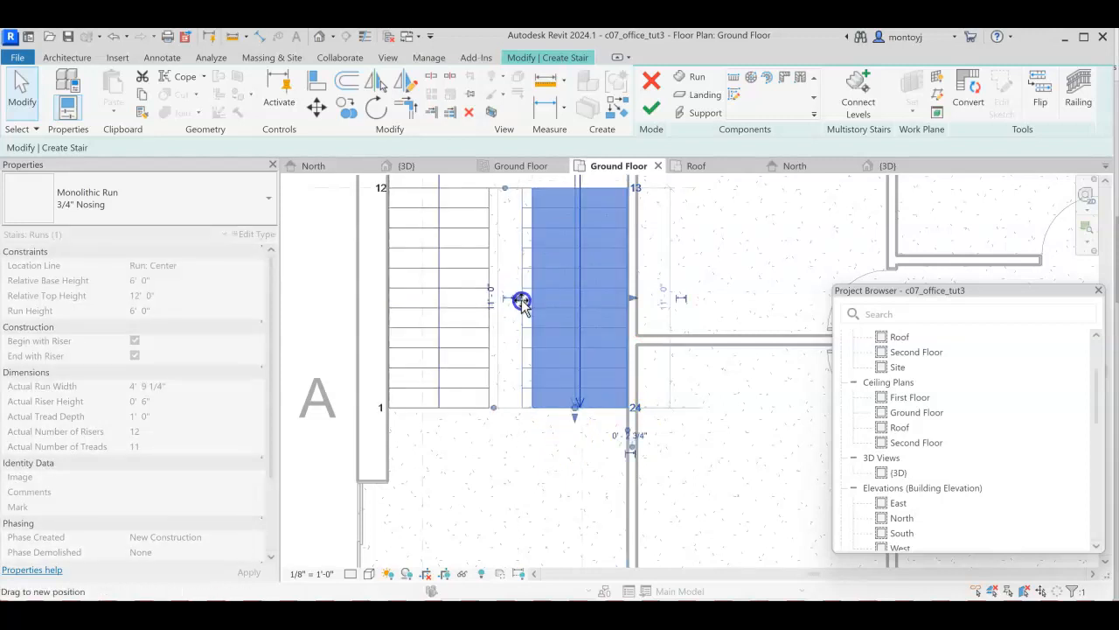
pyautogui.moveTo(522, 301); pyautogui.dragTo(557, 402)
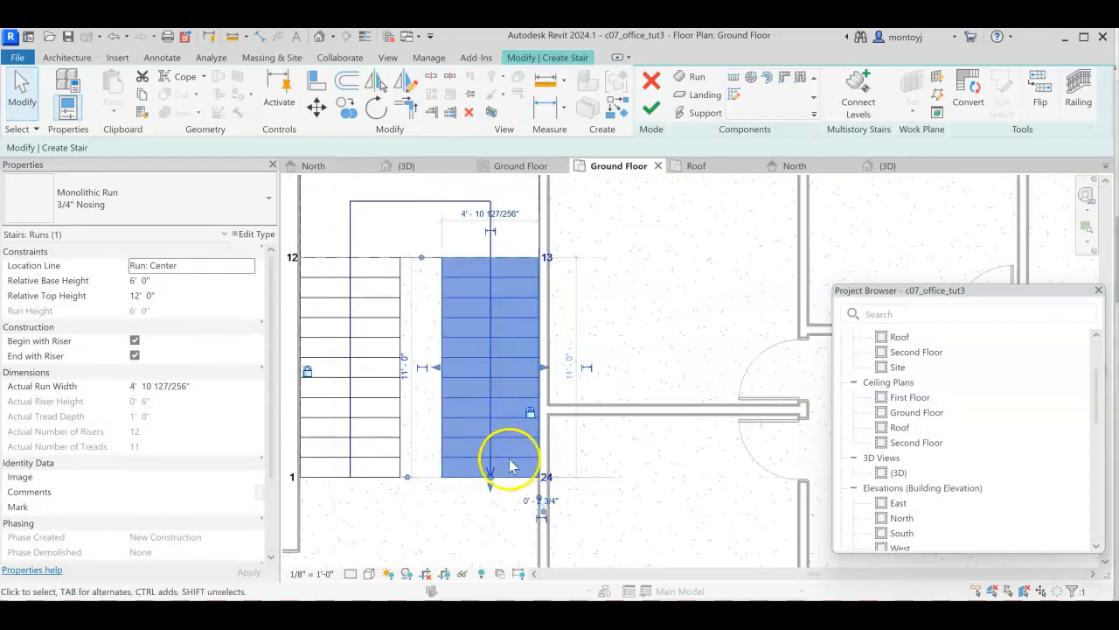
pyautogui.moveTo(490, 223)
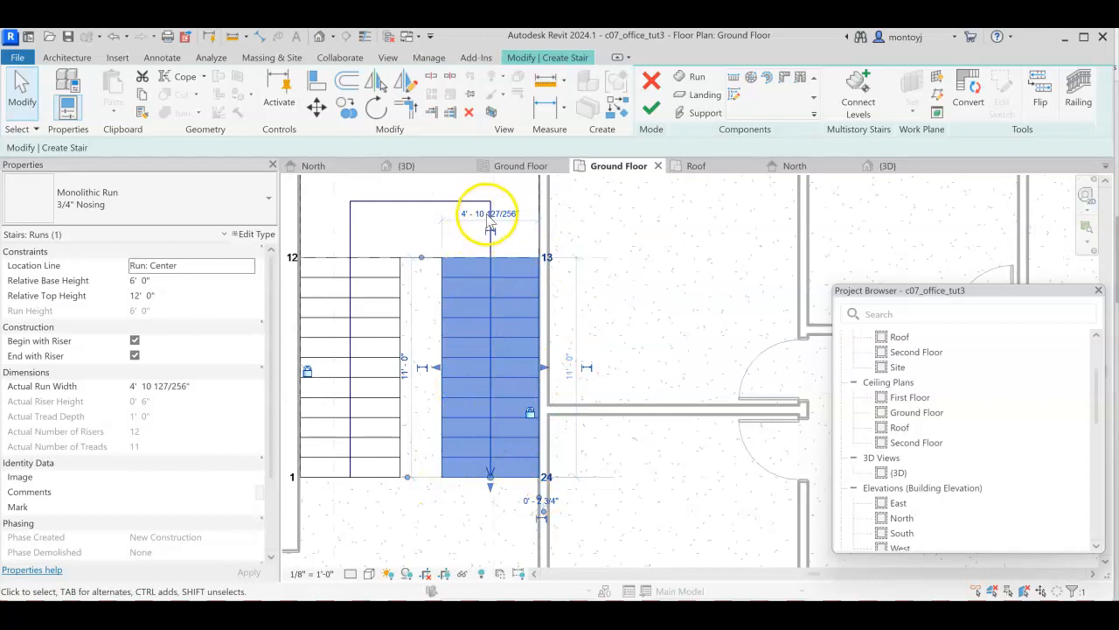
pyautogui.click(487, 214)
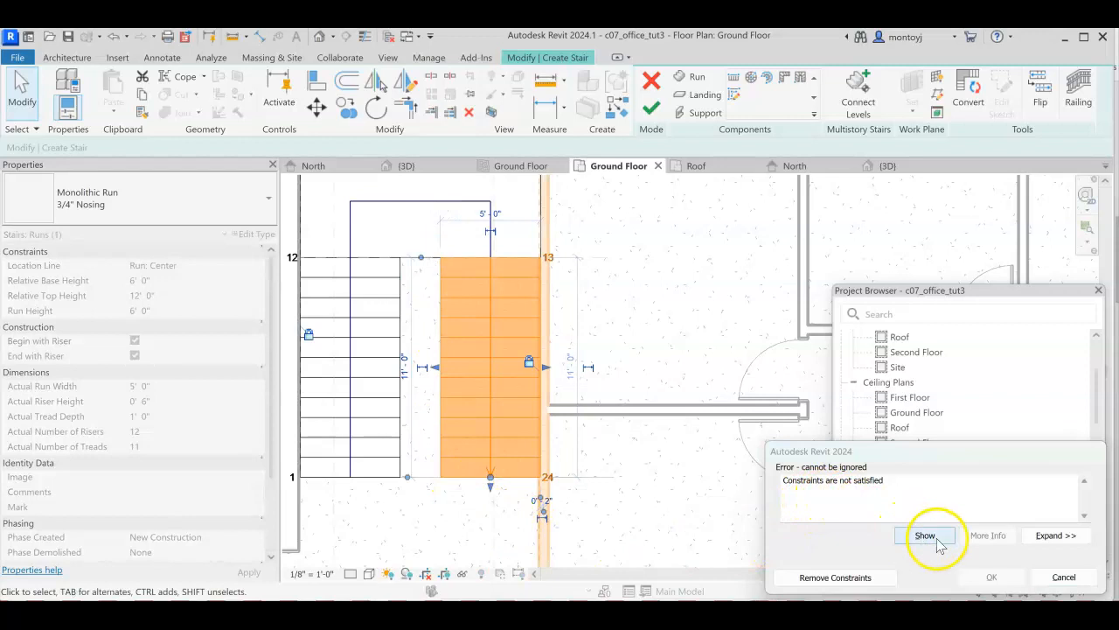
# Show the elements causing the constraint error, dismiss the message, and cancel the width change
pyautogui.click(924, 536)
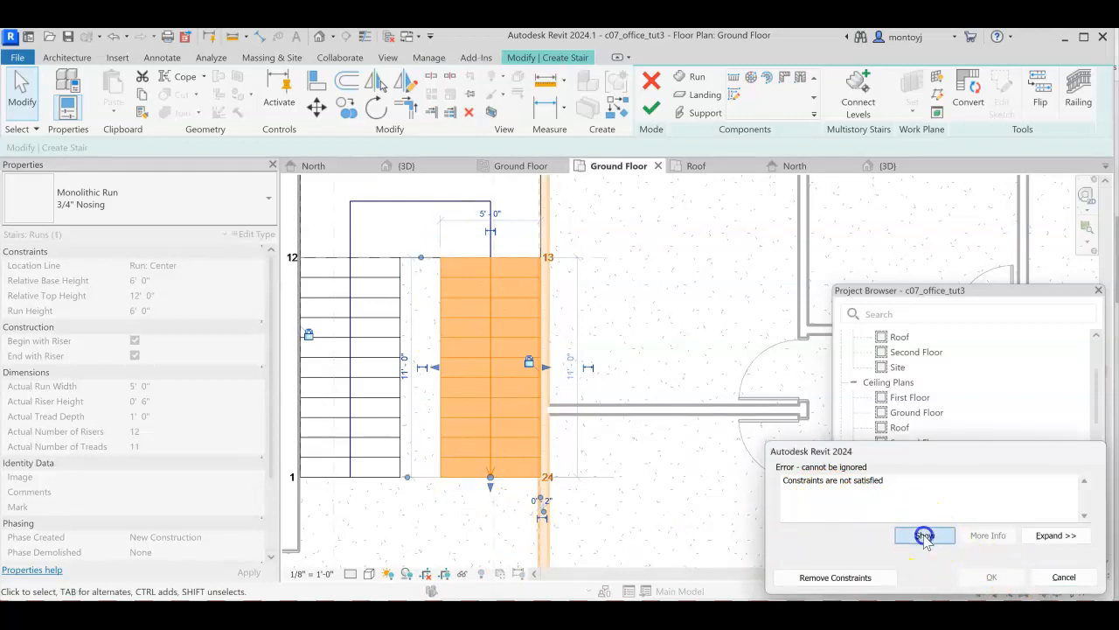
pyautogui.click(924, 535)
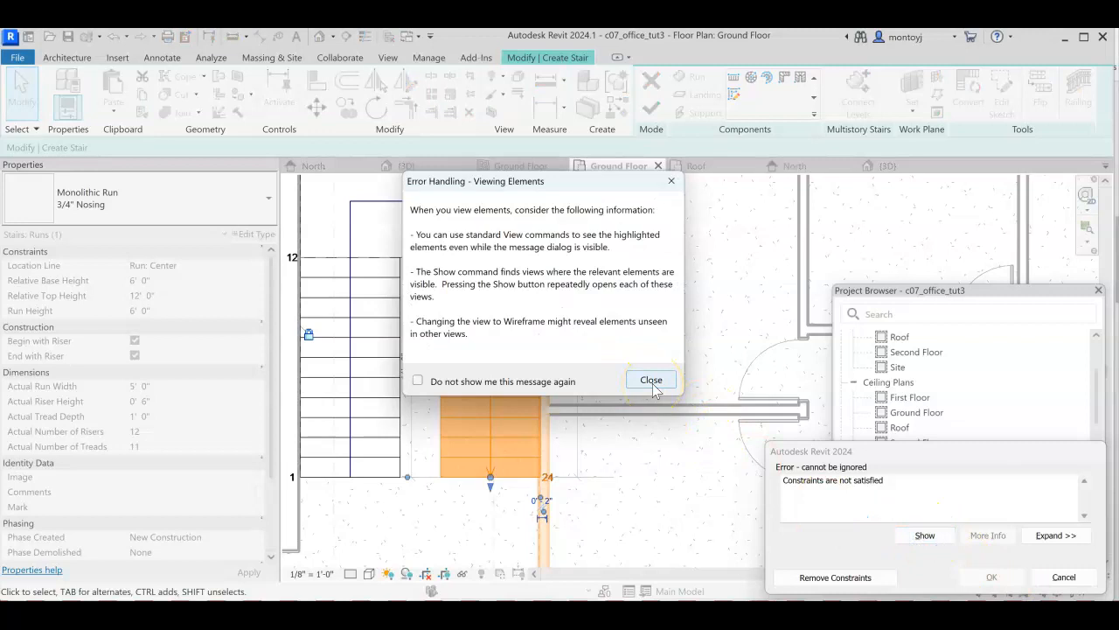
pyautogui.click(650, 379)
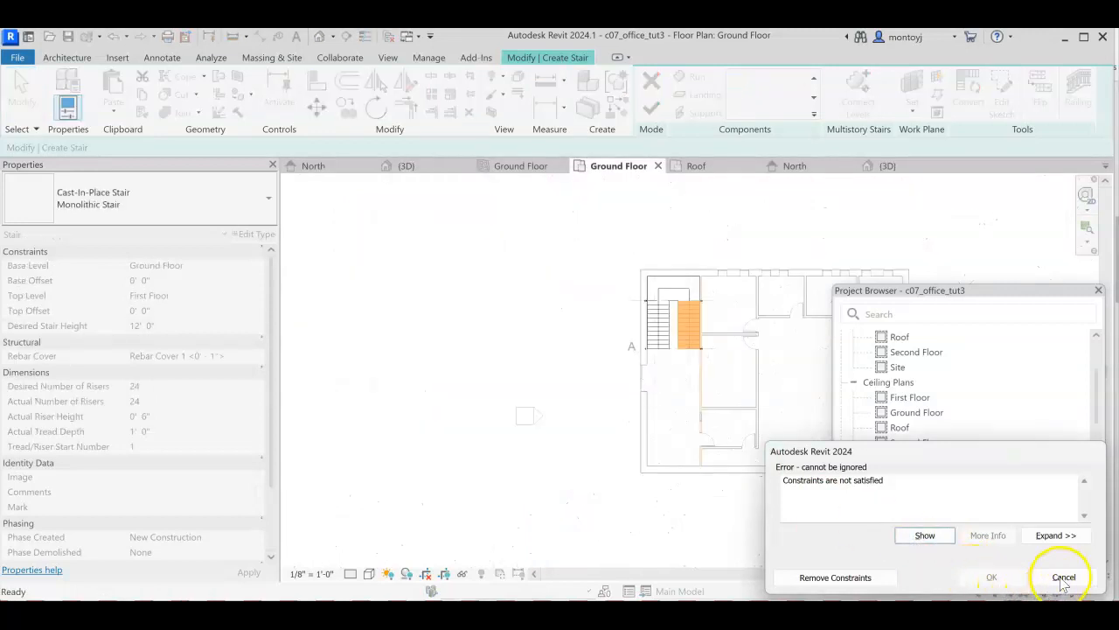
pyautogui.click(1064, 578)
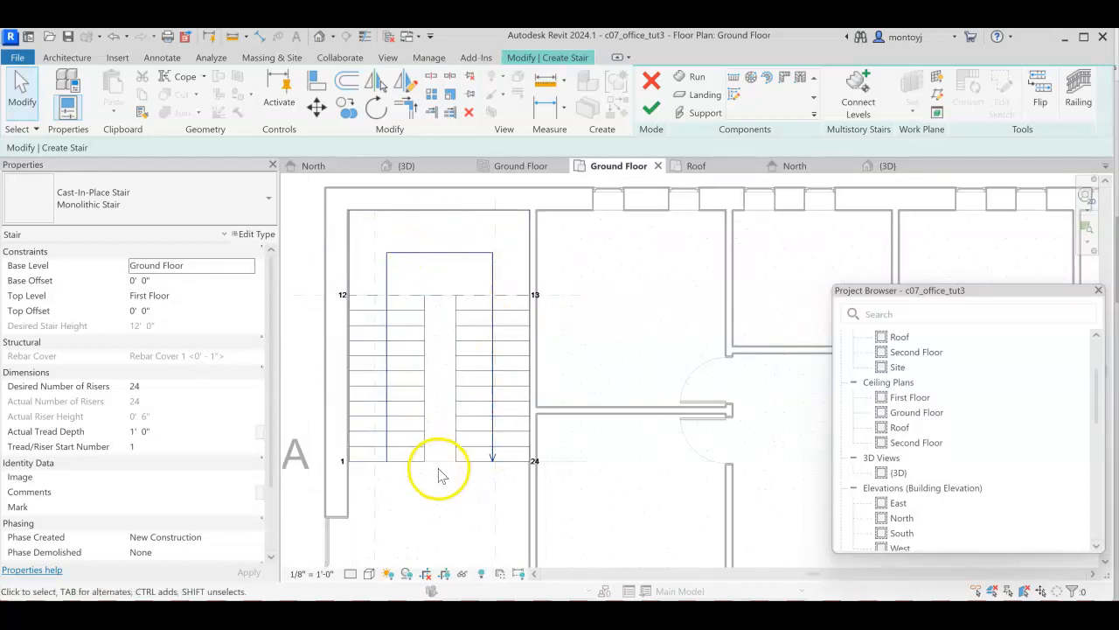
pyautogui.moveTo(408, 513)
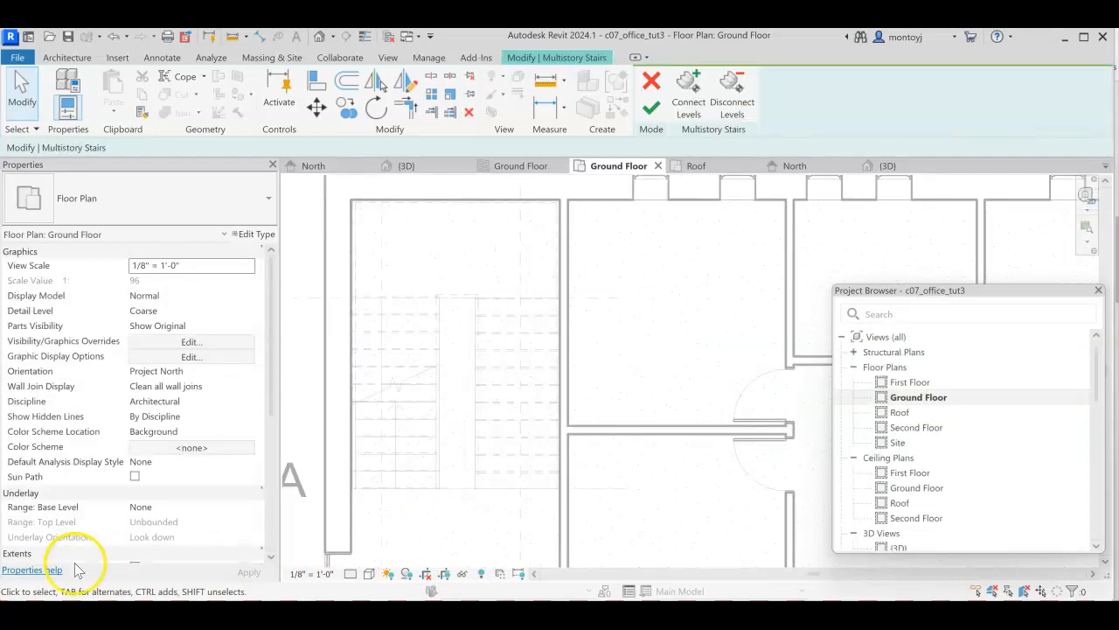
pyautogui.moveTo(365, 513)
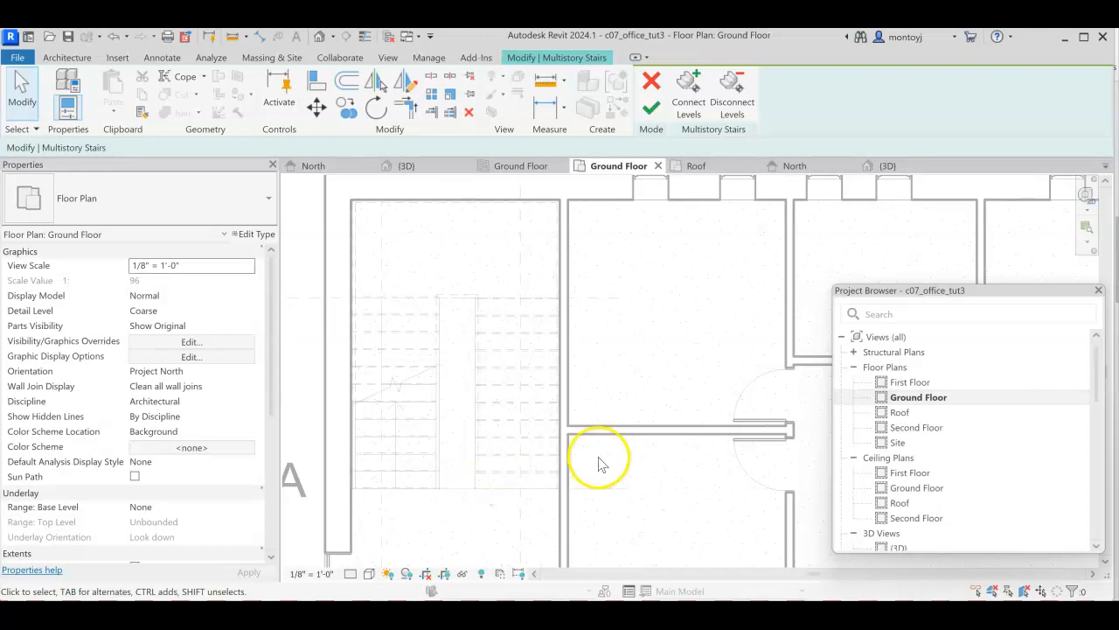
pyautogui.moveTo(600, 380)
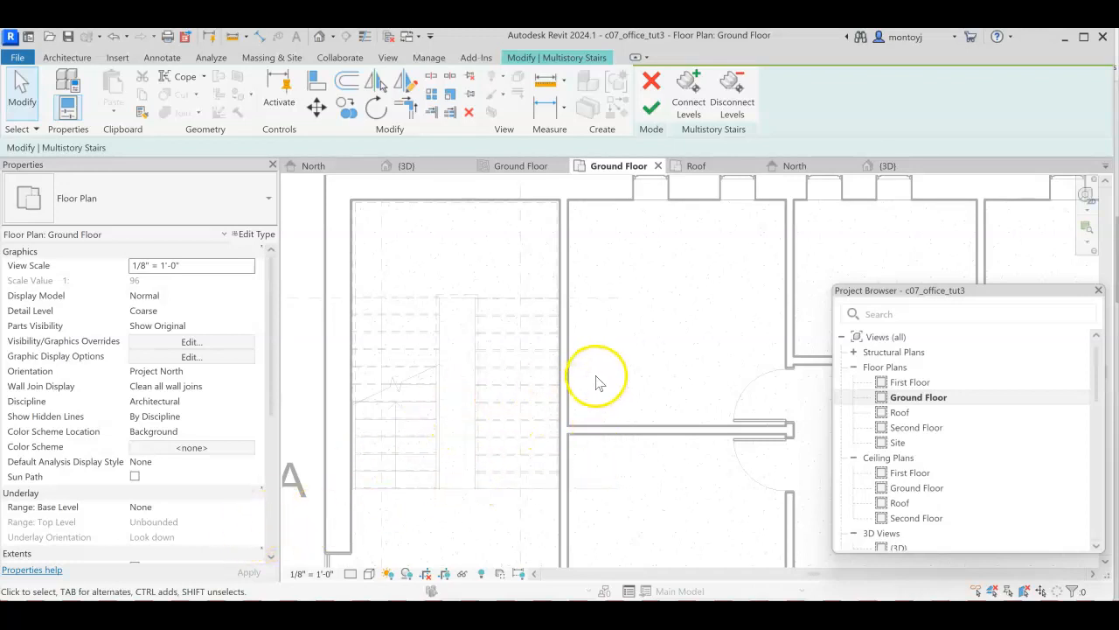
pyautogui.moveTo(503, 157)
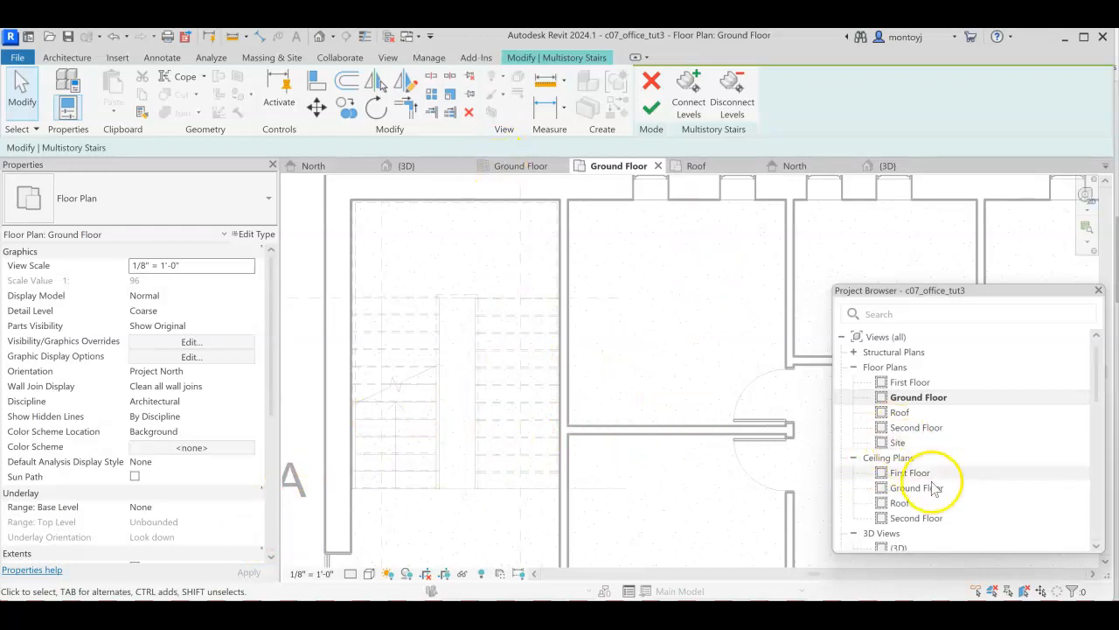
# Zoom the view around the finished U-shaped stair
pyautogui.scroll(-3)
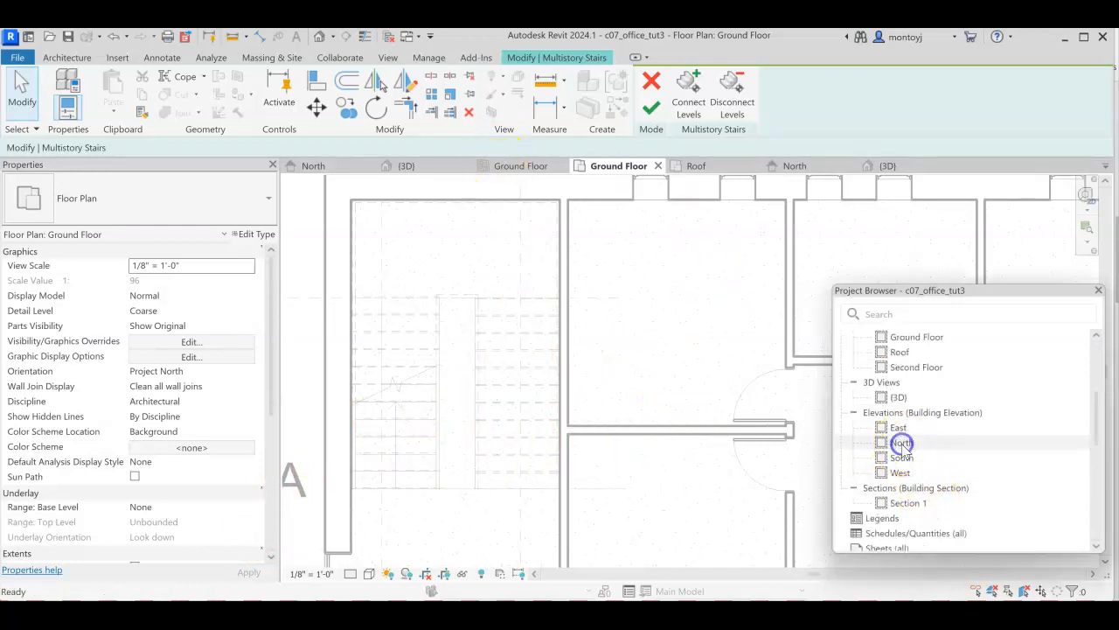
# Open the North elevation, pan to the stair, and start Connect Levels
pyautogui.doubleClick(902, 442)
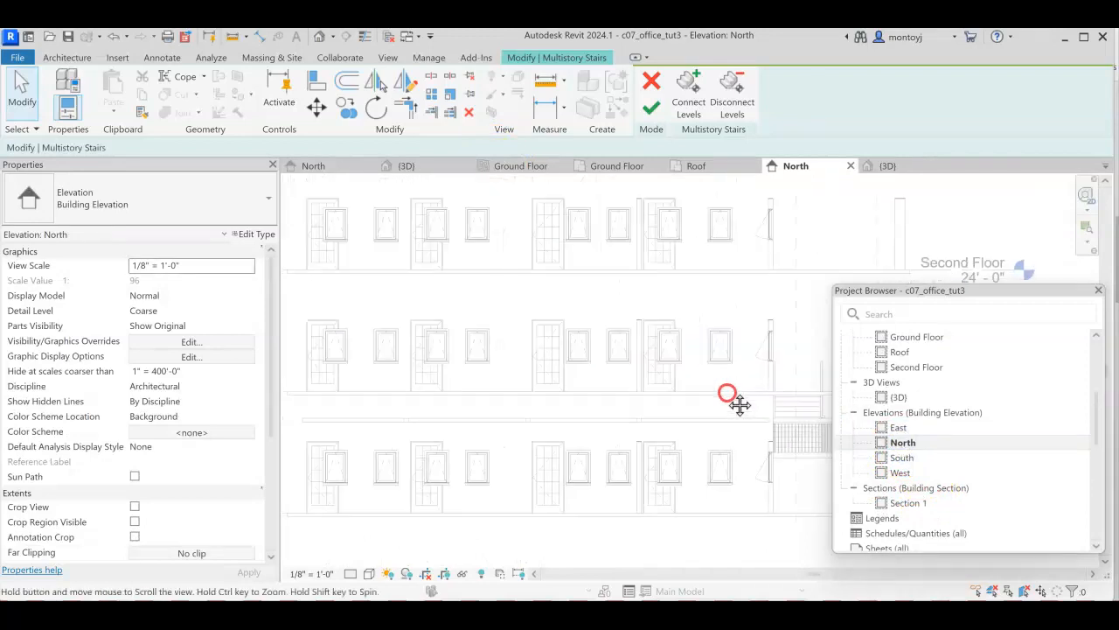
pyautogui.moveTo(728, 392); pyautogui.dragTo(625, 398)
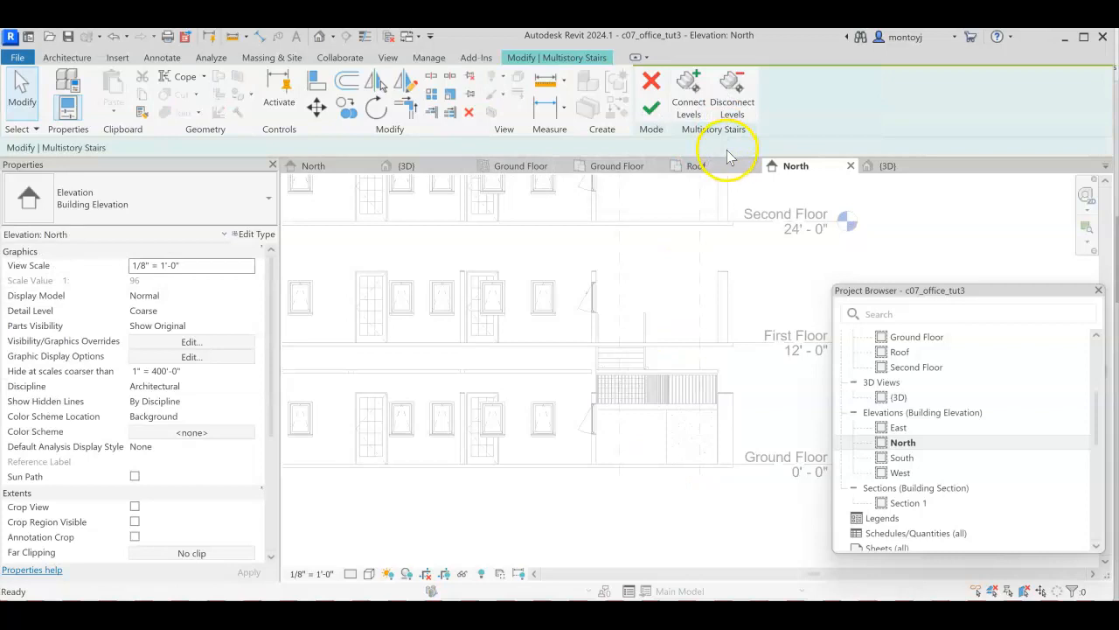
pyautogui.moveTo(688, 101)
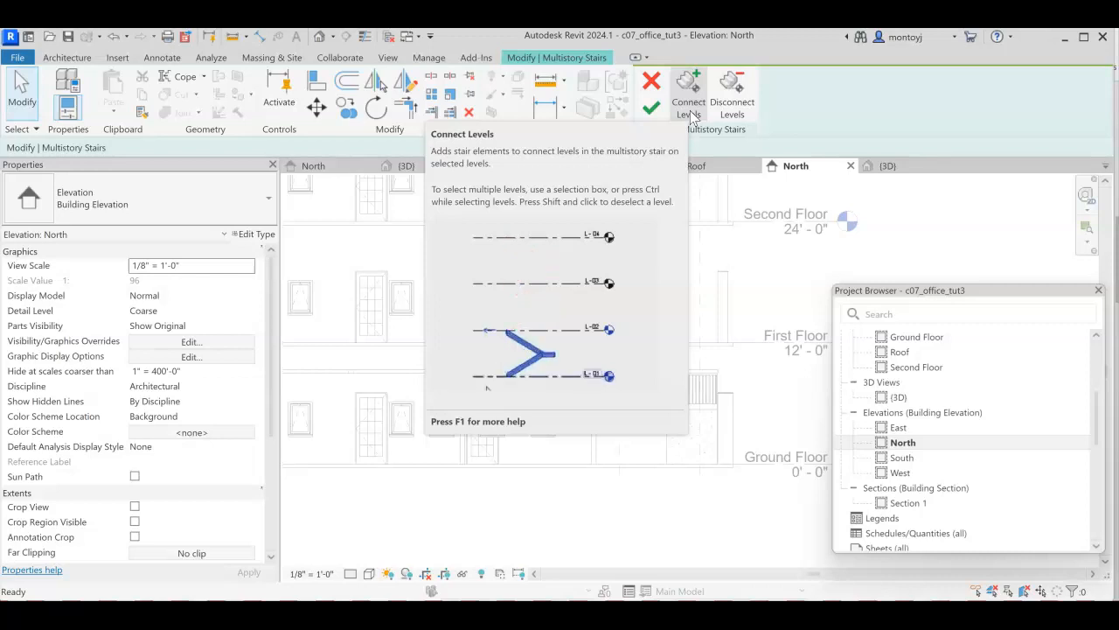
pyautogui.click(546, 286)
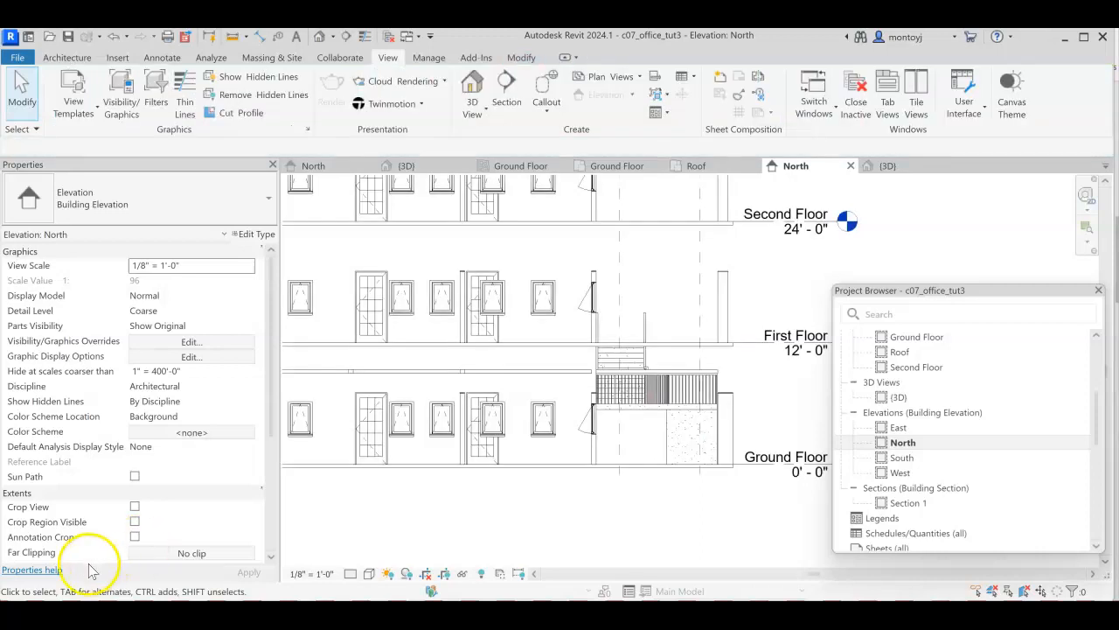
# Connect the stair through First and Second Floor up to the Roof level
pyautogui.click(604, 435)
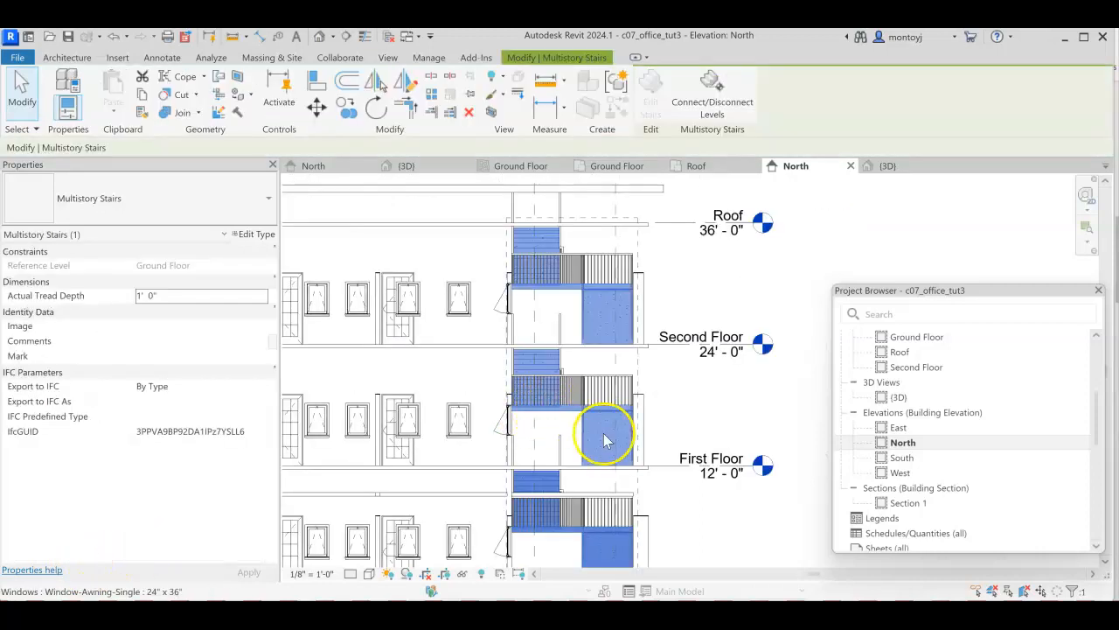
pyautogui.moveTo(708, 468)
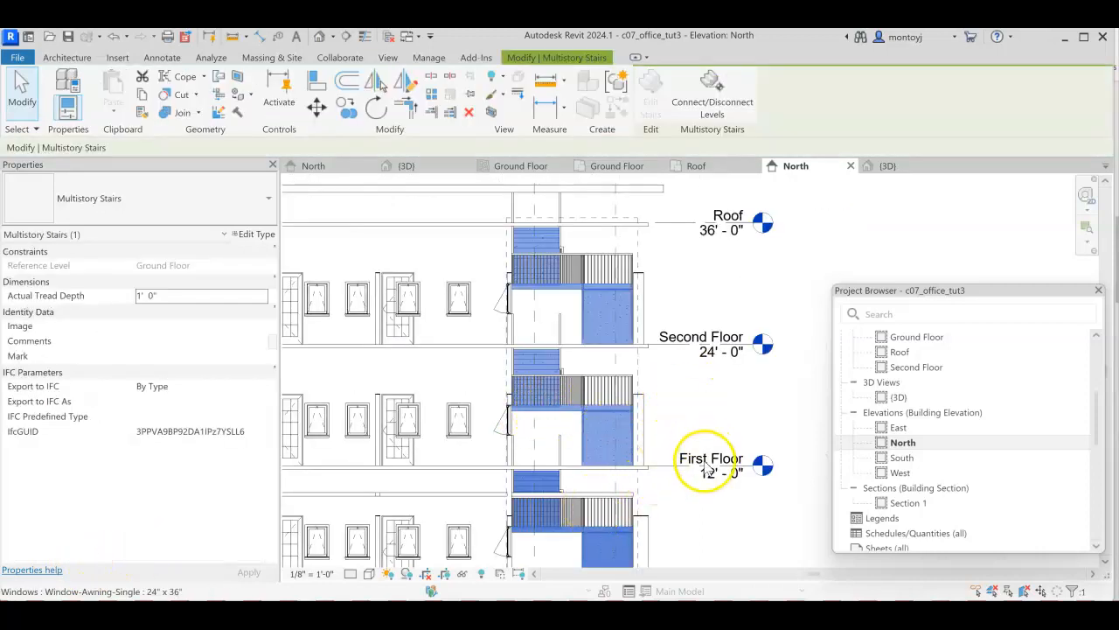
pyautogui.moveTo(682, 341)
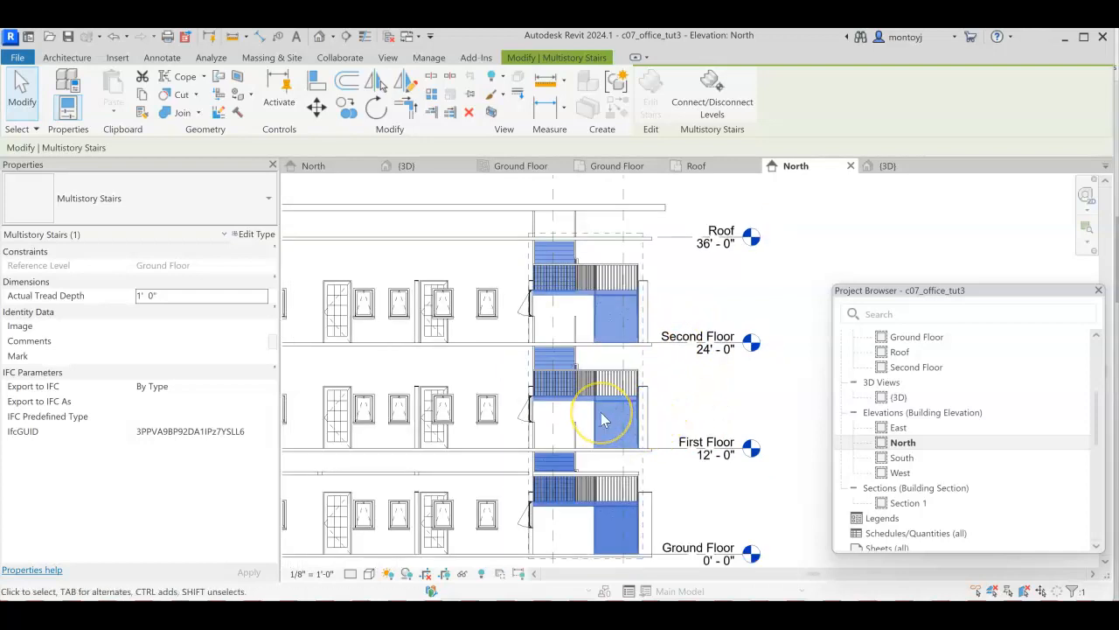
pyautogui.moveTo(573, 160)
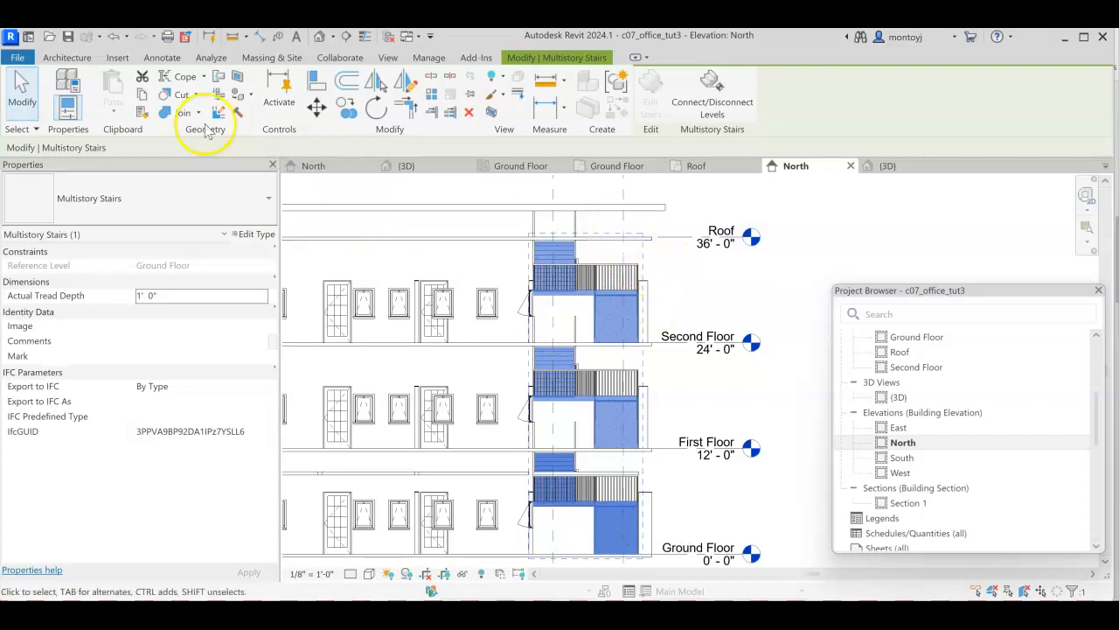
pyautogui.moveTo(127, 542)
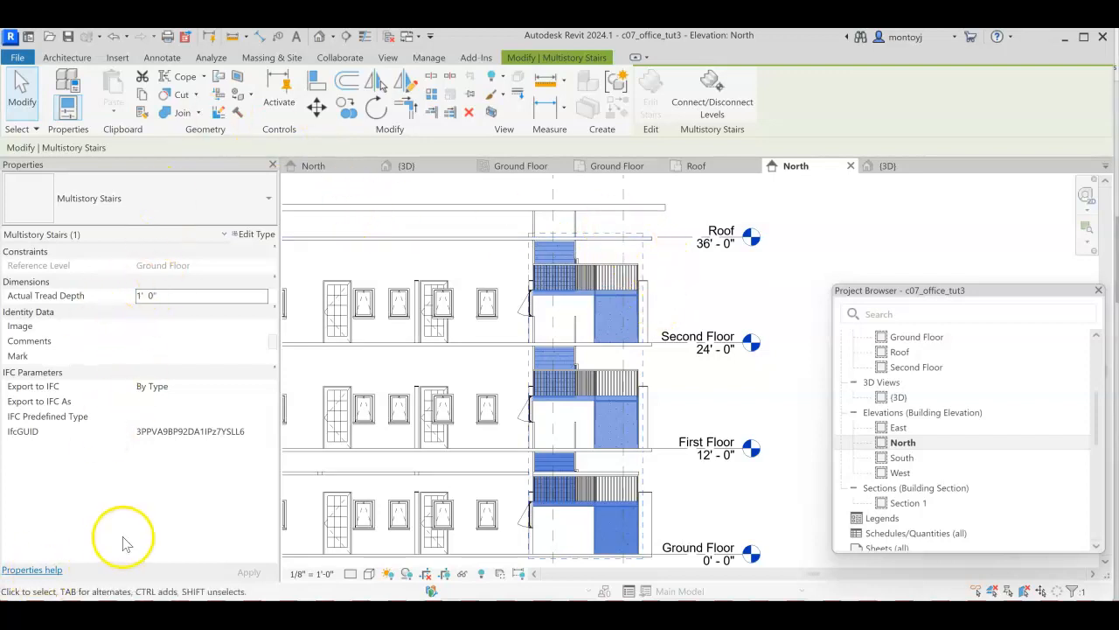
pyautogui.moveTo(127, 538)
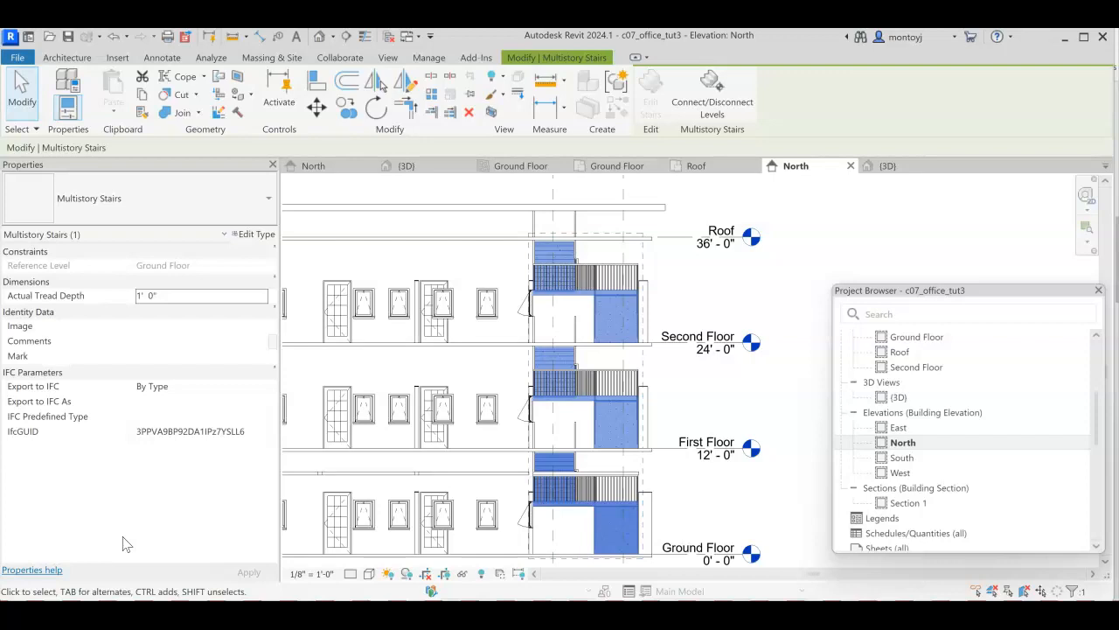